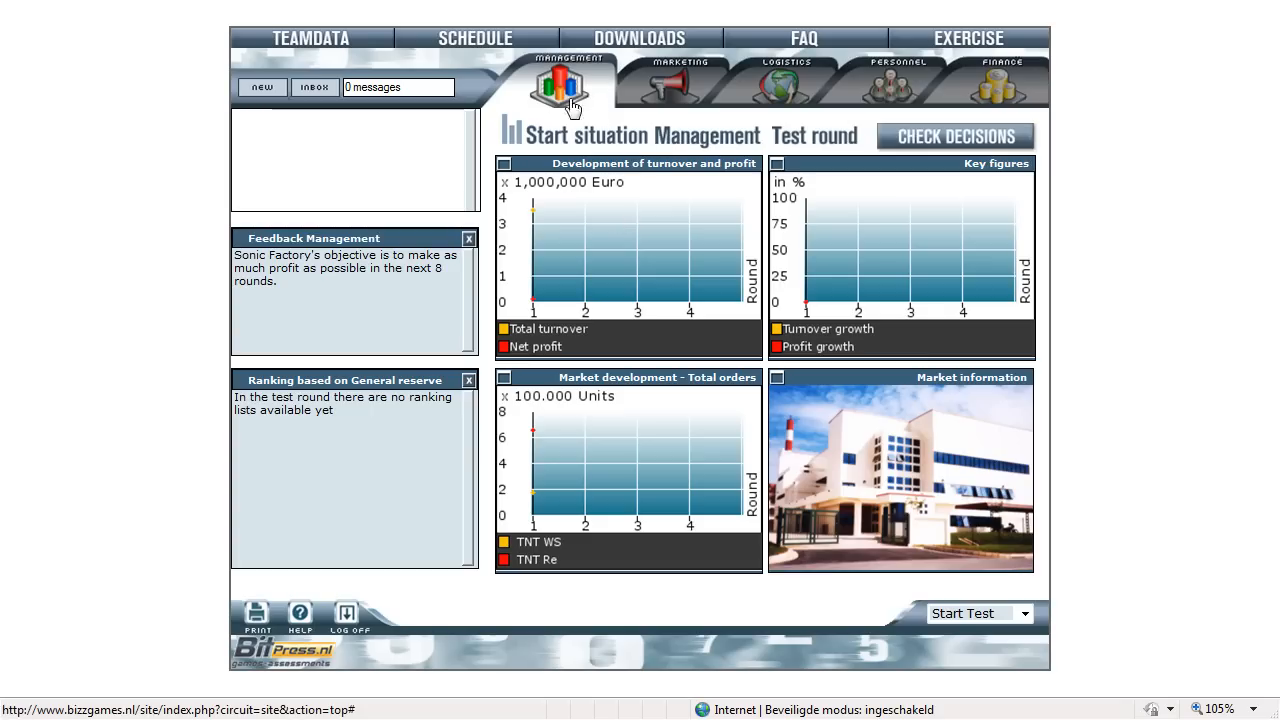
- Browse the Marketing, Personnel and Finance start situations, then return to Management
click(676, 78)
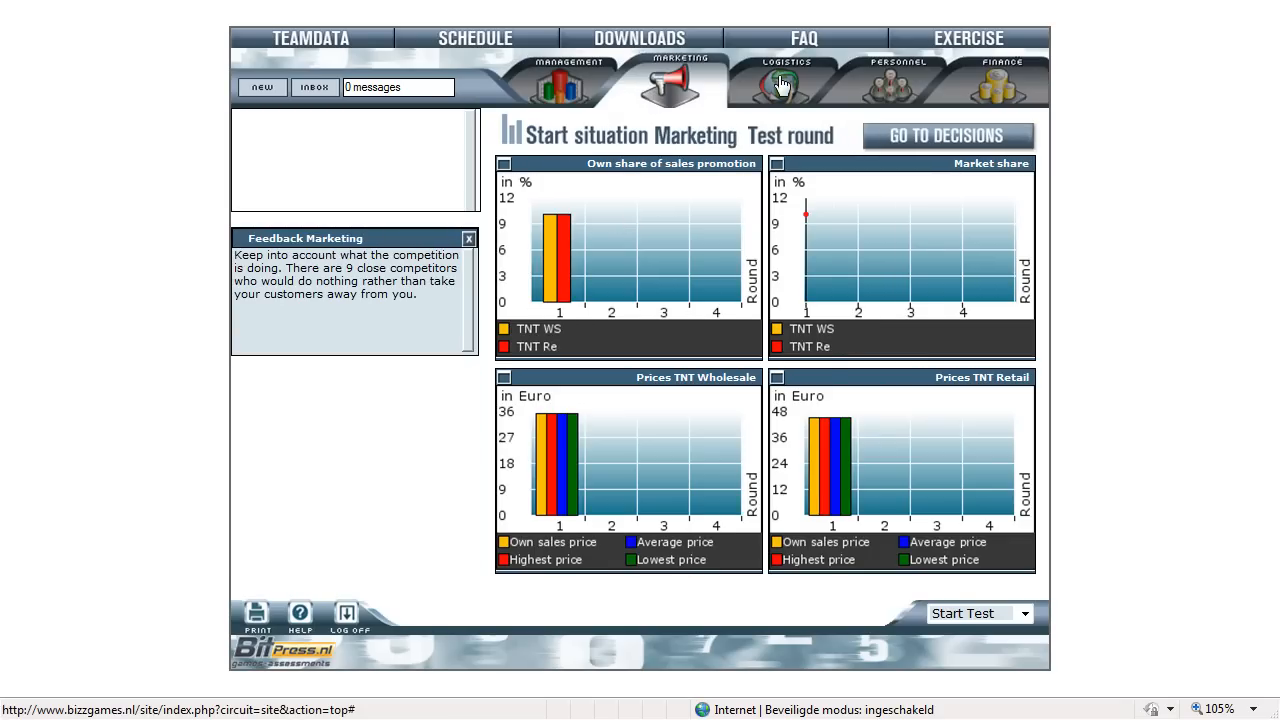
click(890, 82)
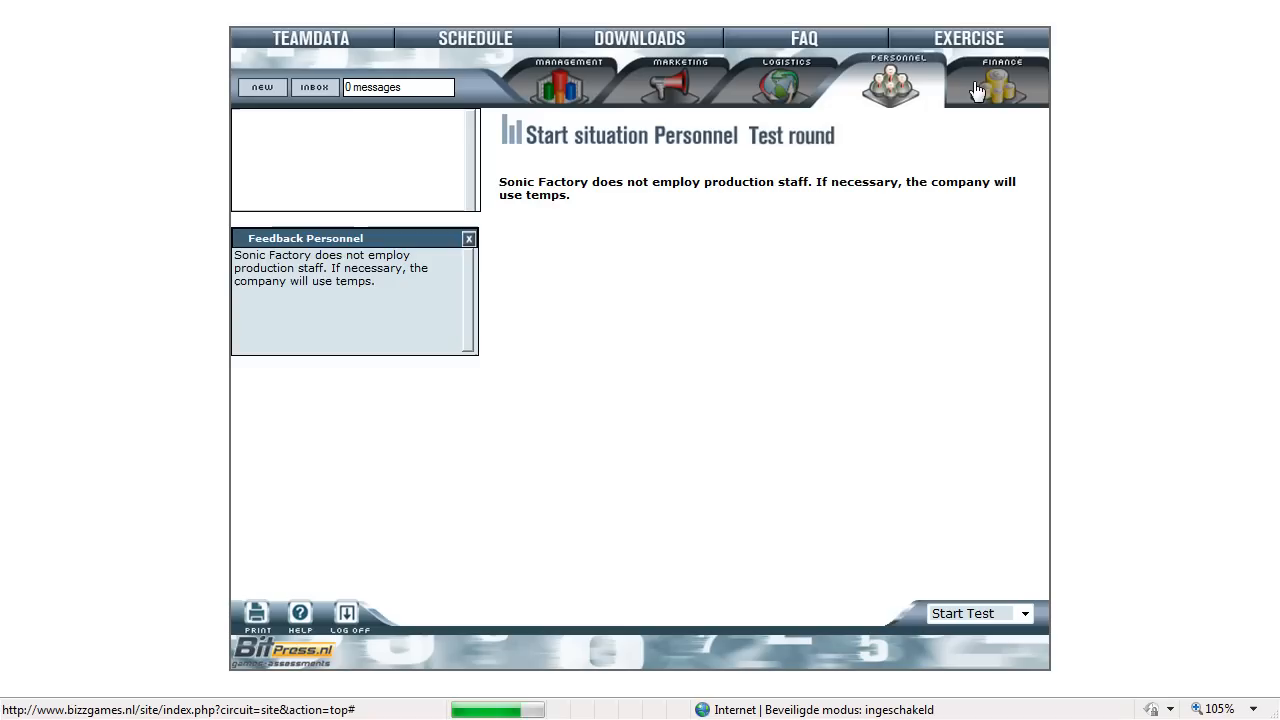
click(996, 84)
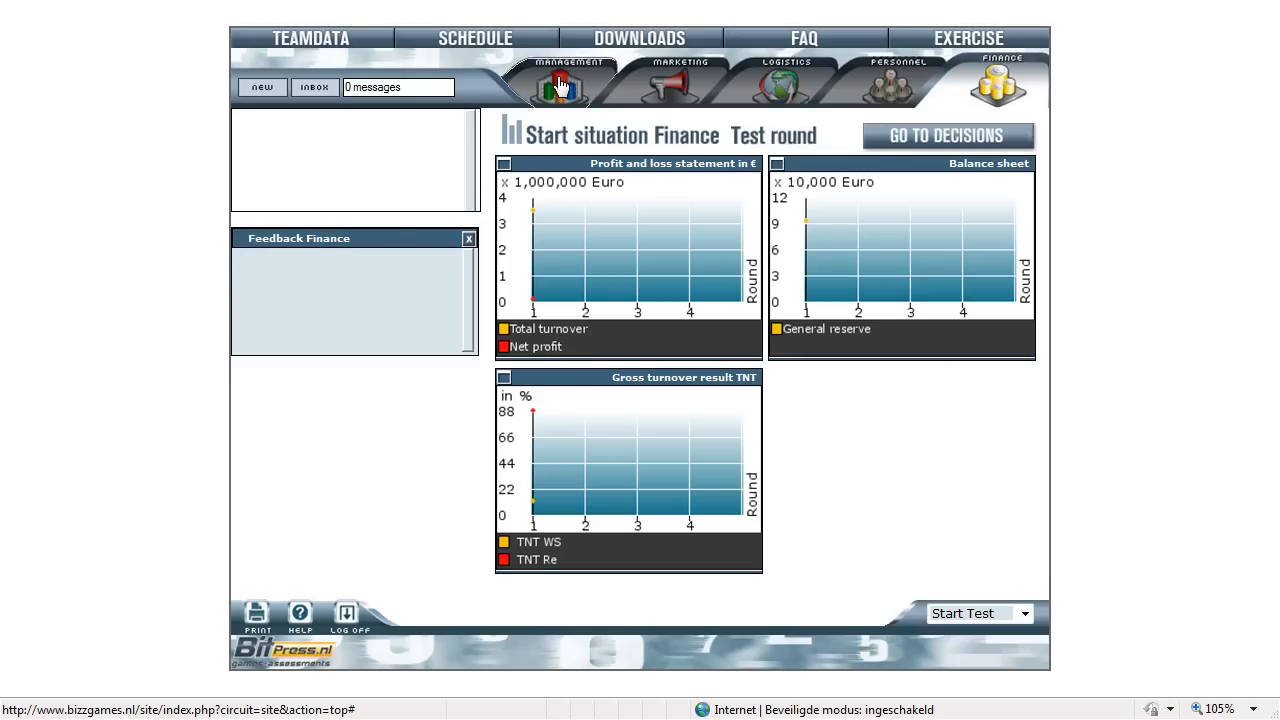
click(568, 84)
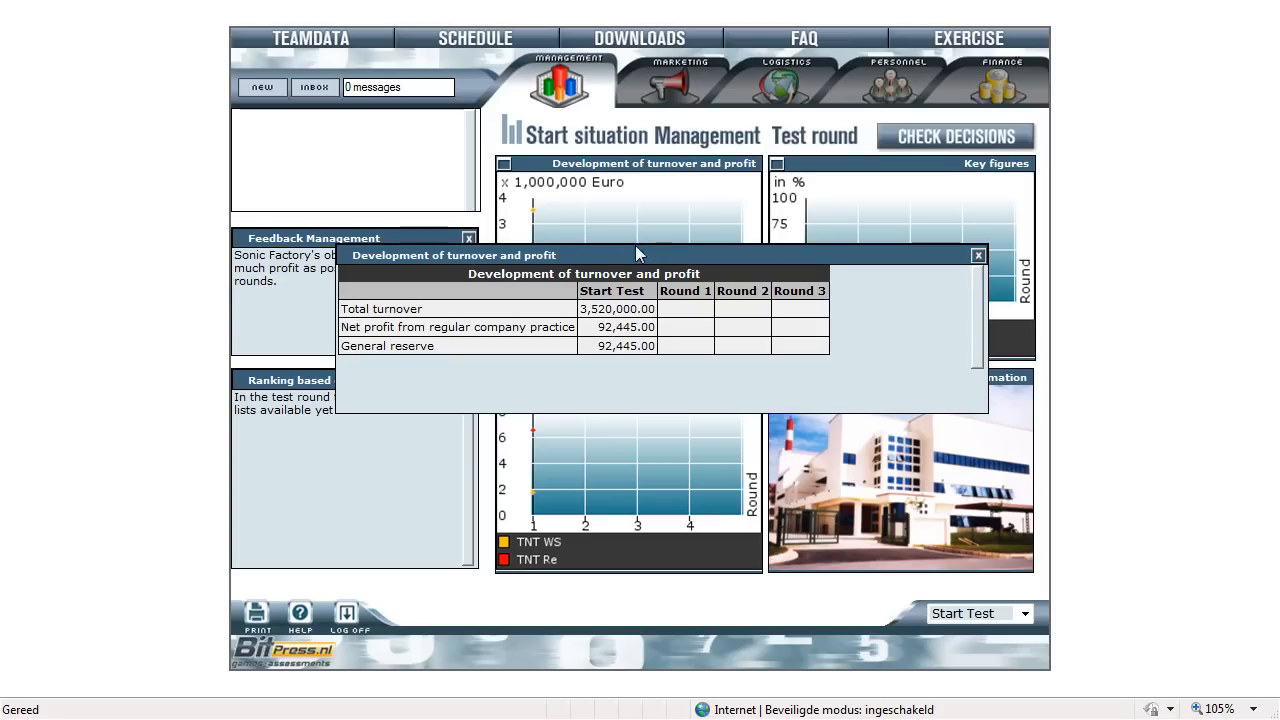
mouse_move(390, 308)
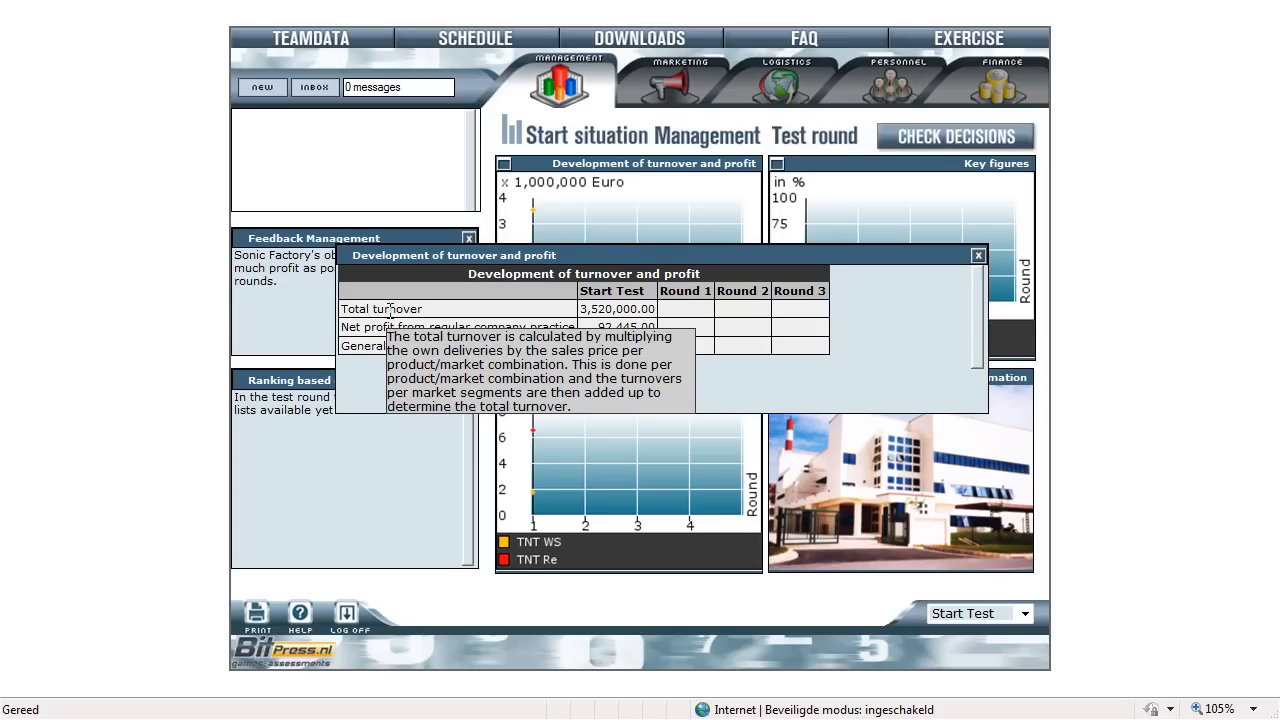
mouse_move(940, 280)
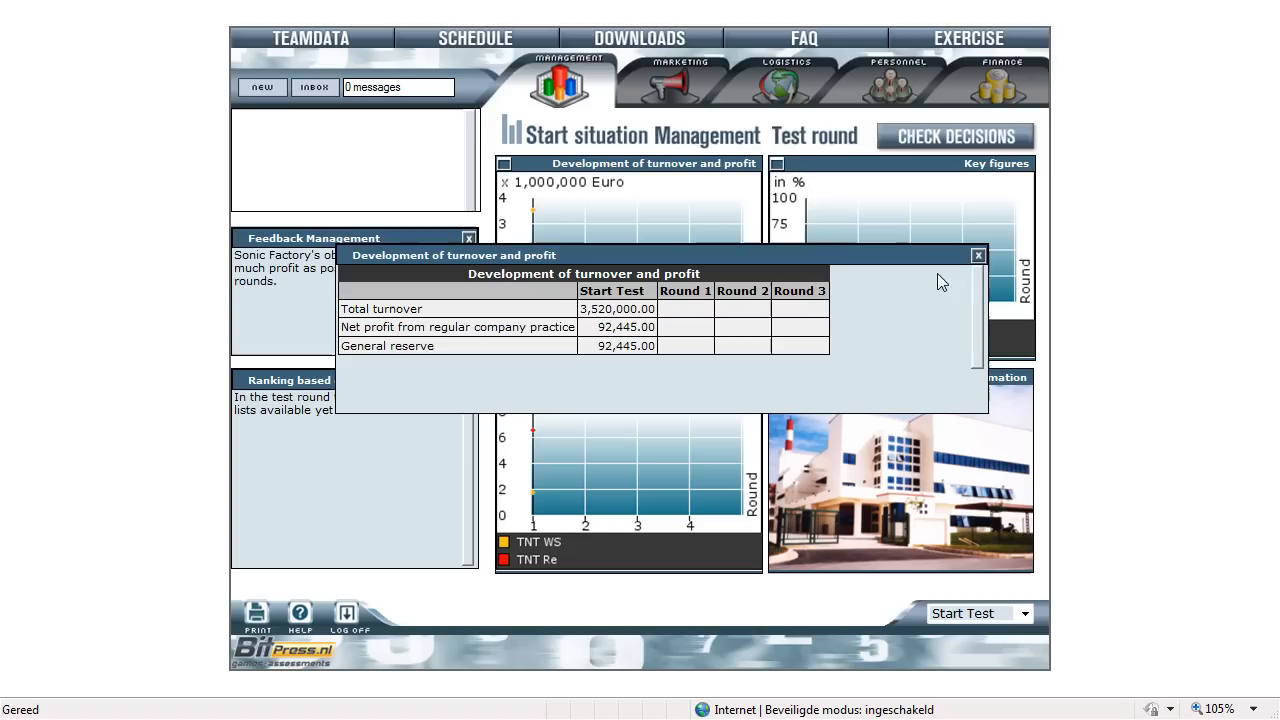
- Close the turnover/profit table and market information text, then switch to the Marketing start situation
click(976, 256)
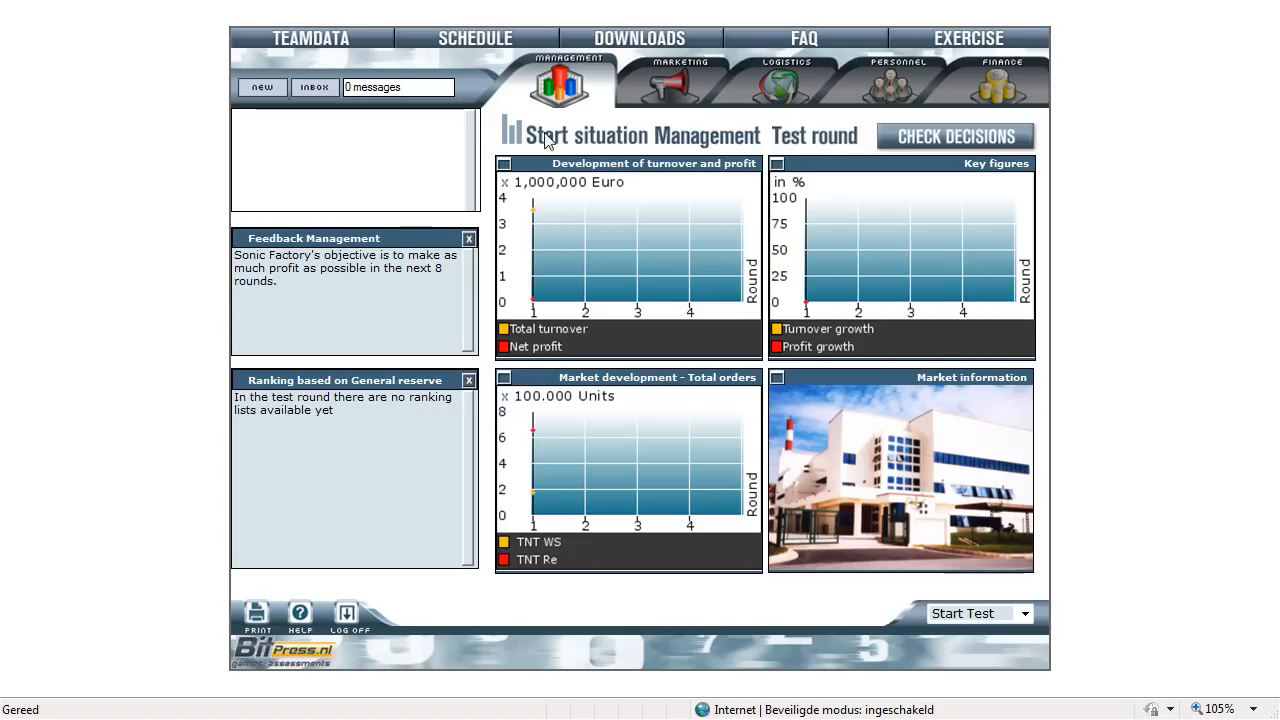
mouse_move(350, 176)
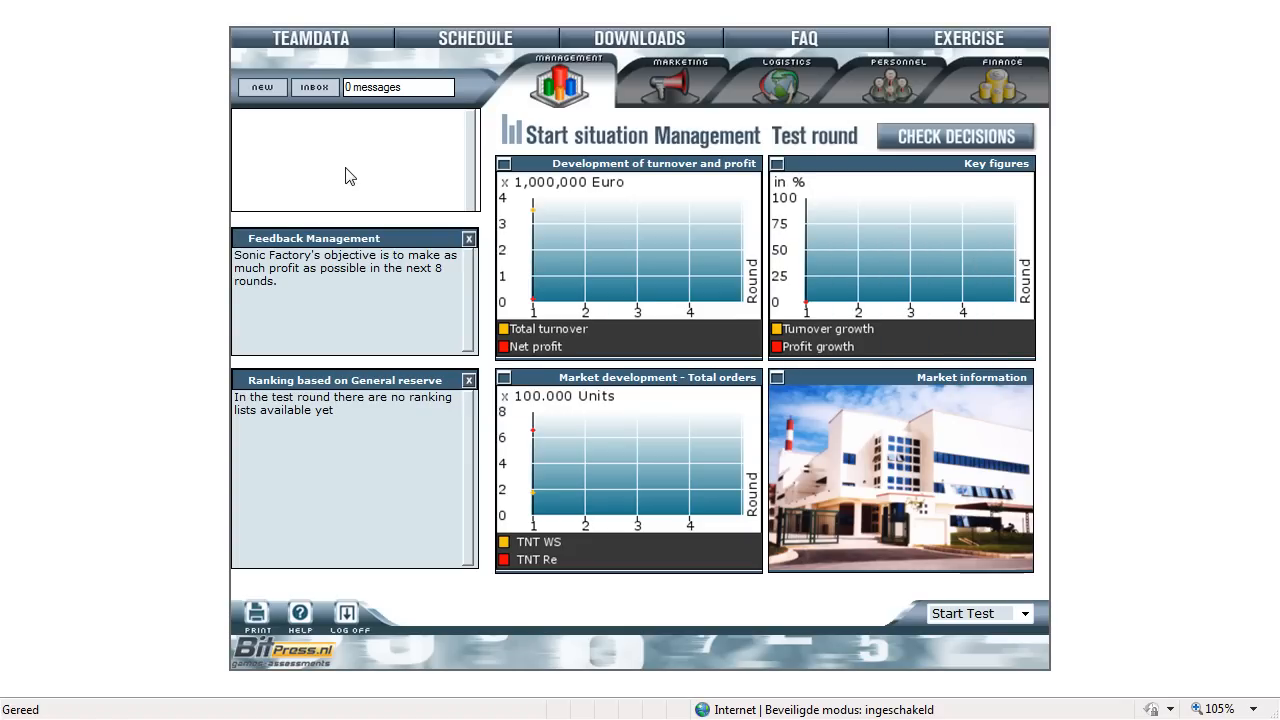
mouse_move(360, 294)
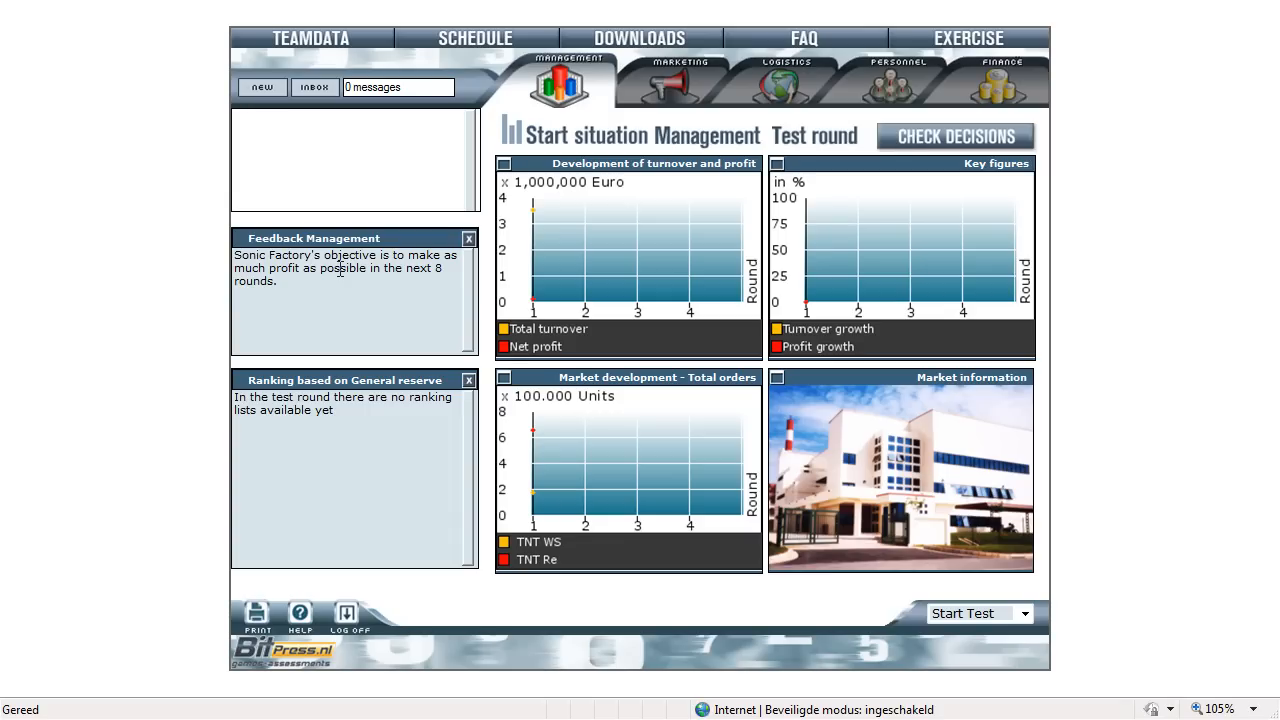
mouse_move(344, 486)
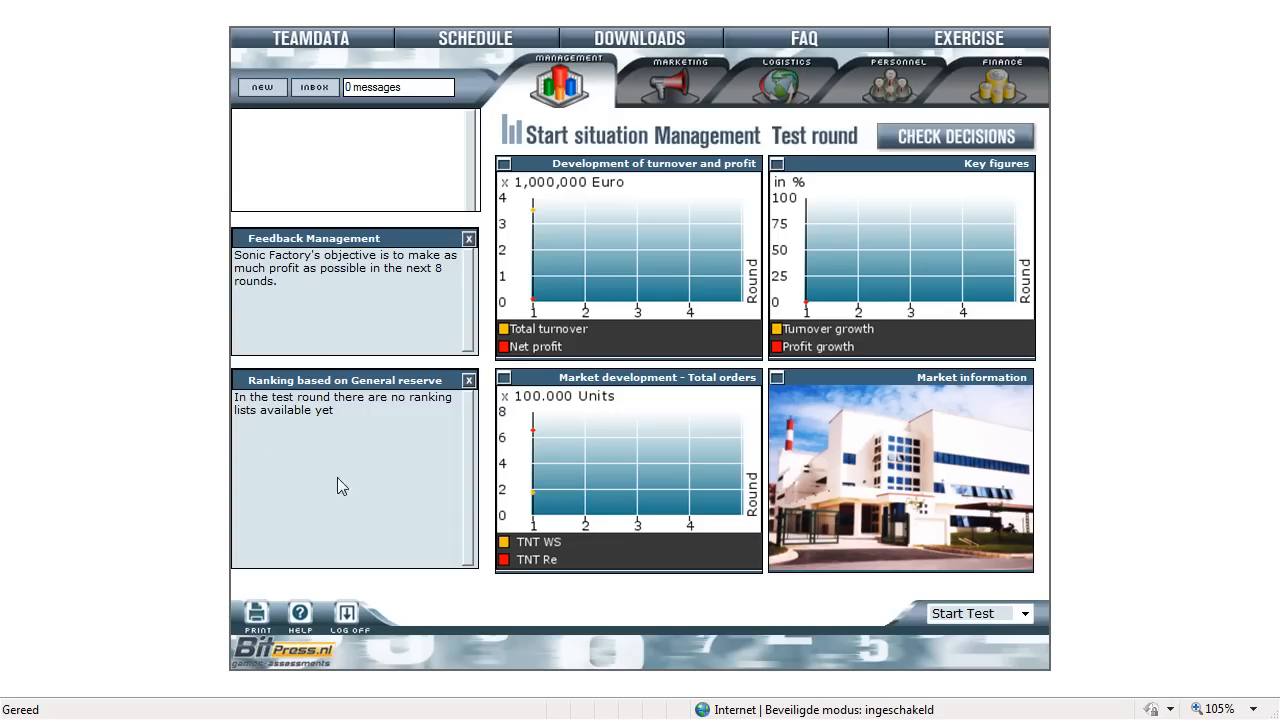
mouse_move(332, 482)
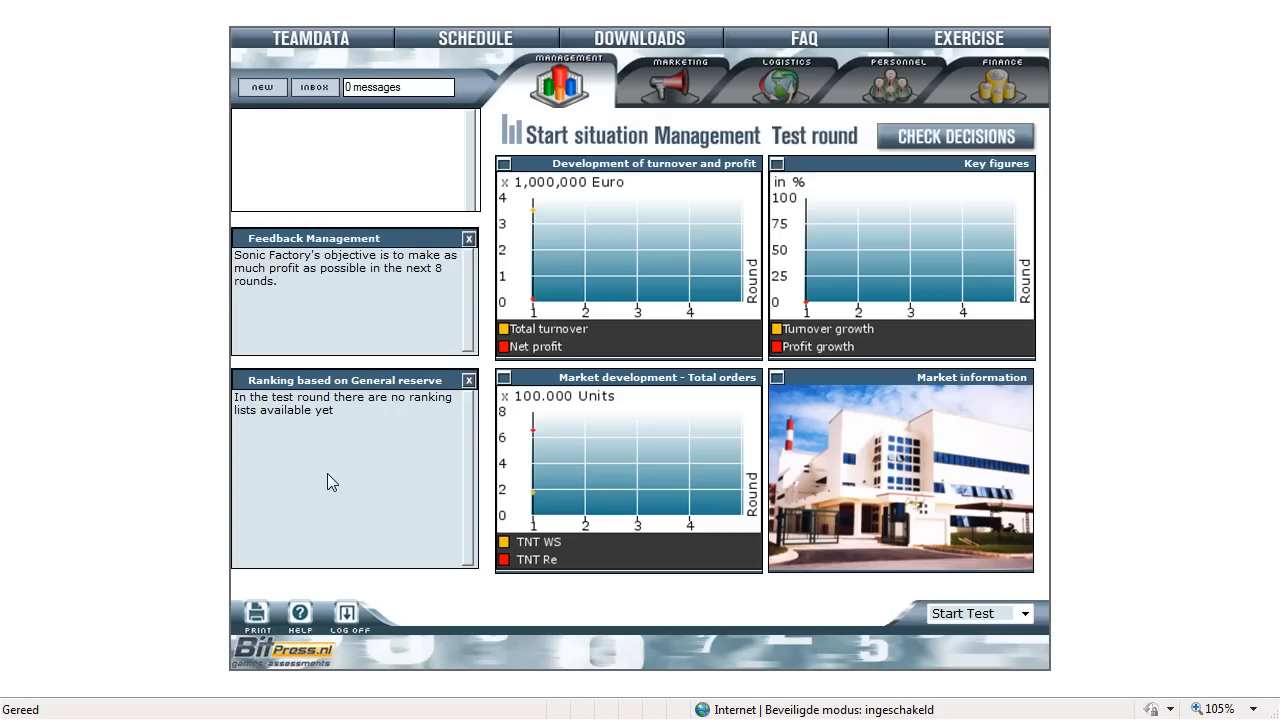
mouse_move(596, 460)
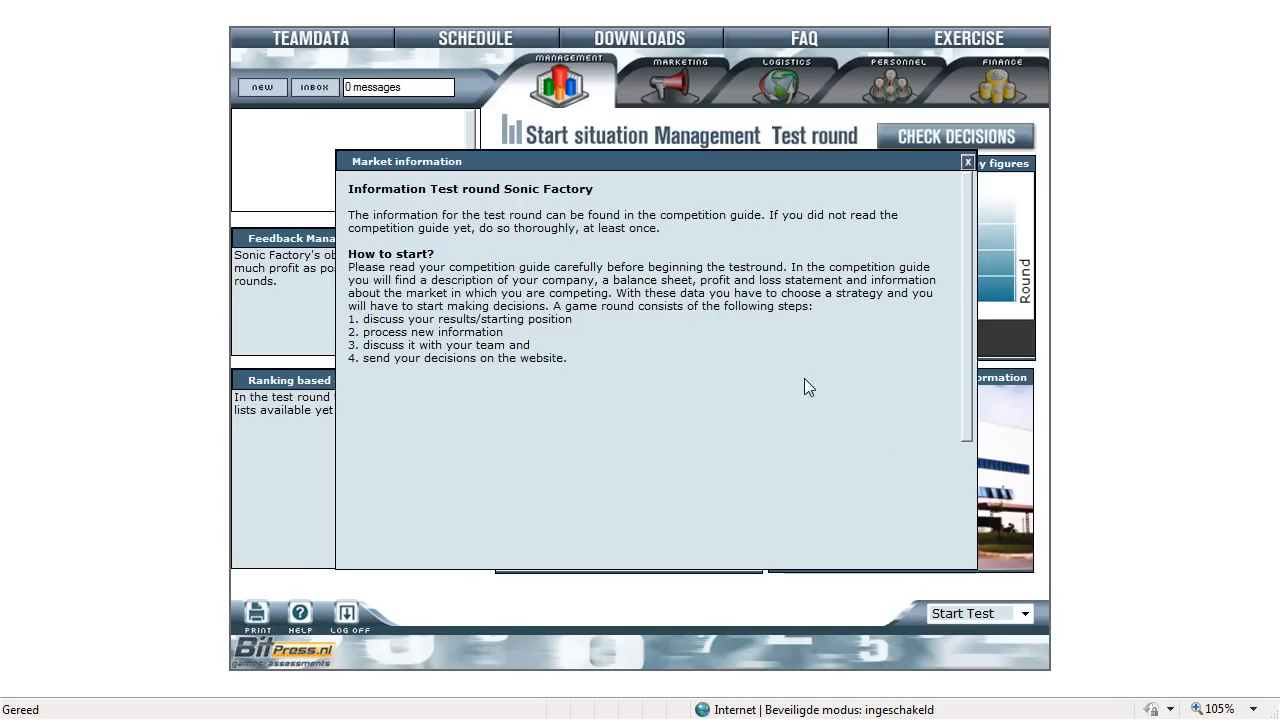
mouse_move(788, 388)
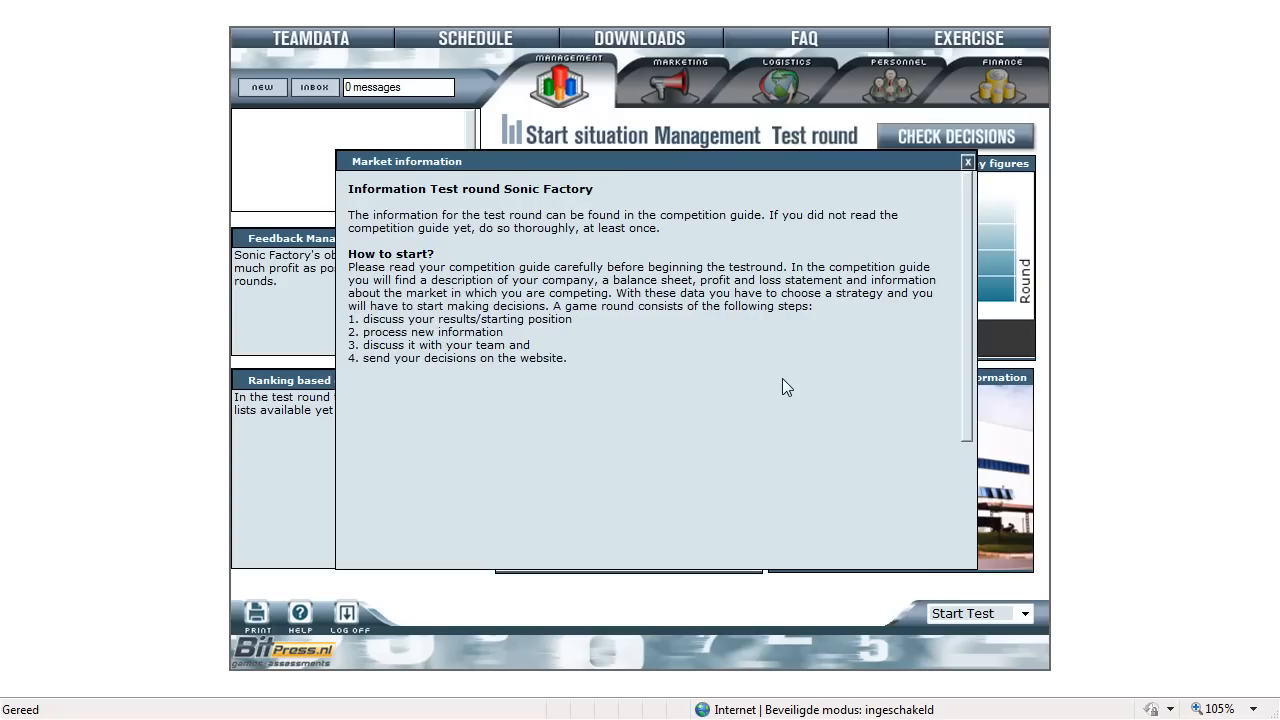
mouse_move(680, 180)
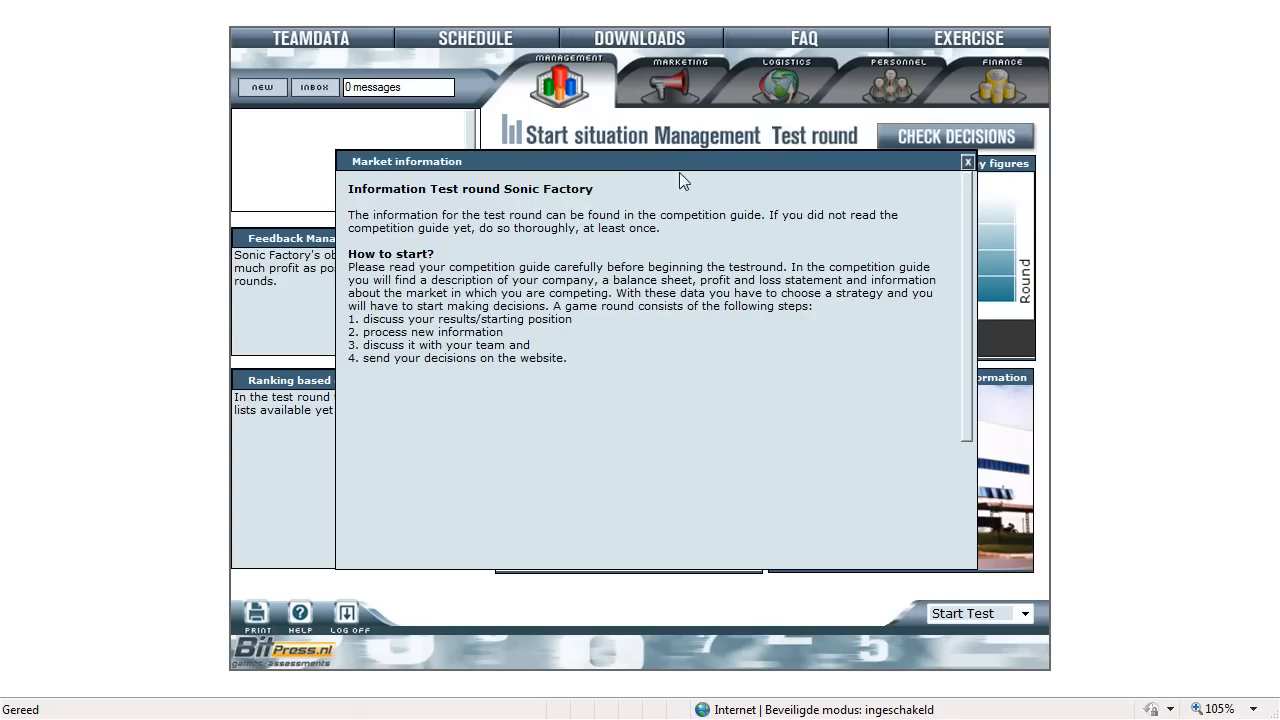
mouse_move(640, 38)
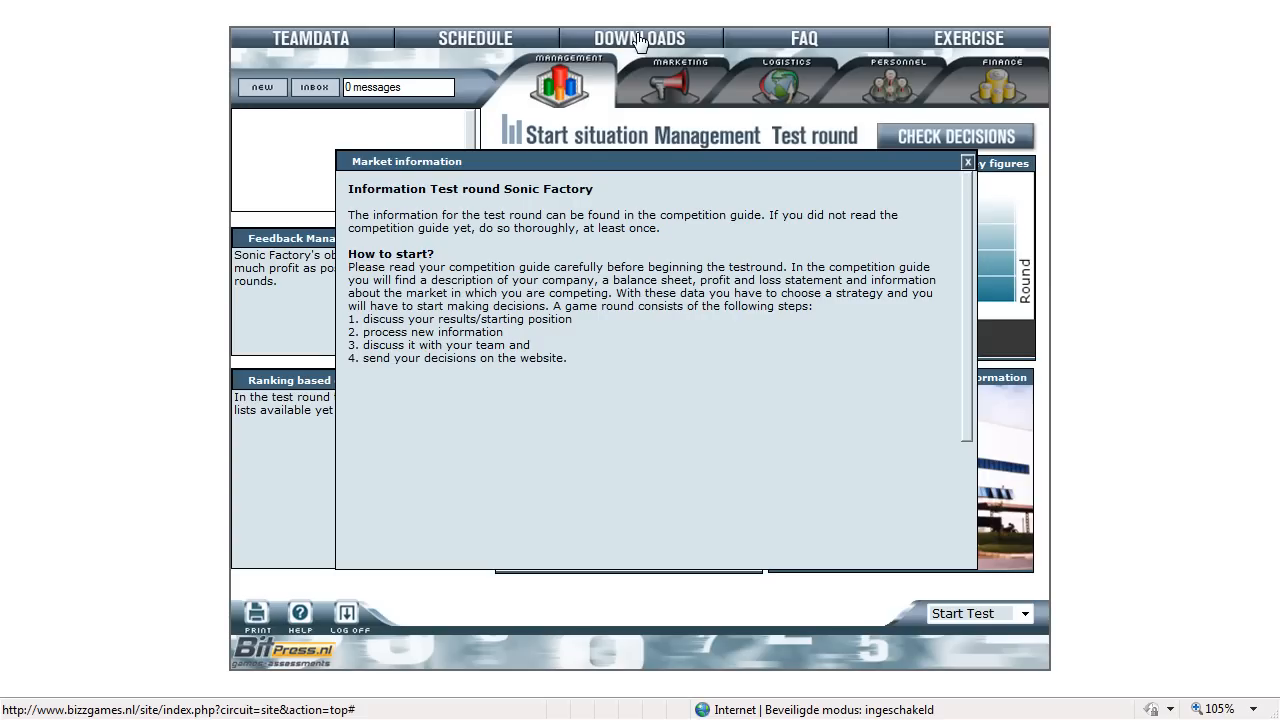
mouse_move(862, 180)
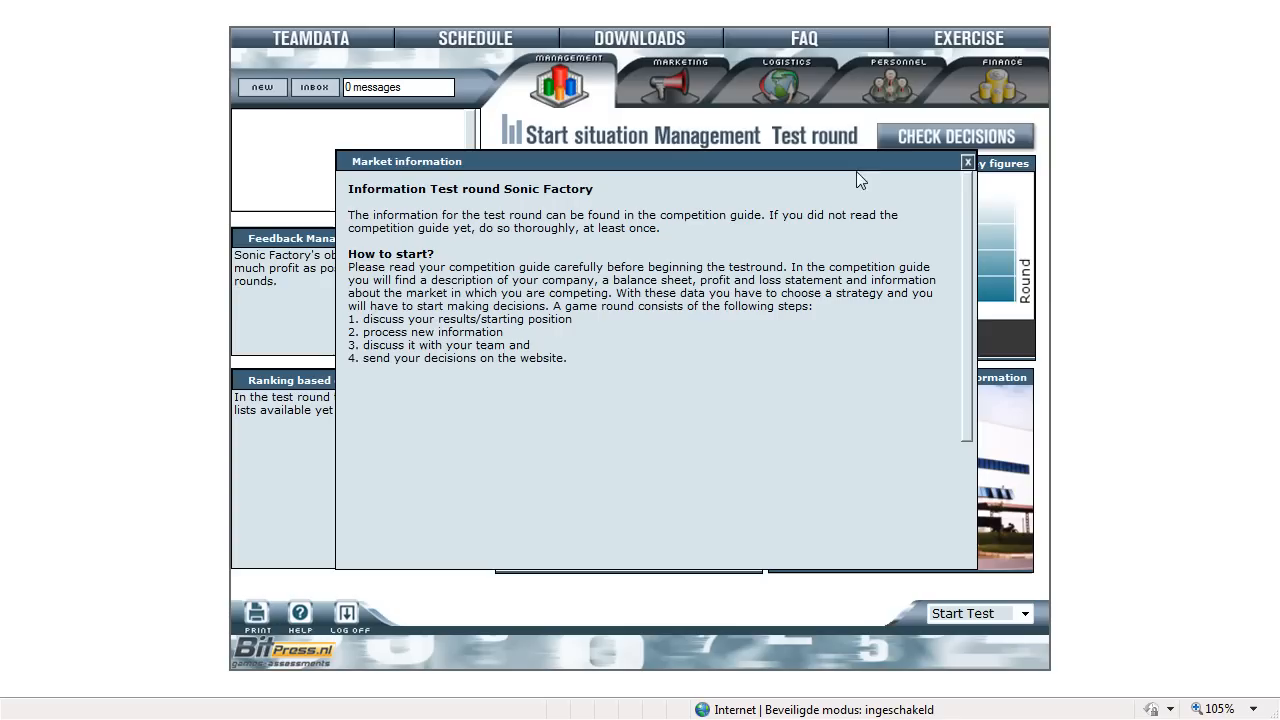
click(966, 160)
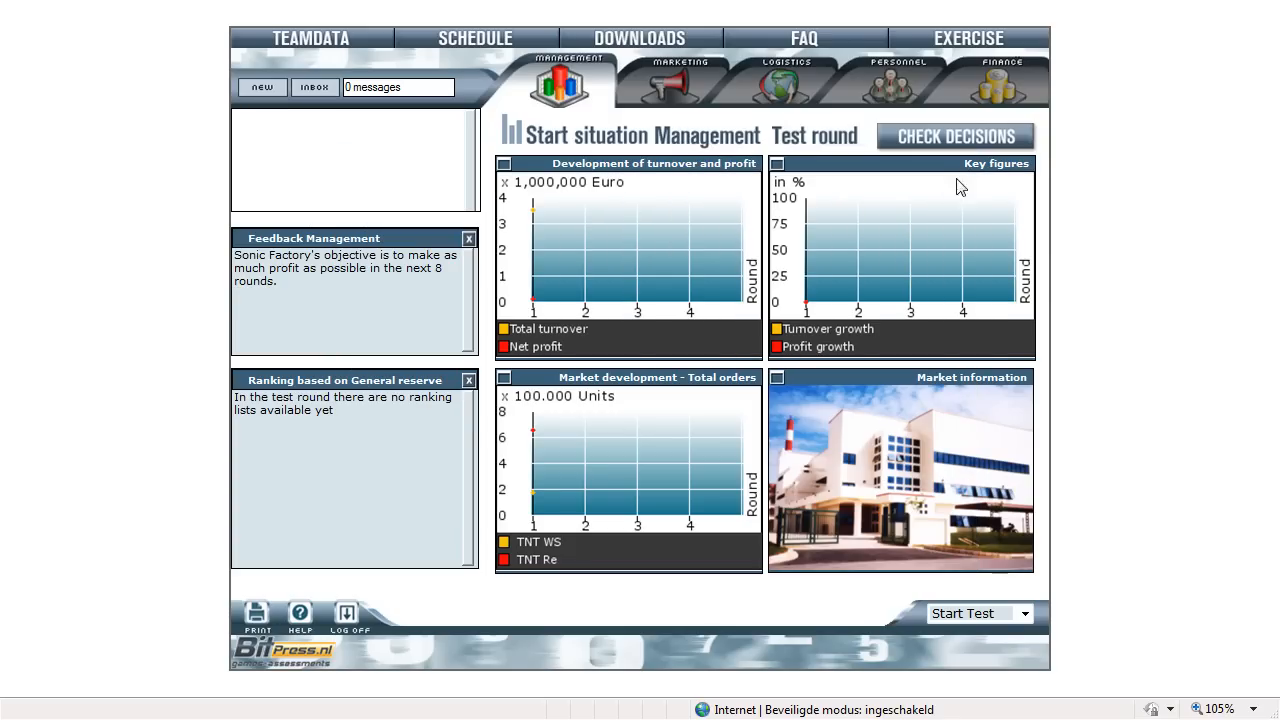
click(676, 76)
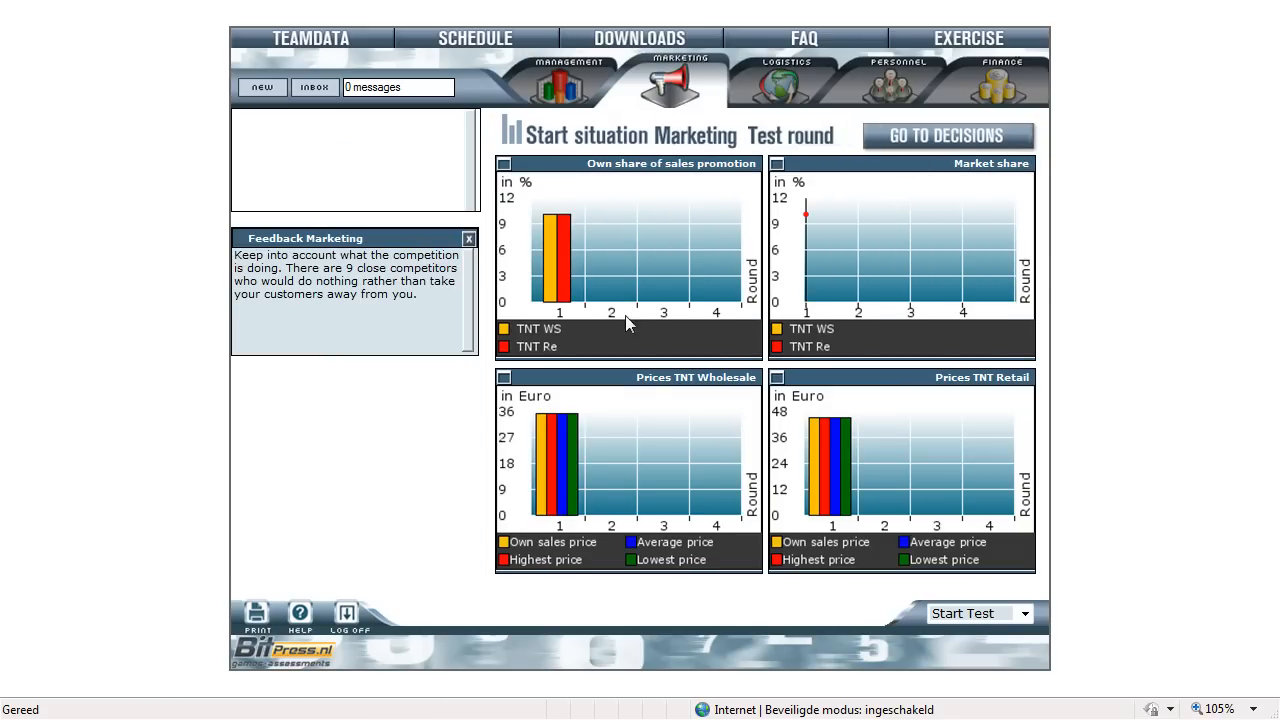
mouse_move(858, 442)
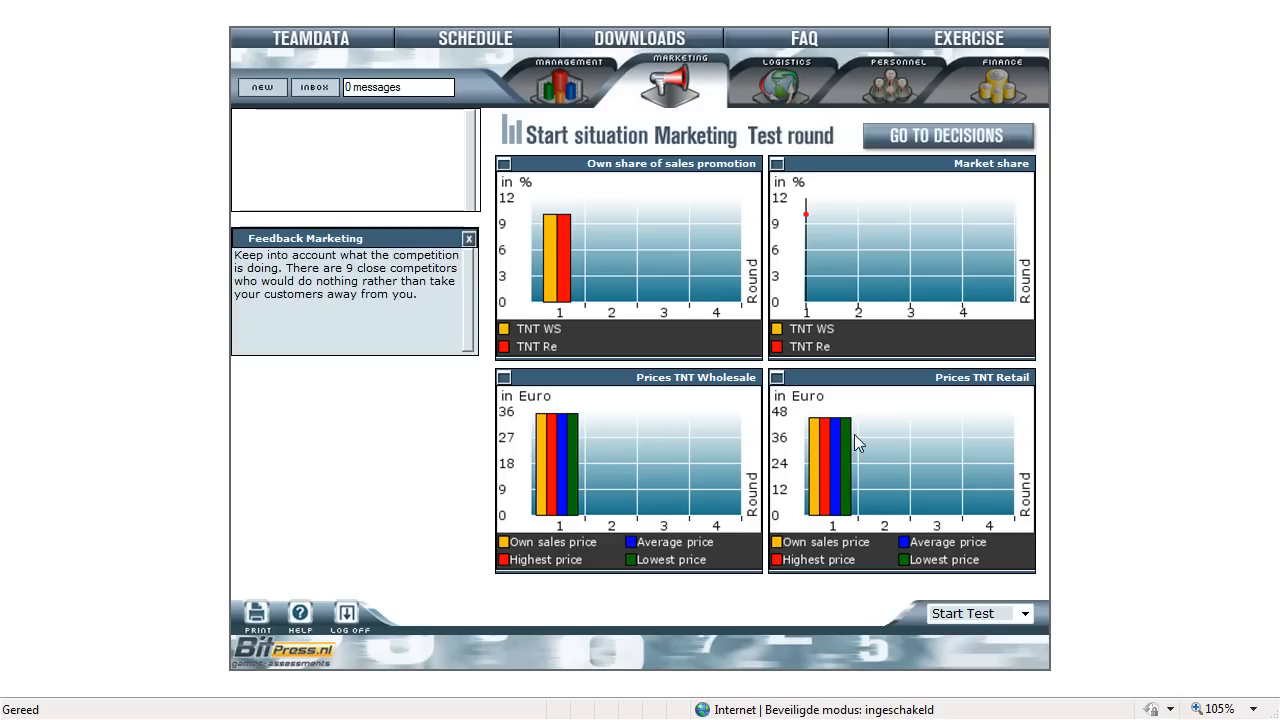
mouse_move(648, 240)
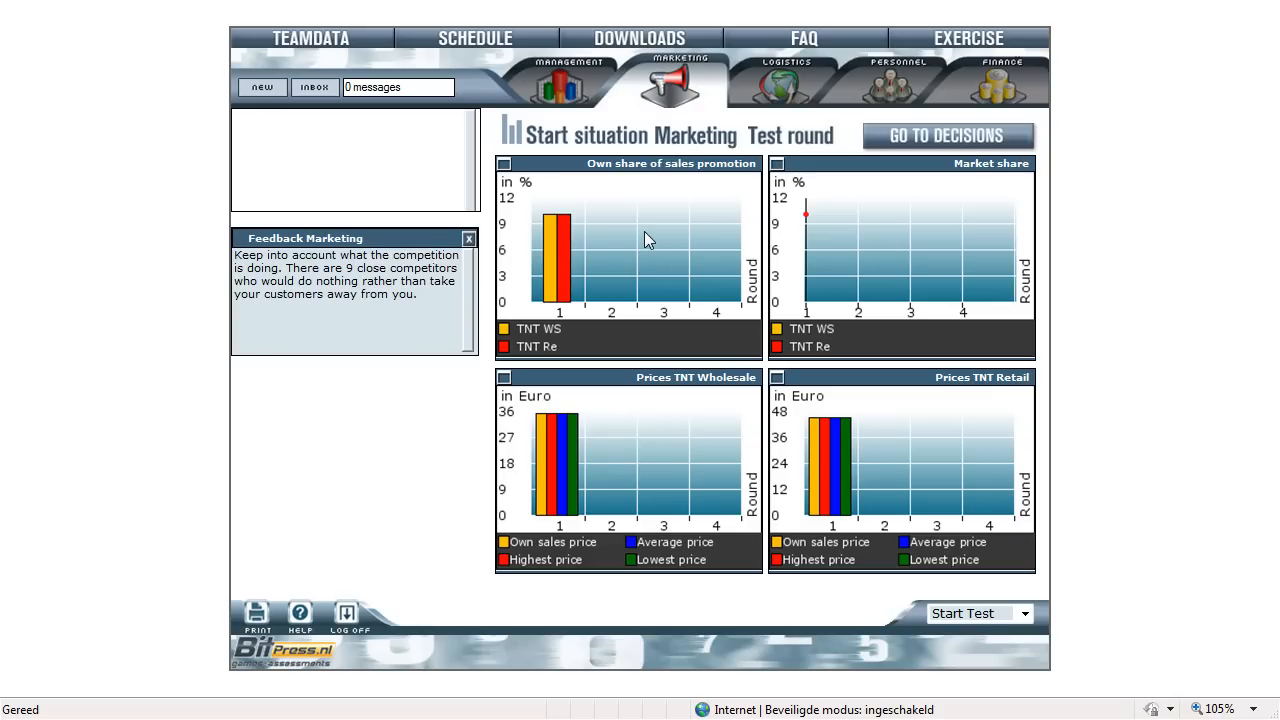
mouse_move(640, 246)
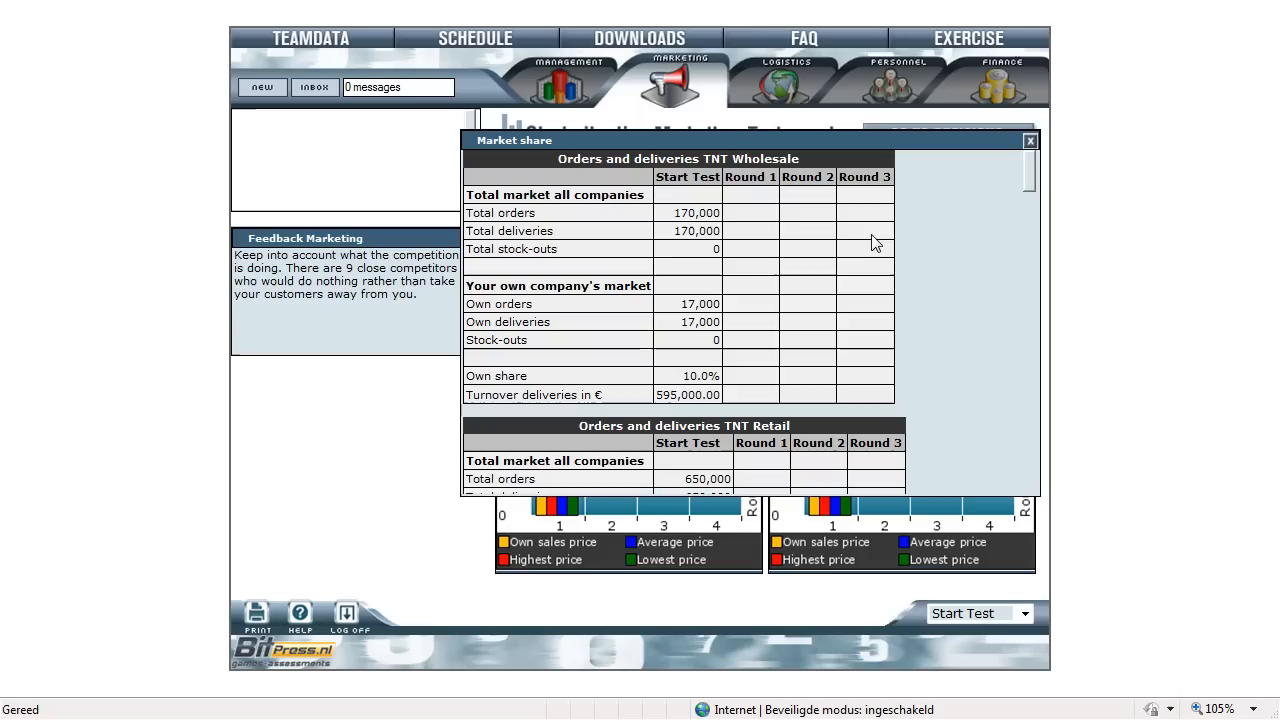
mouse_move(1032, 184)
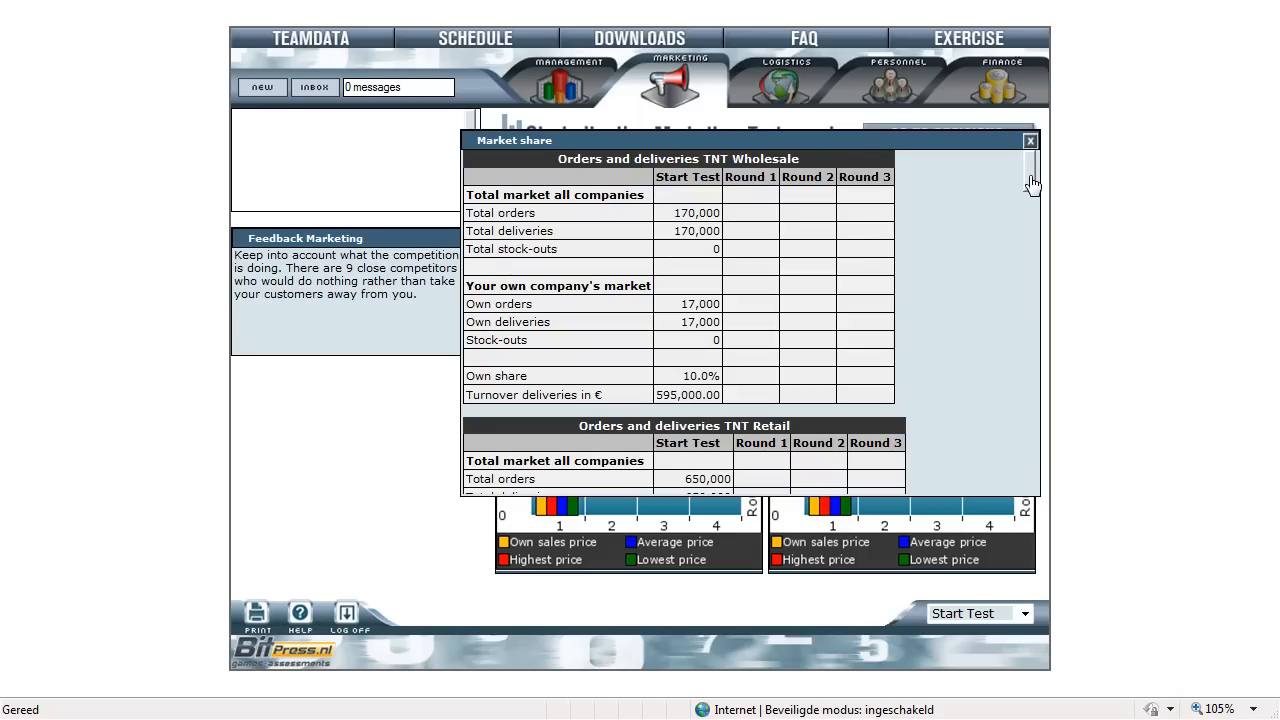
- Review and close the TNT market share table, then go to the Marketing decisions form
scroll(down, 3)
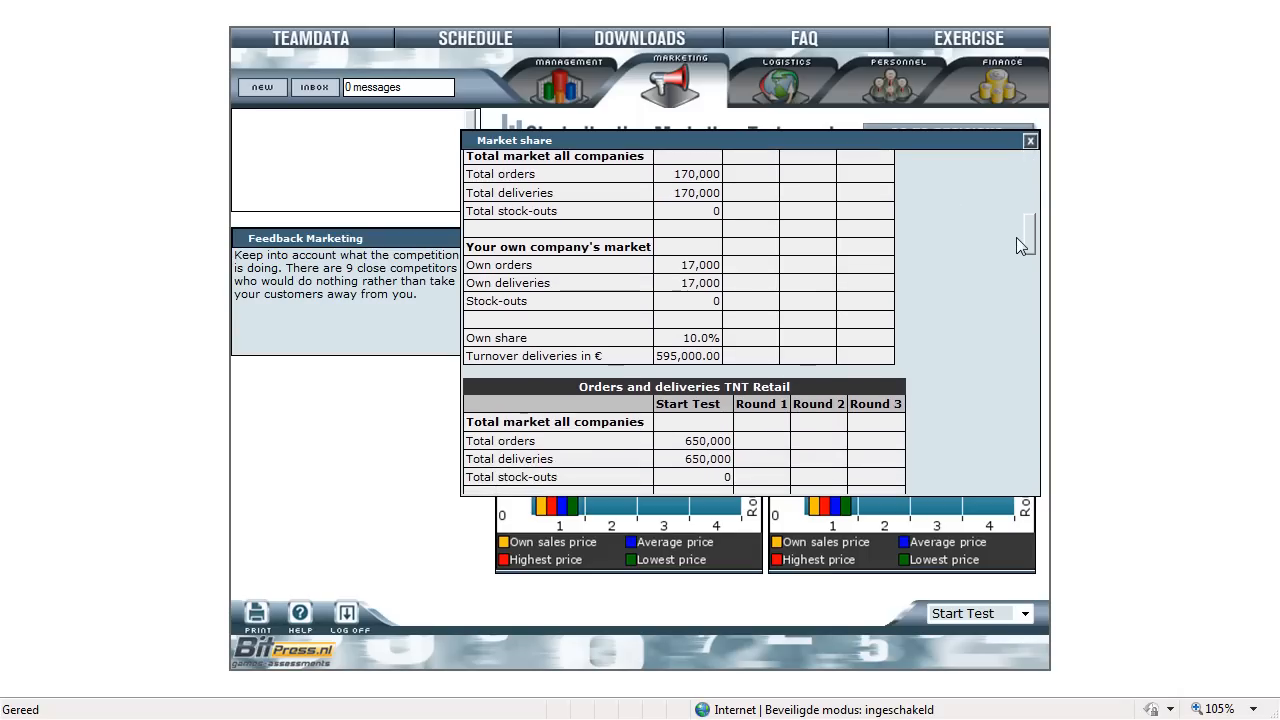
scroll(down, 3)
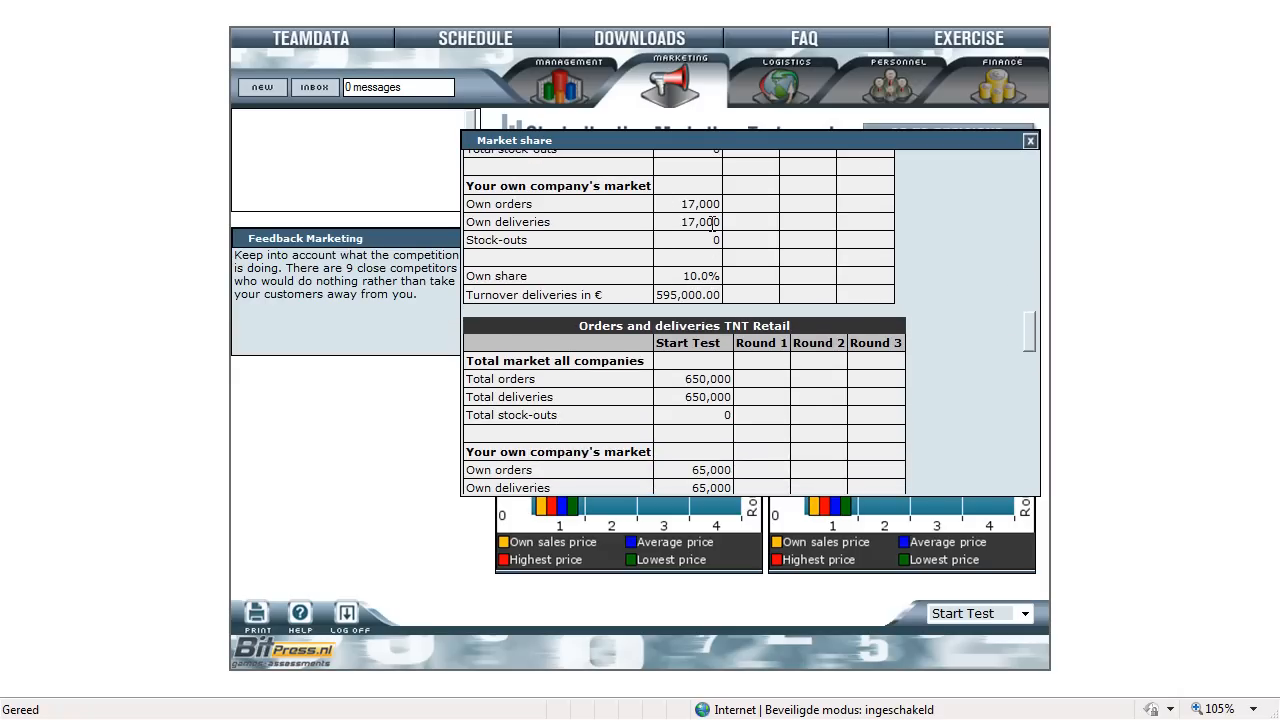
mouse_move(672, 284)
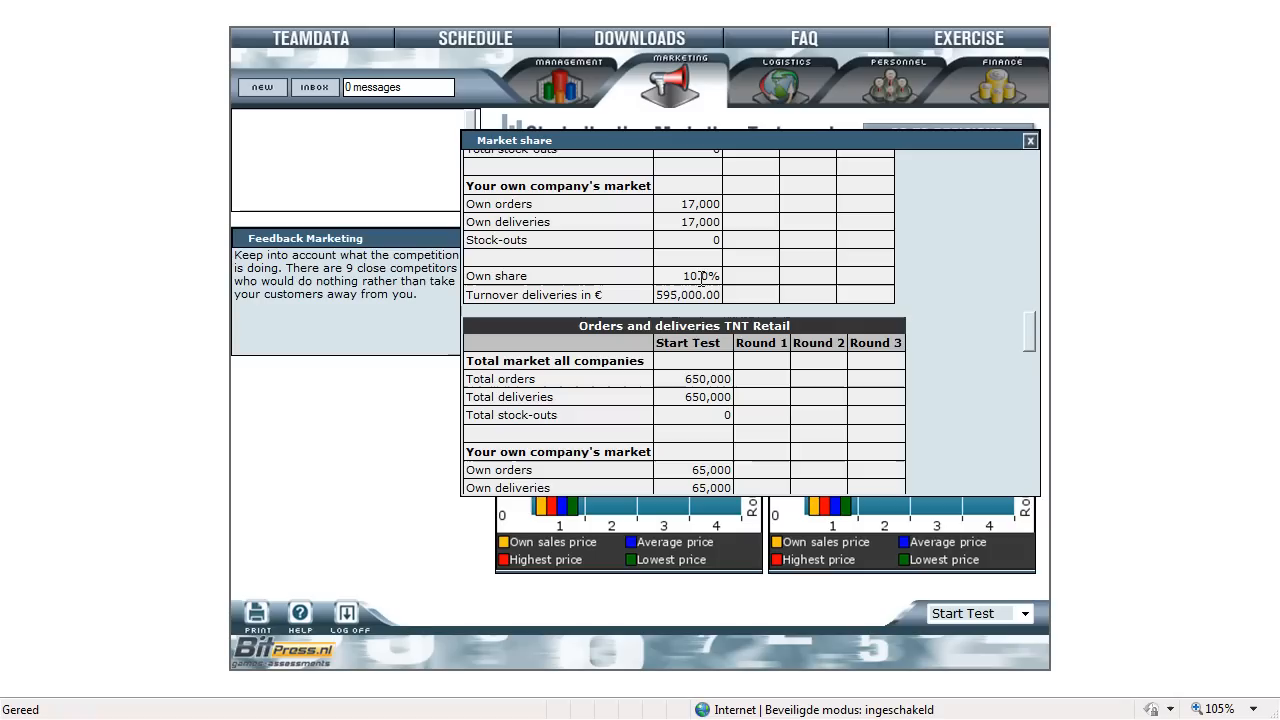
scroll(down, 3)
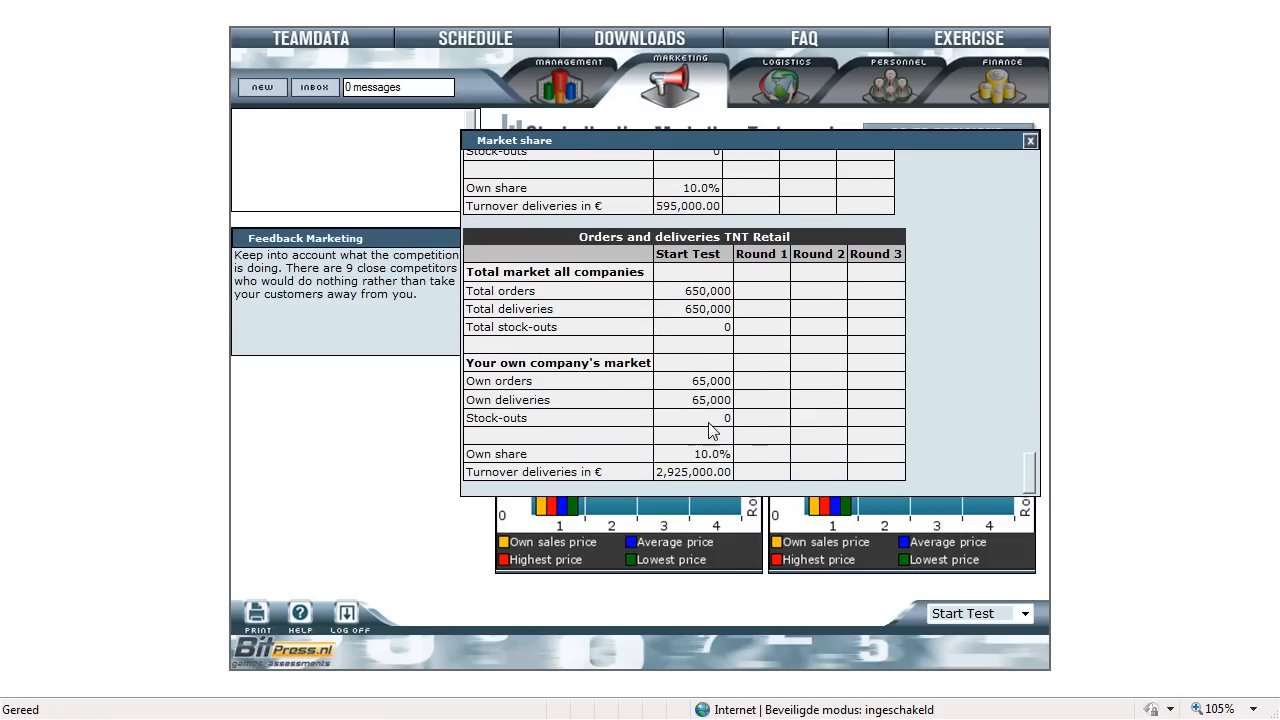
mouse_move(702, 470)
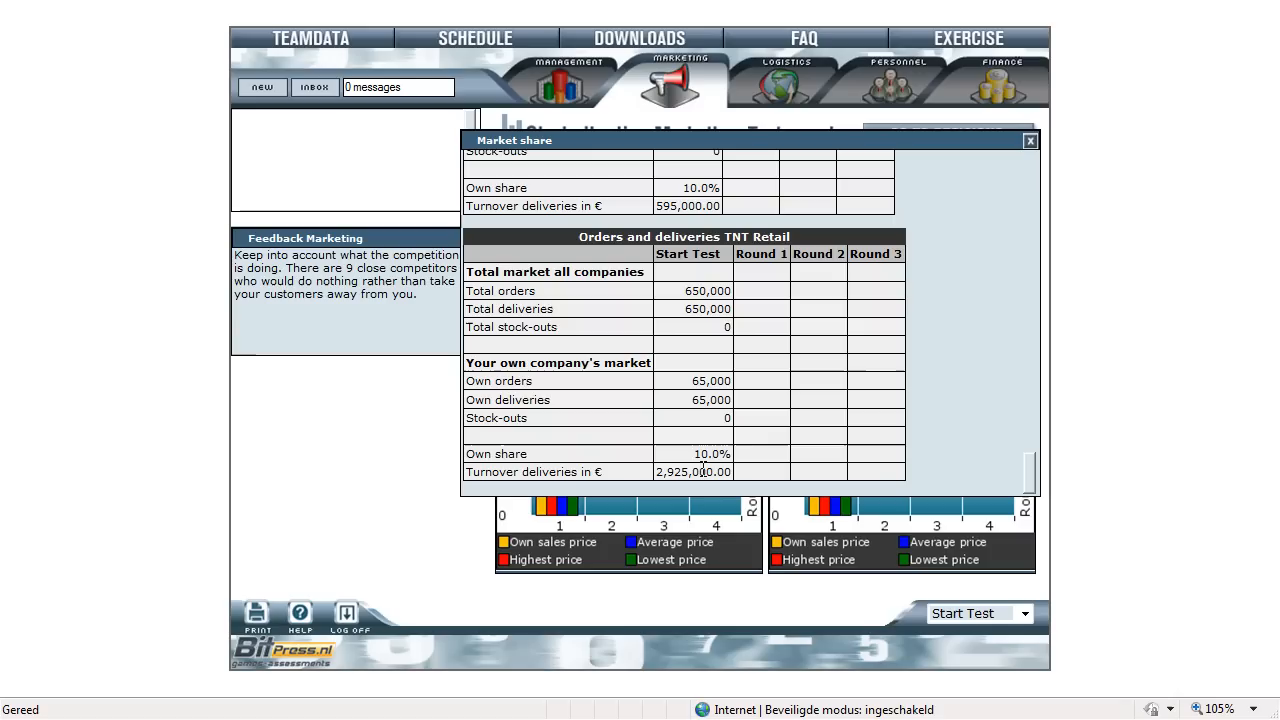
click(1028, 140)
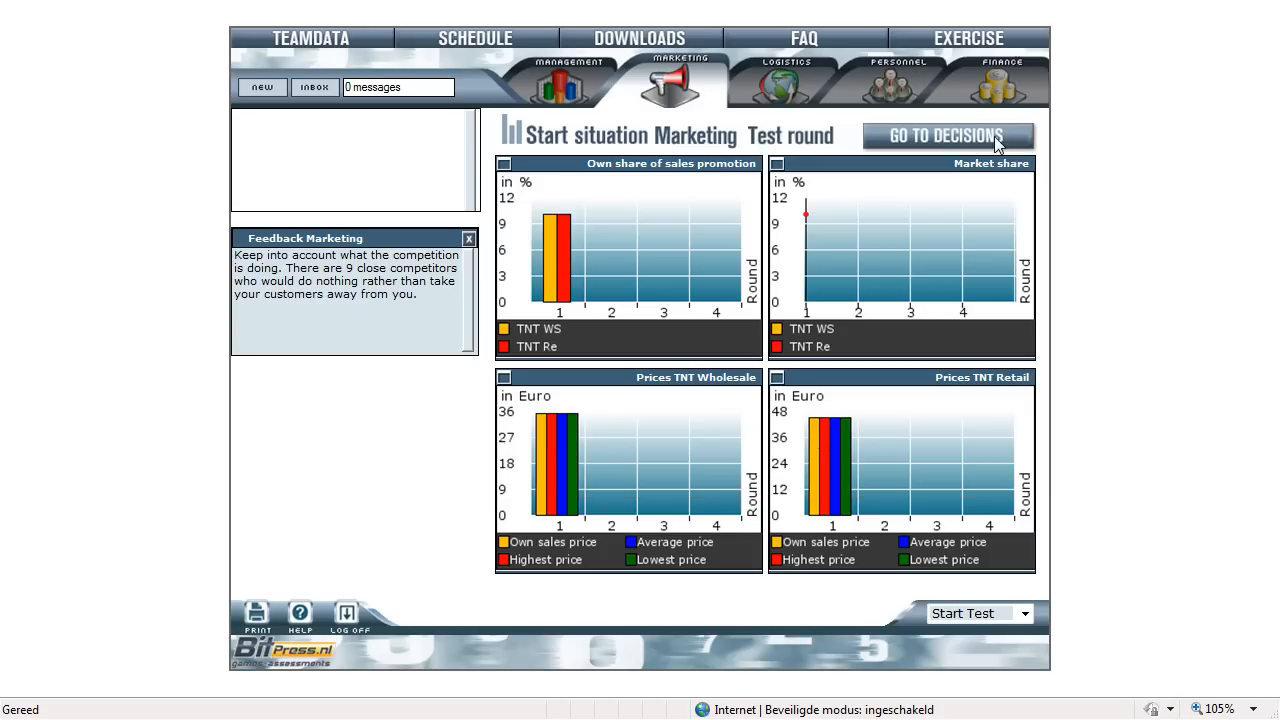
mouse_move(938, 140)
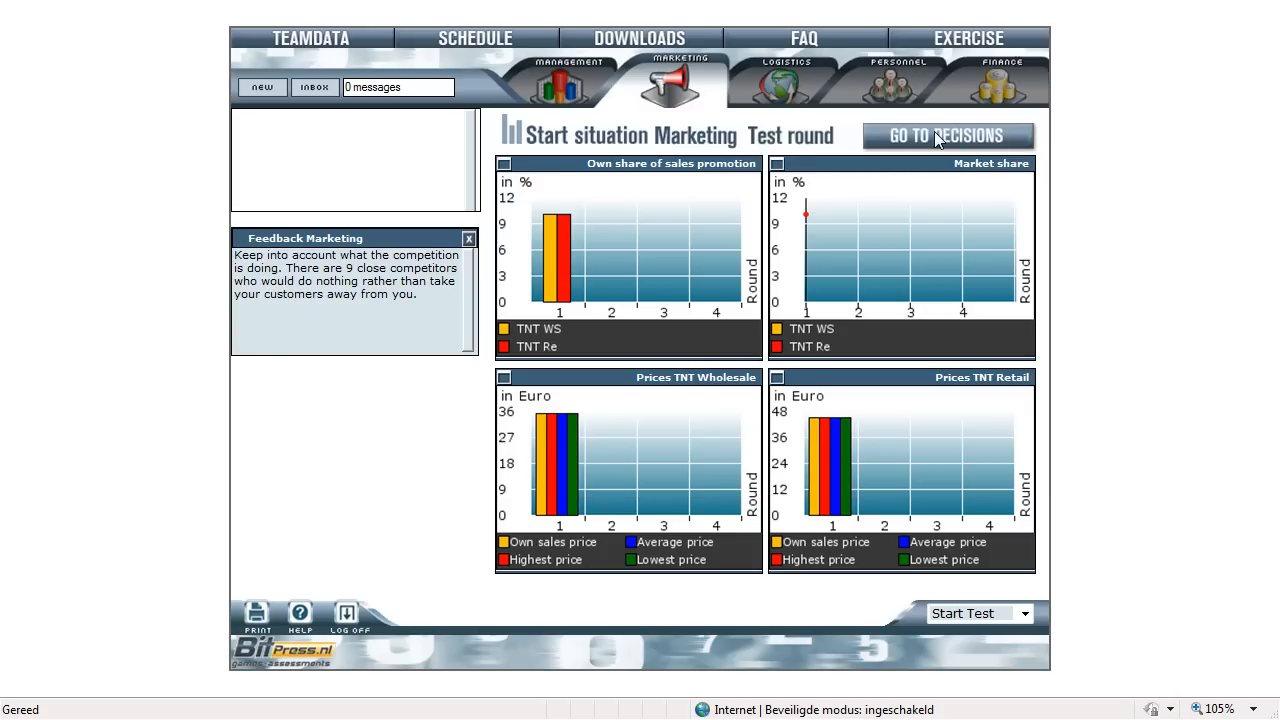
click(948, 136)
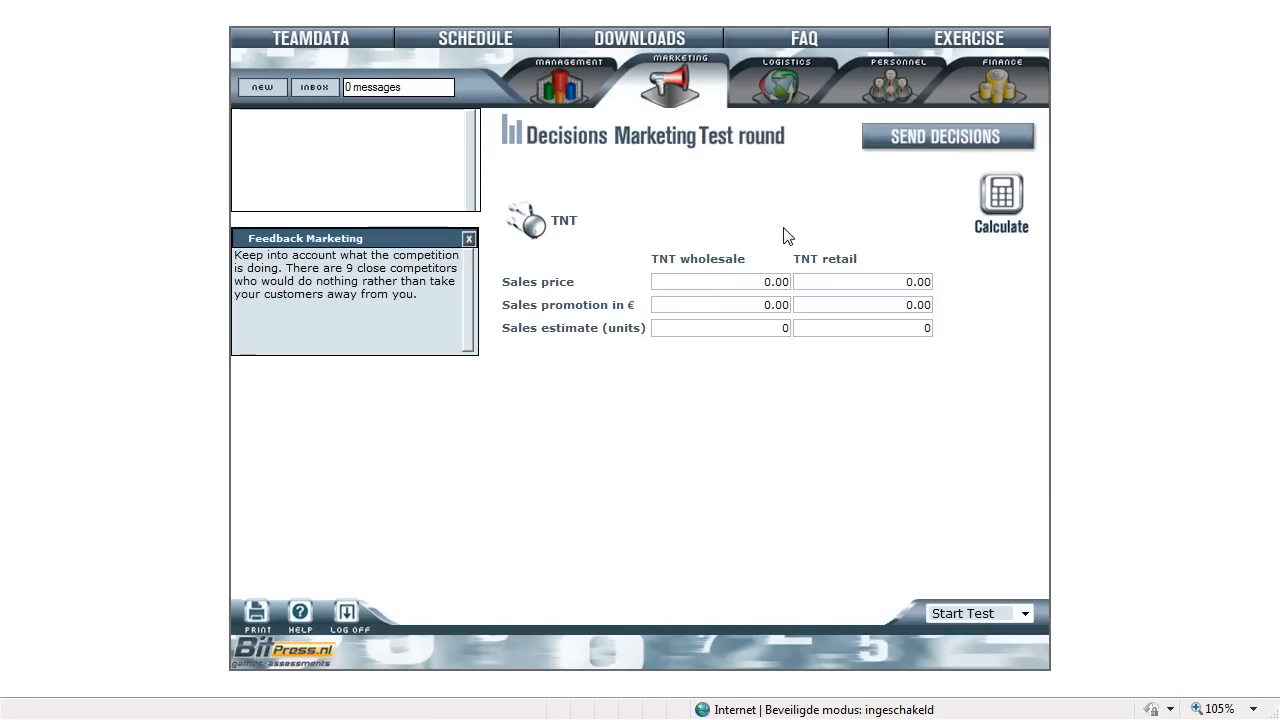
mouse_move(760, 212)
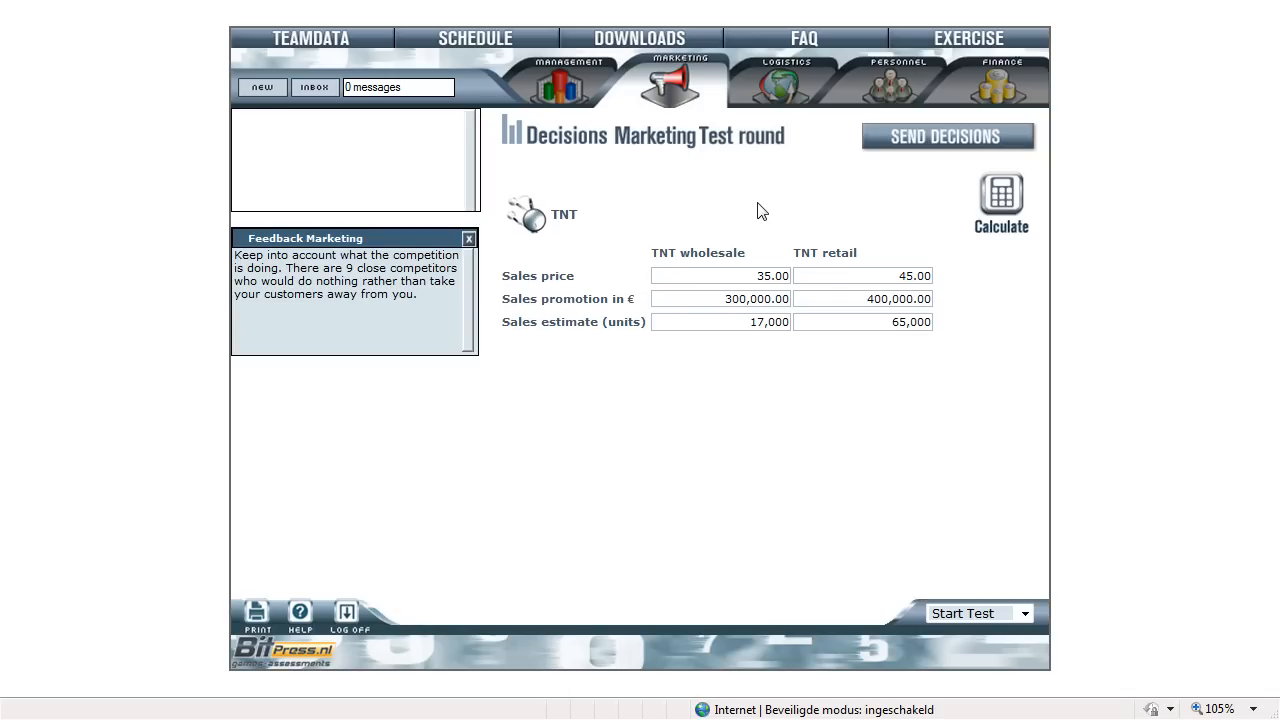
mouse_move(760, 268)
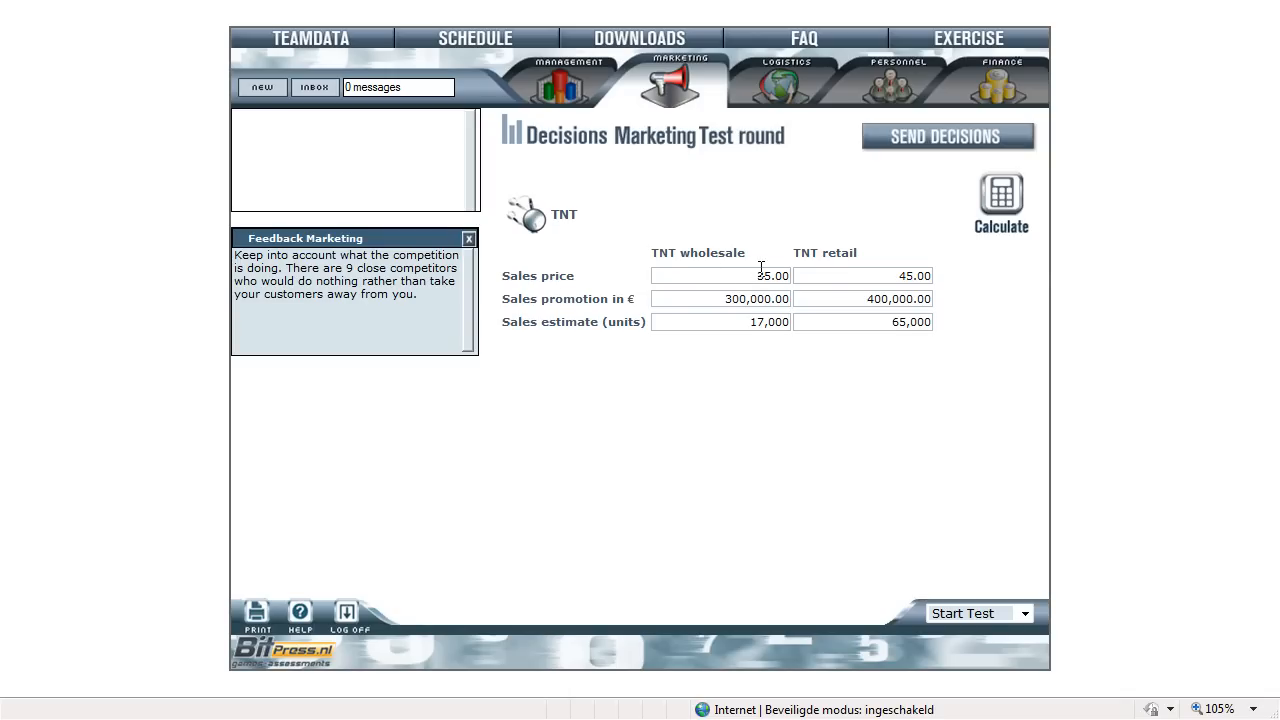
mouse_move(792, 284)
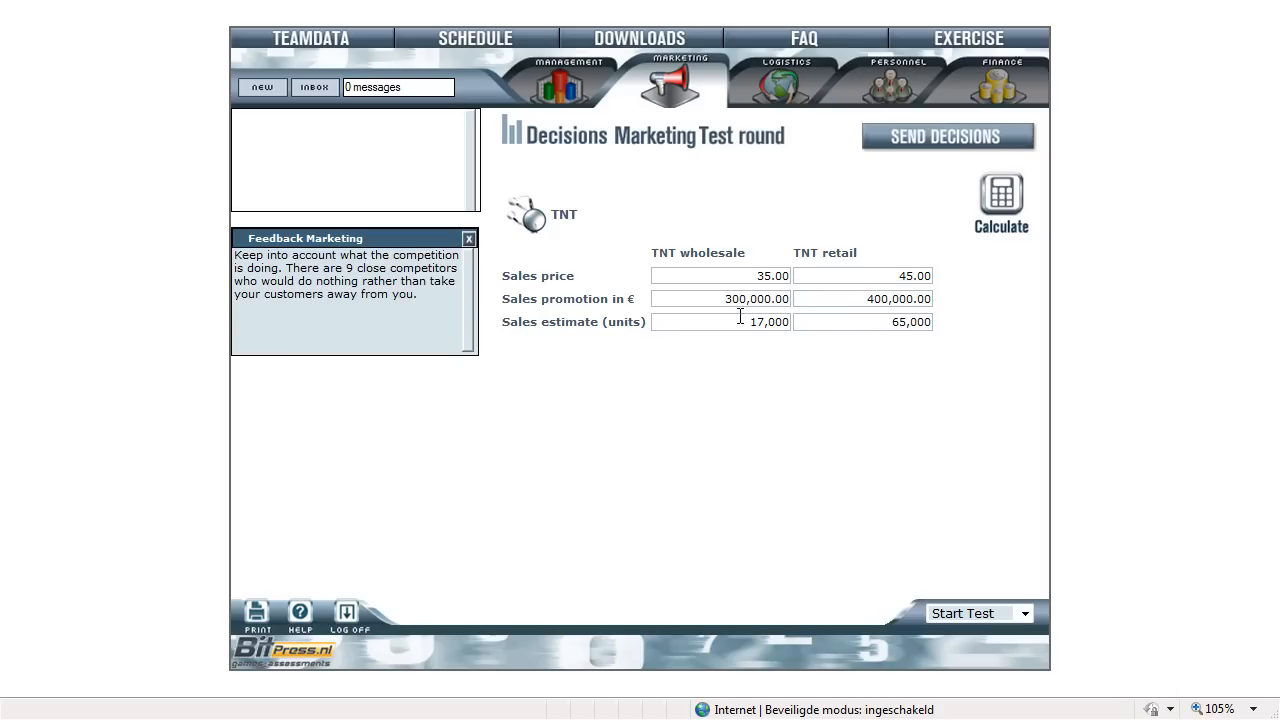
mouse_move(748, 360)
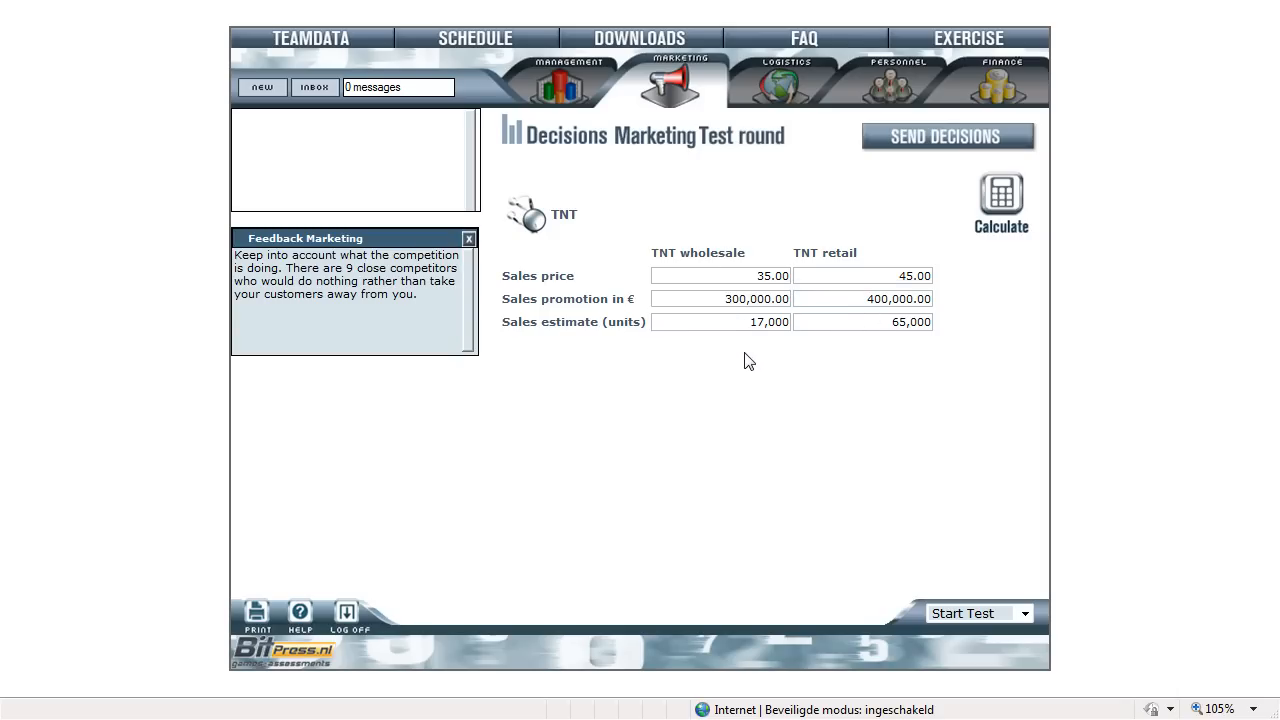
click(720, 276)
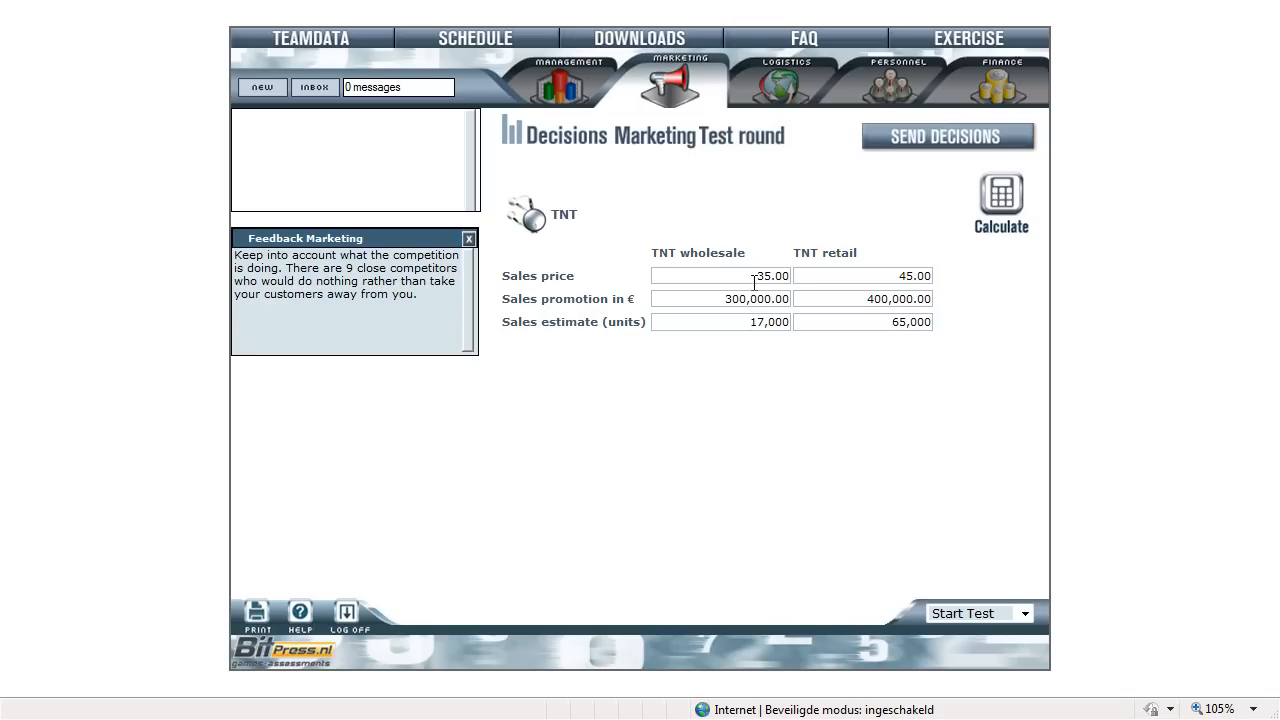
mouse_move(752, 316)
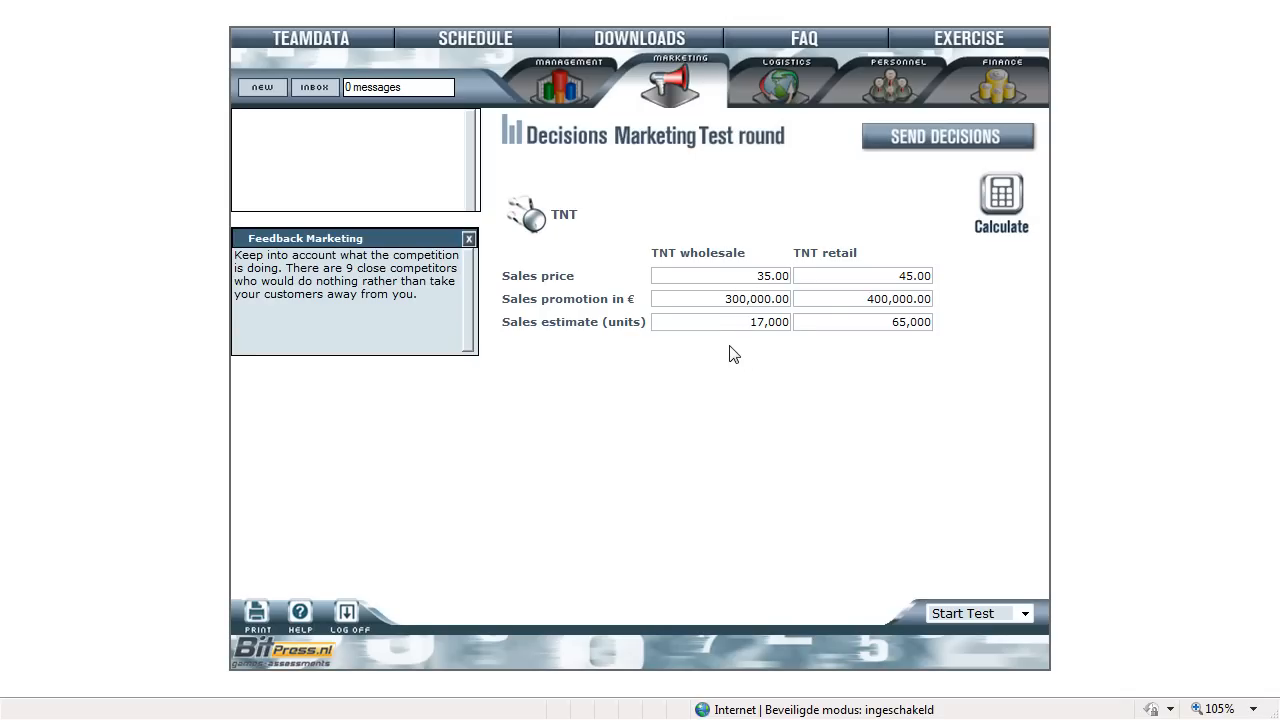
mouse_move(740, 360)
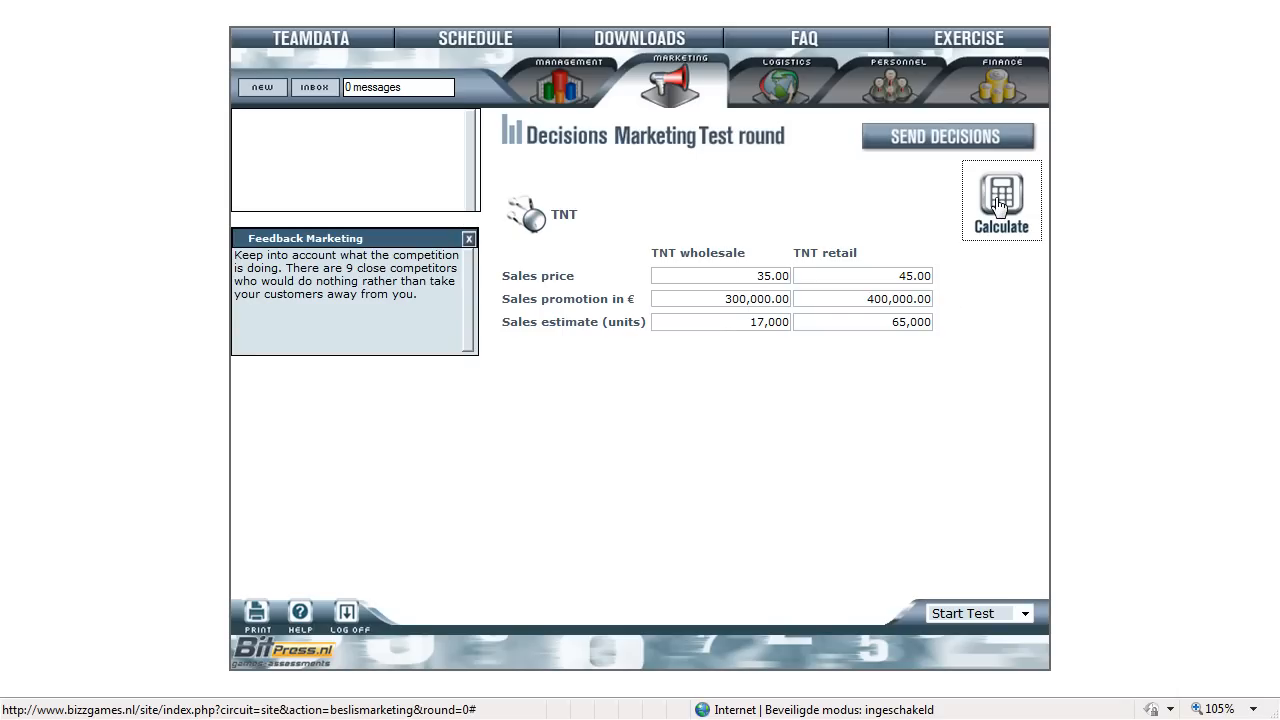
- Calculate the estimated marketing results and review turnover 3,520,000 and net profit −99,690.02
click(1000, 196)
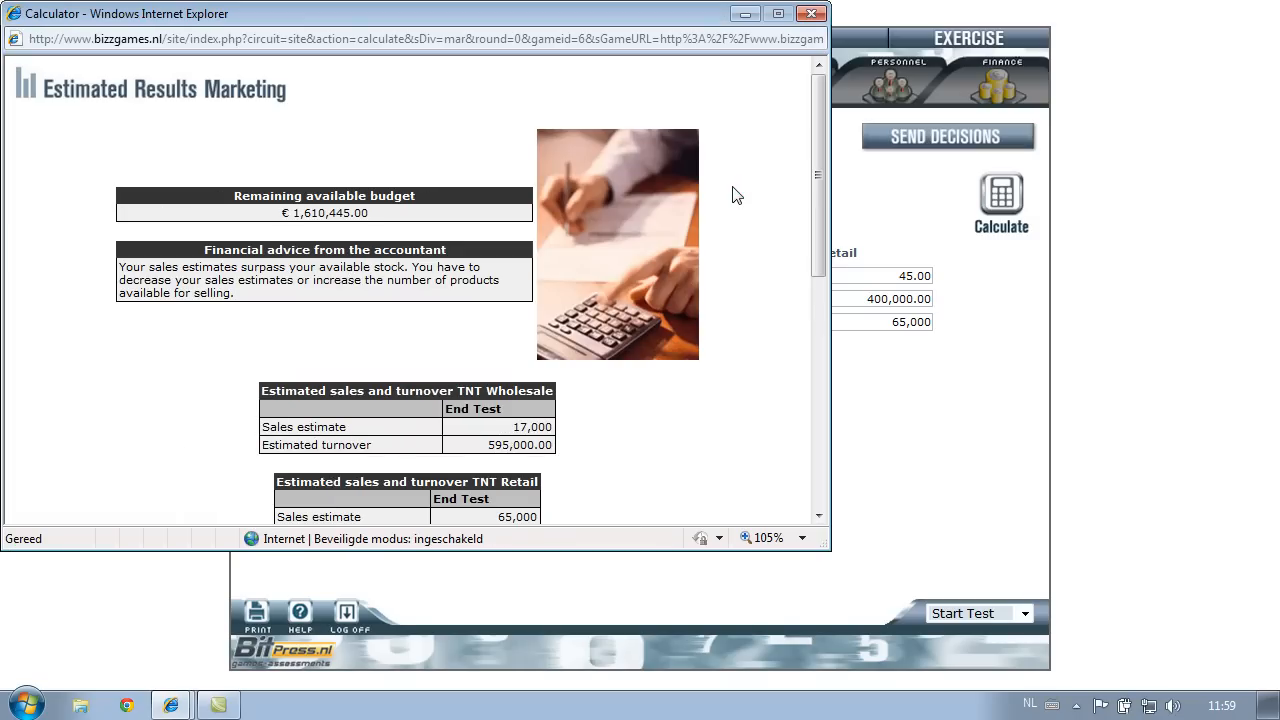
mouse_move(380, 228)
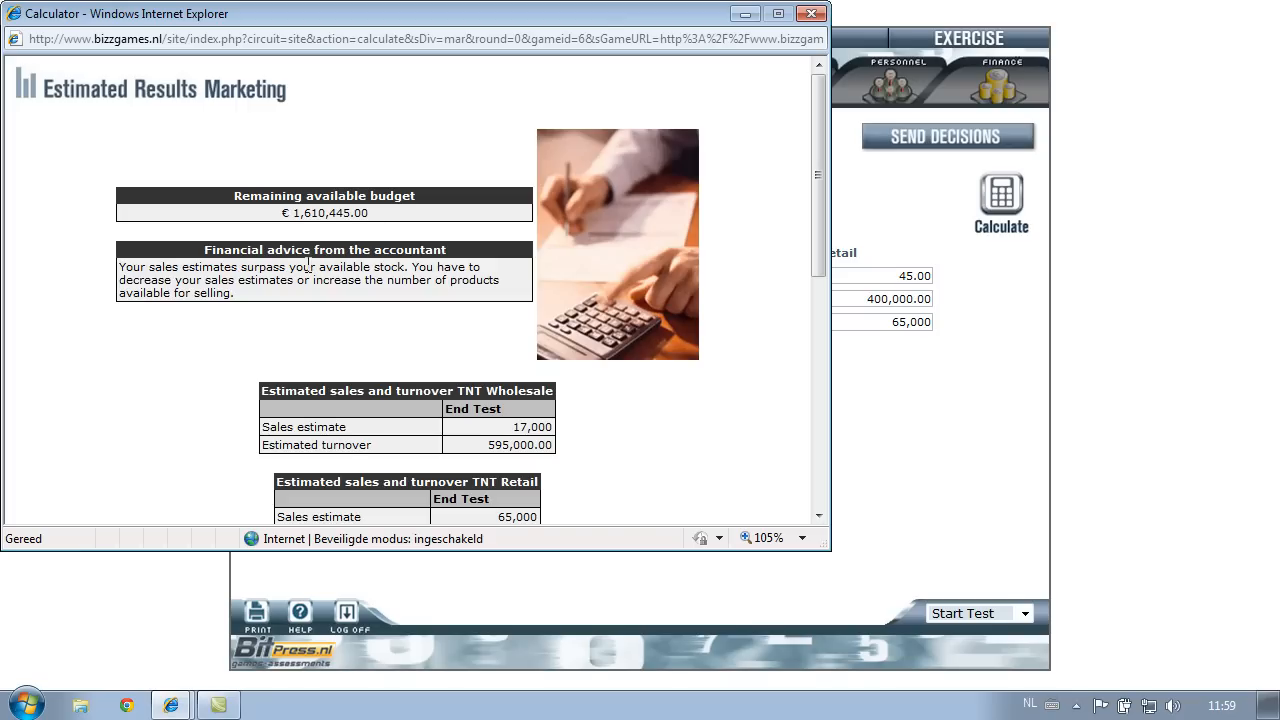
mouse_move(378, 350)
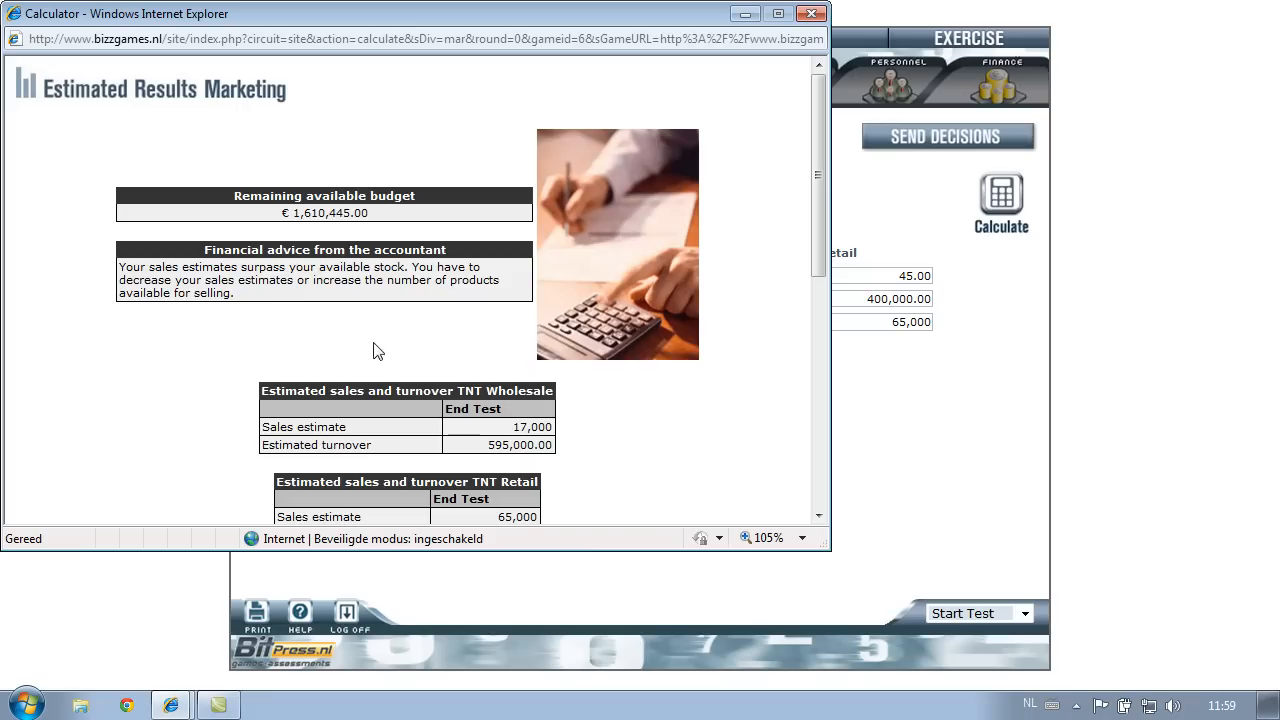
scroll(down, 3)
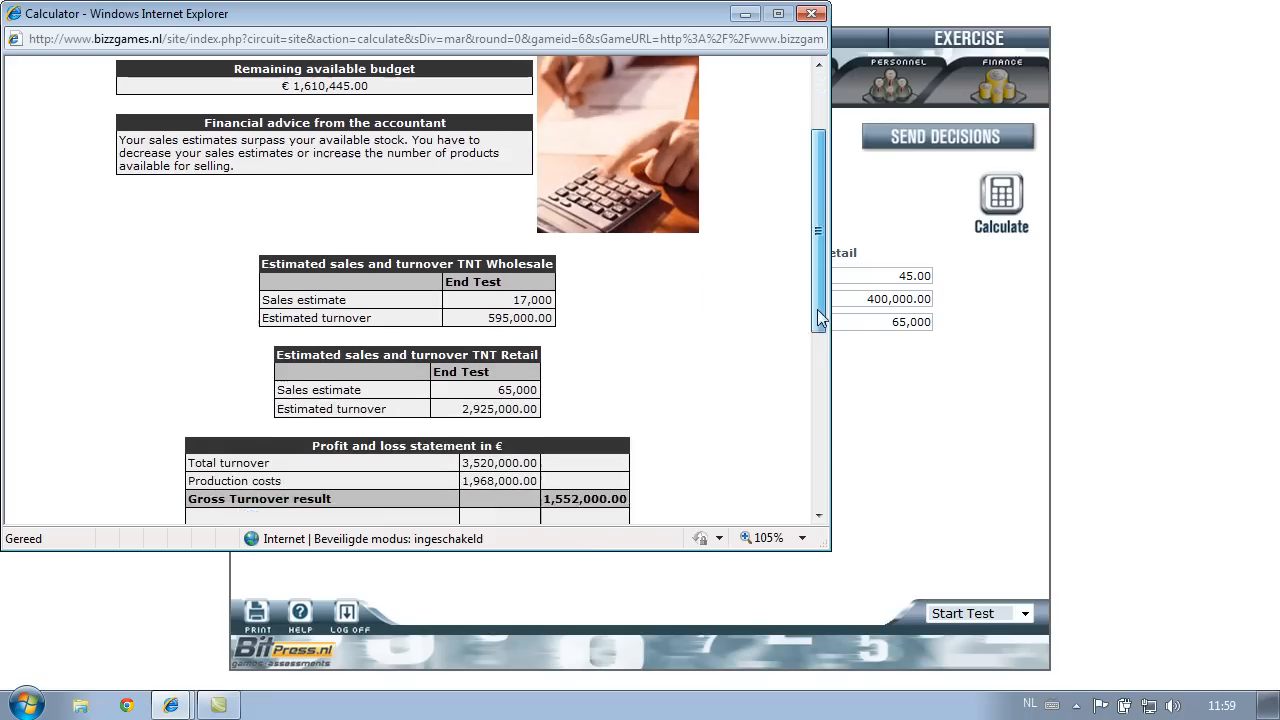
scroll(down, 3)
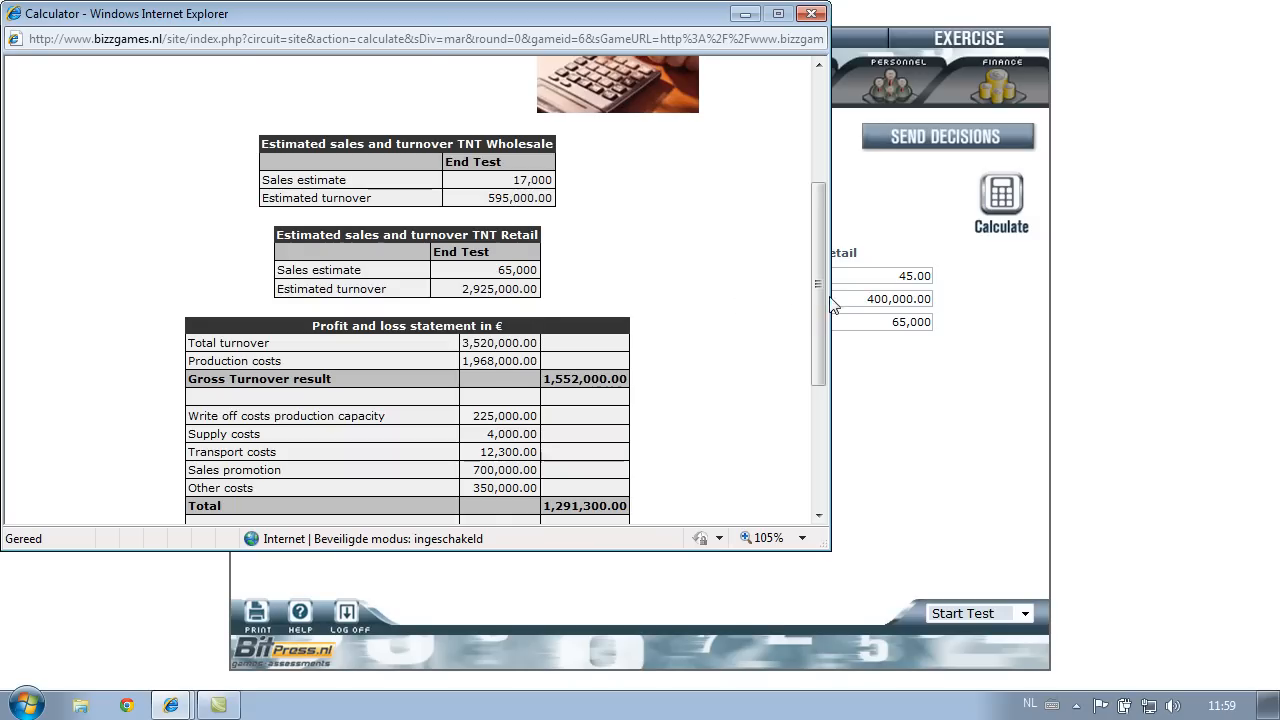
scroll(down, 3)
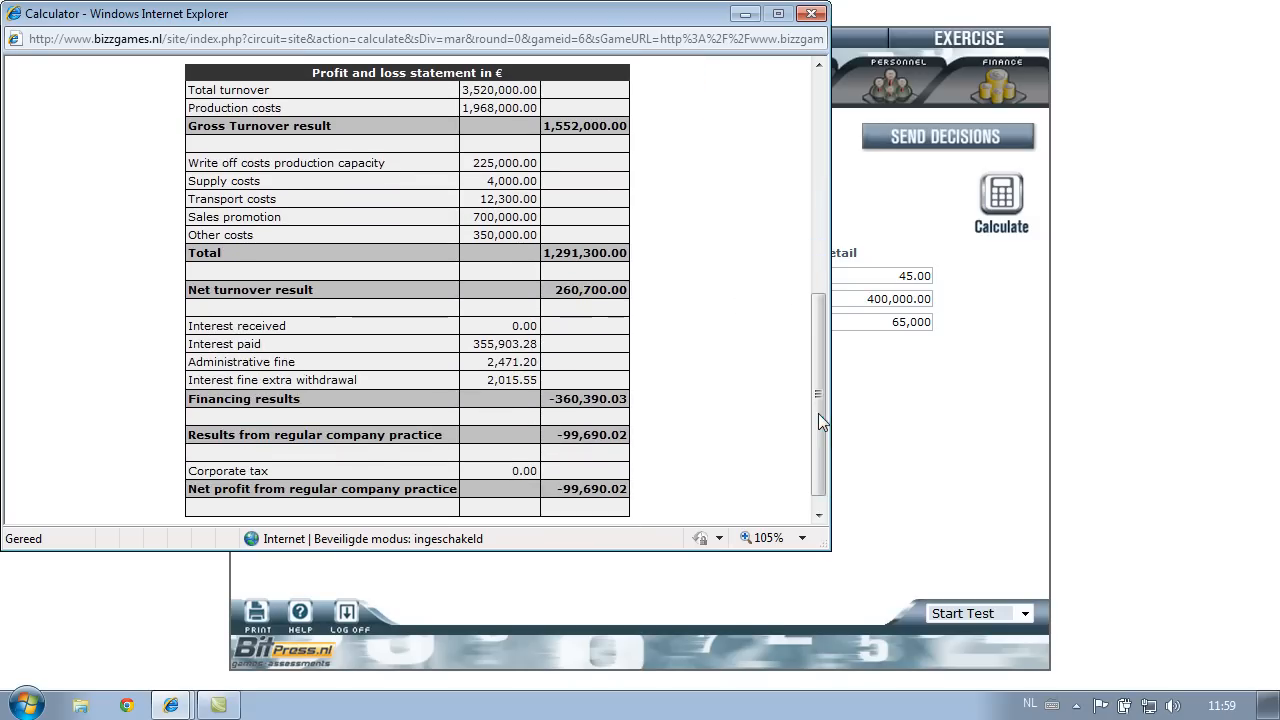
mouse_move(744, 396)
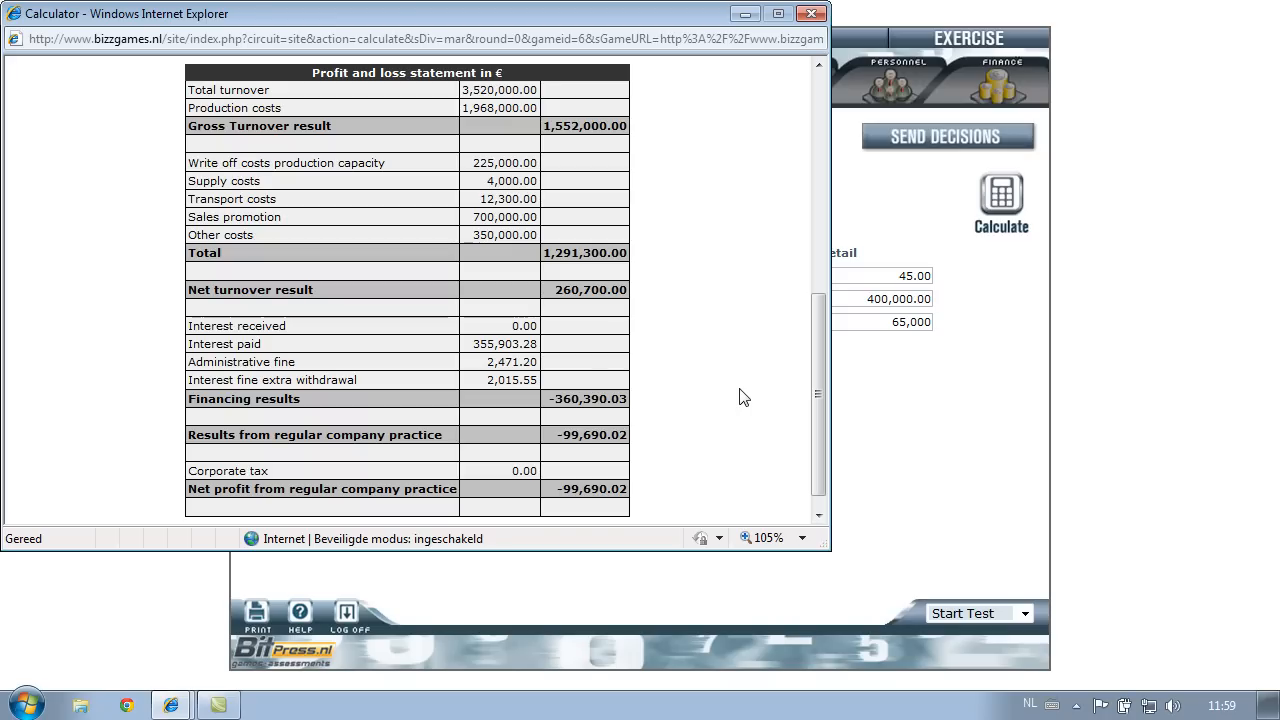
scroll(up, 3)
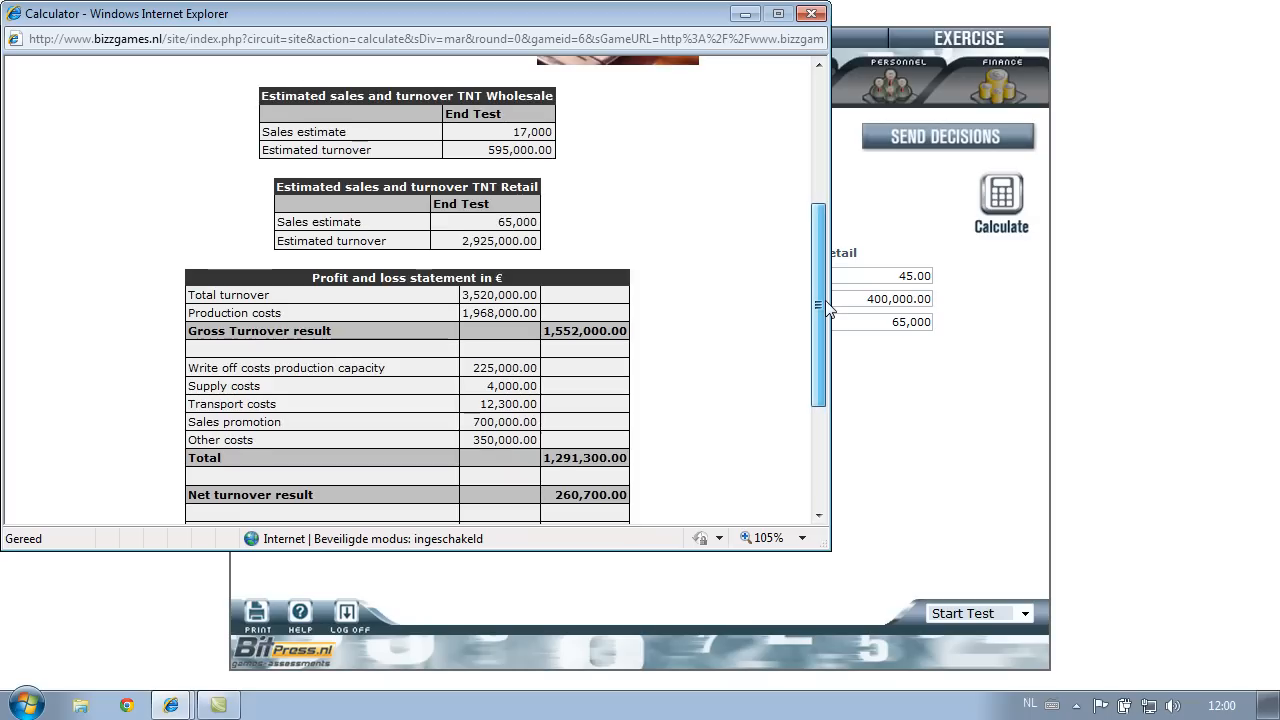
scroll(up, 3)
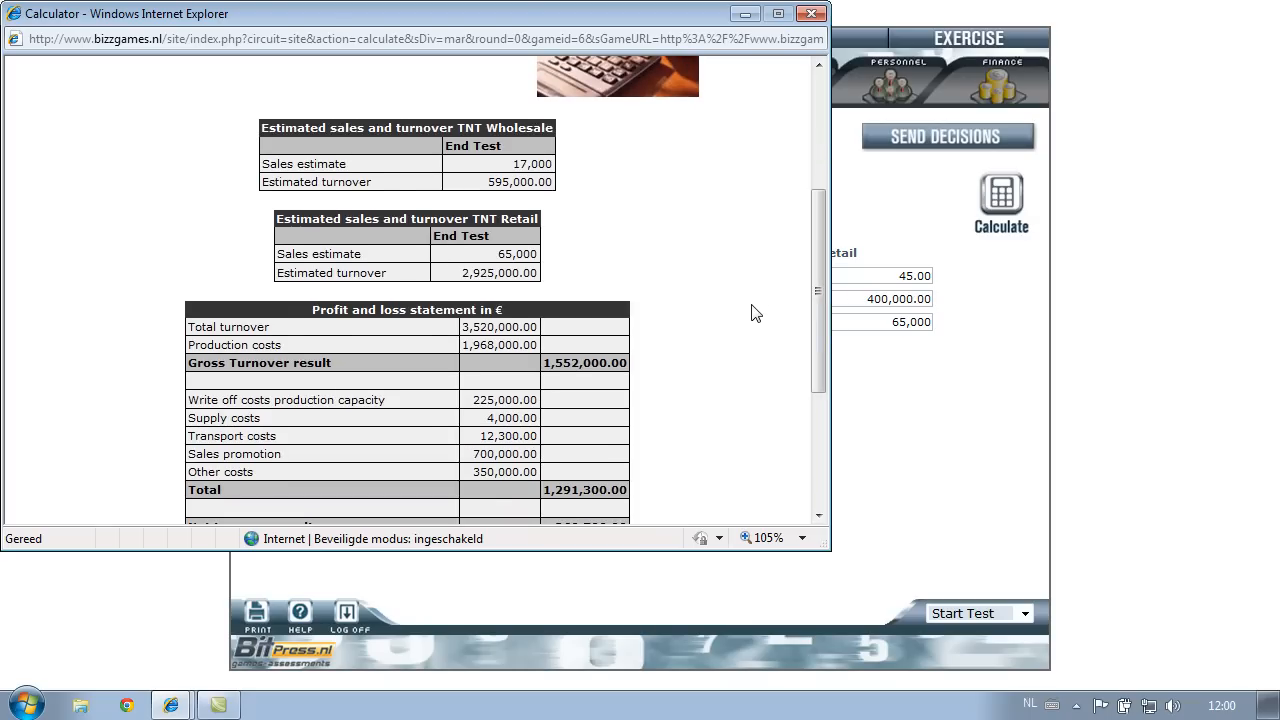
mouse_move(748, 312)
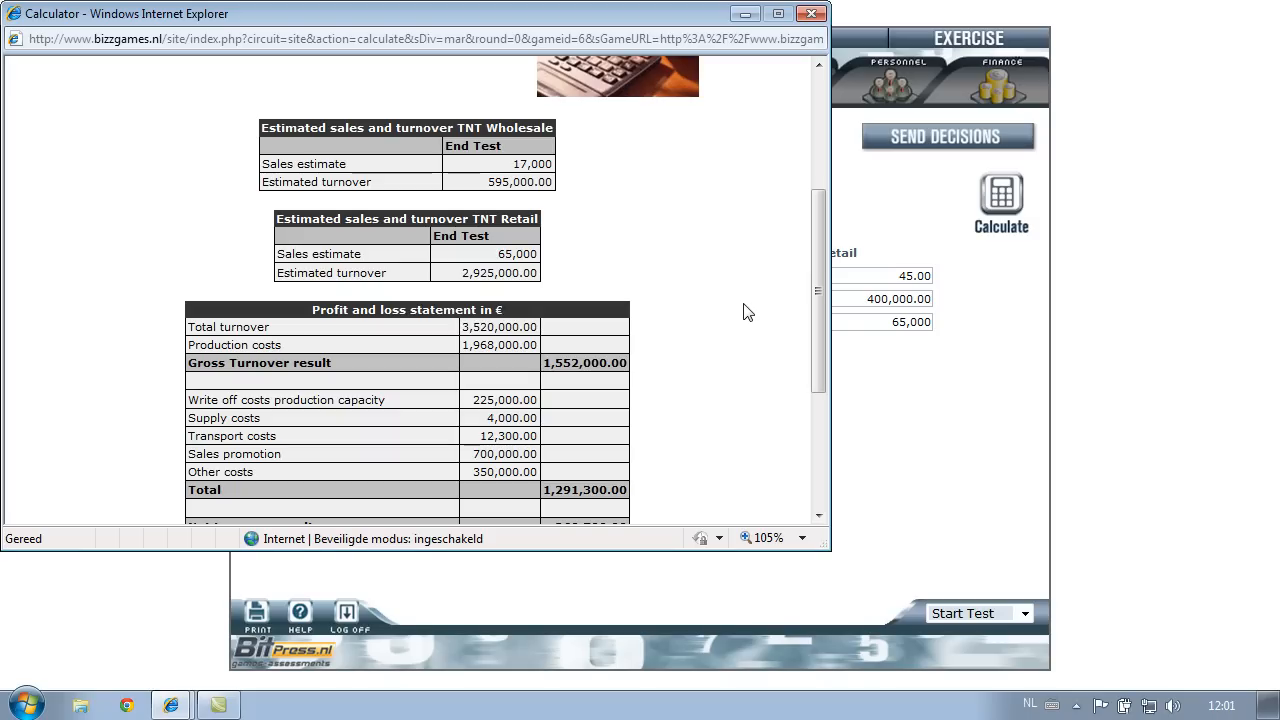
mouse_move(756, 192)
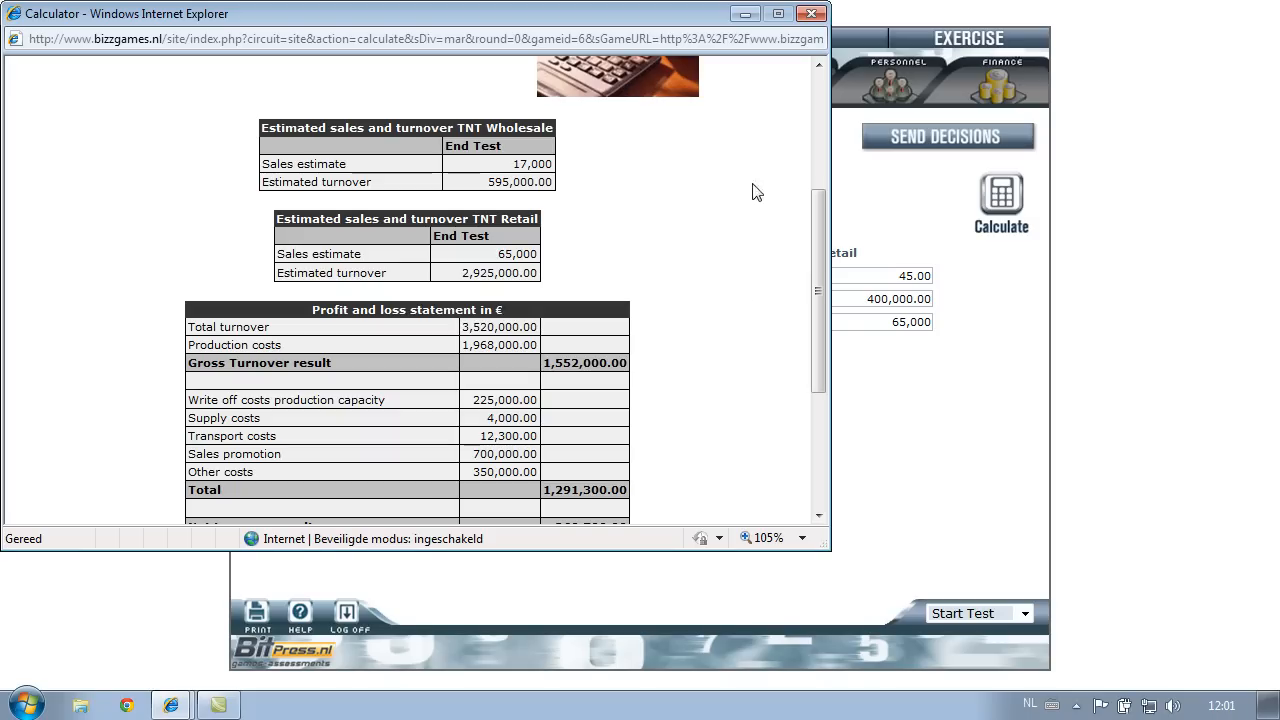
- Close the marketing estimate, go to Logistics and show the detailed TNT stock of goods figures
click(810, 12)
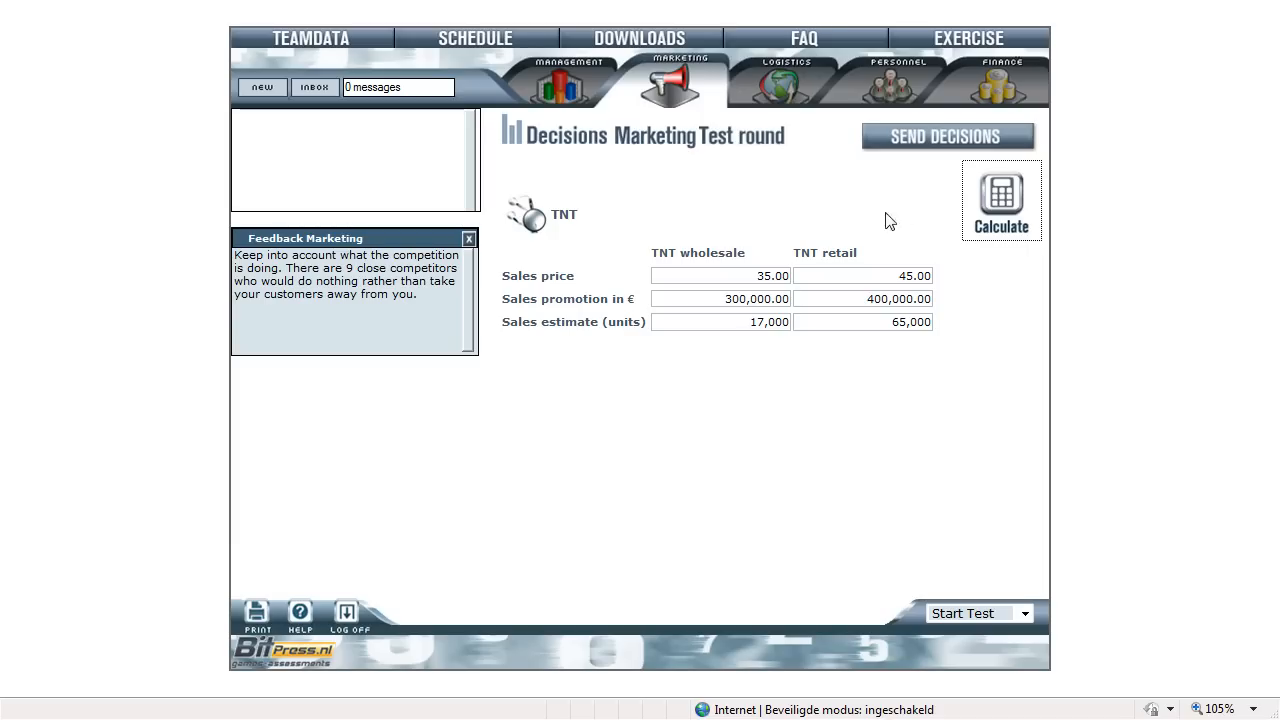
click(946, 136)
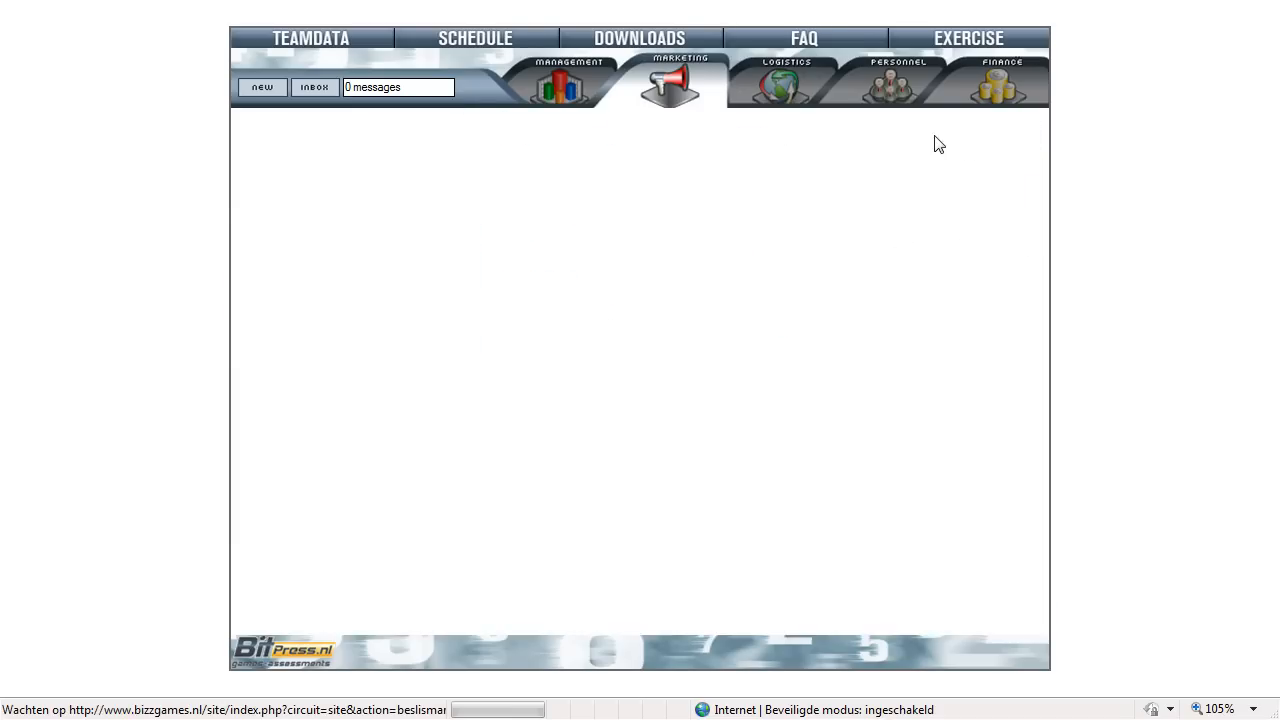
click(788, 80)
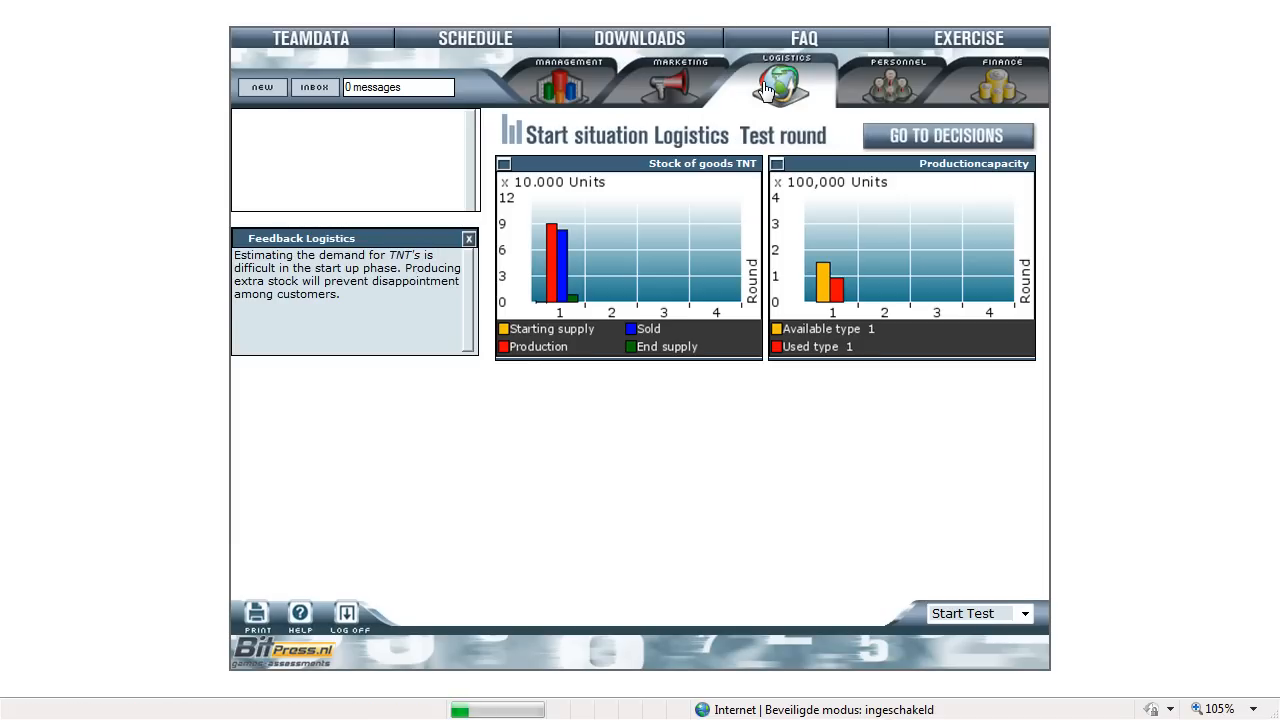
mouse_move(670, 256)
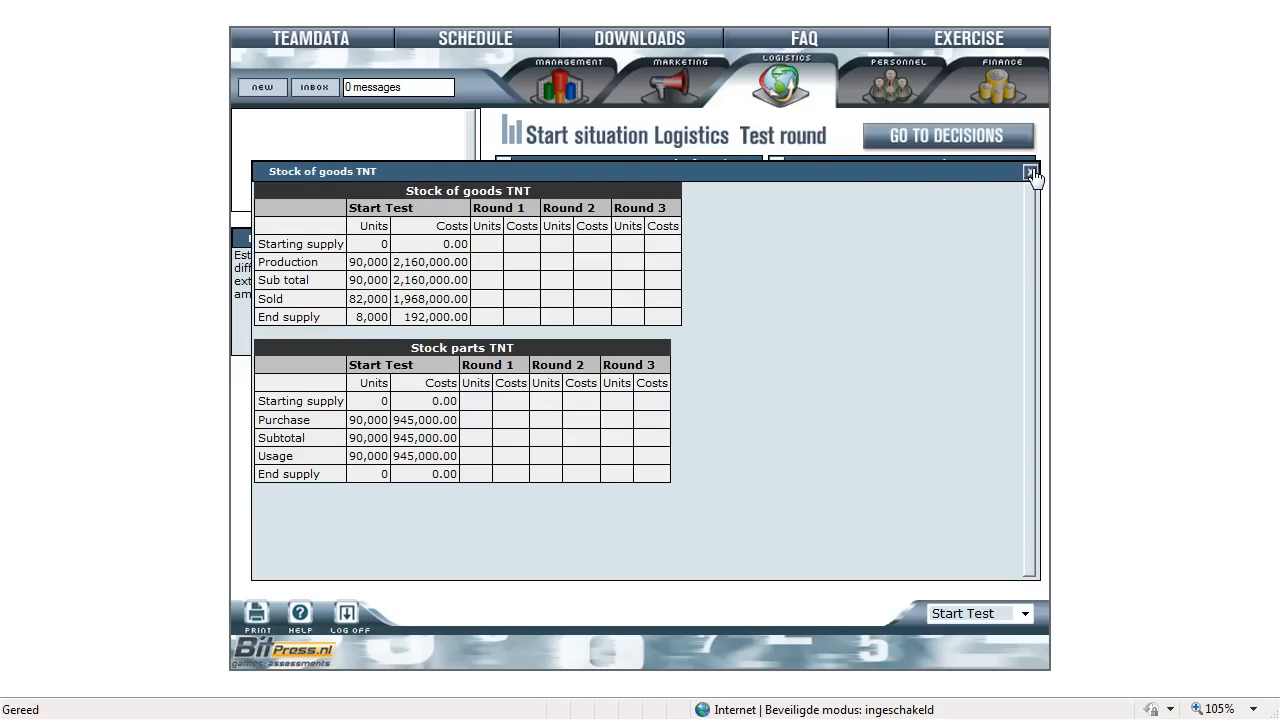
- Review and close the stock of goods and production capacity (150,000 available, 90,000 used) tables
click(1032, 172)
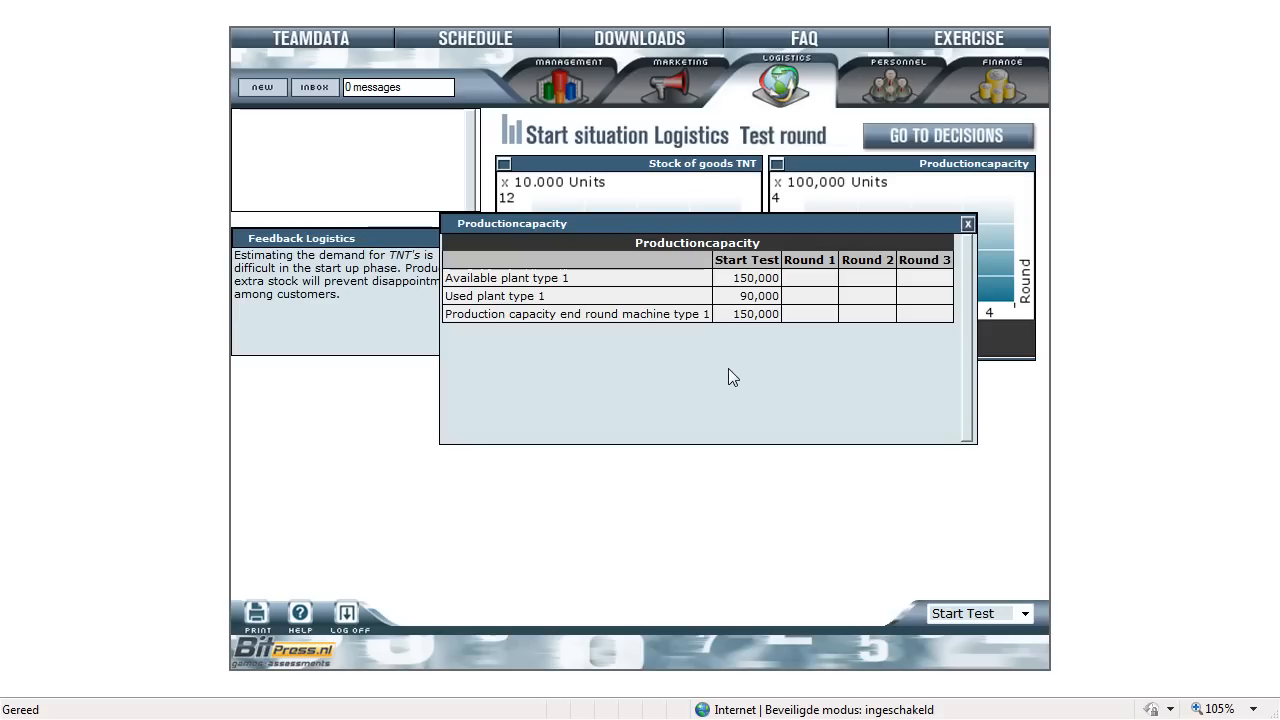
mouse_move(640, 380)
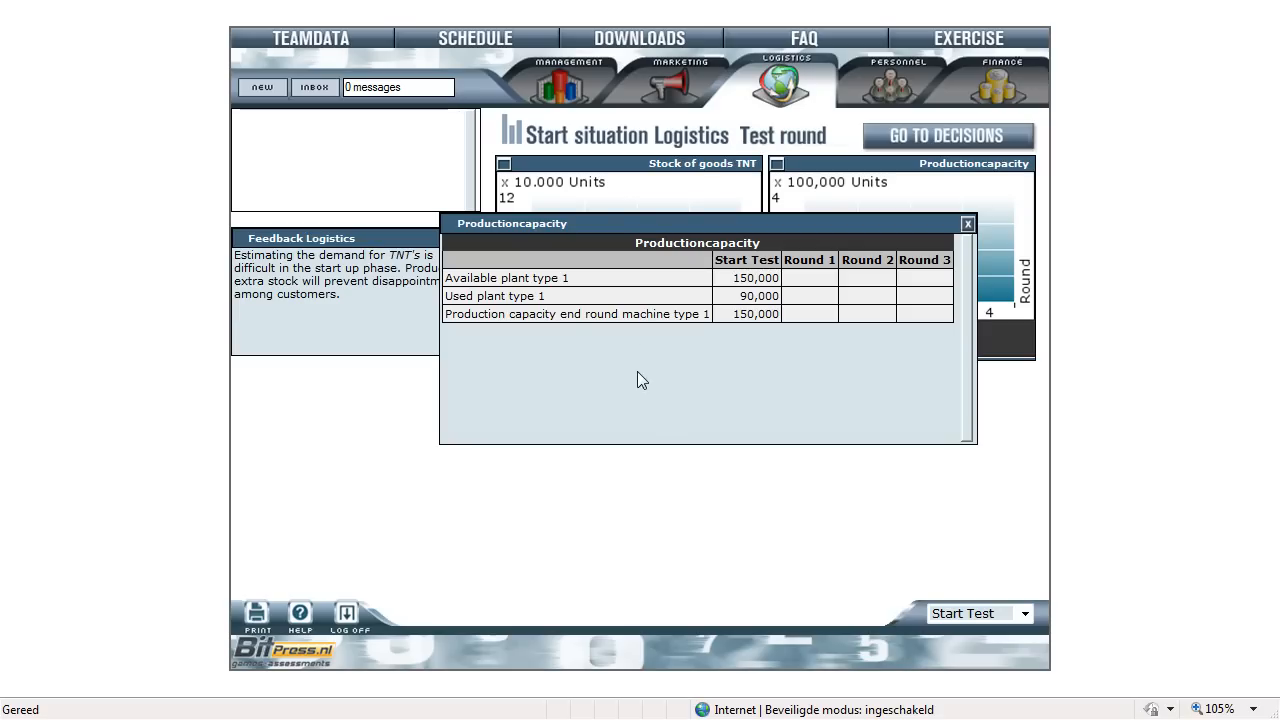
click(968, 224)
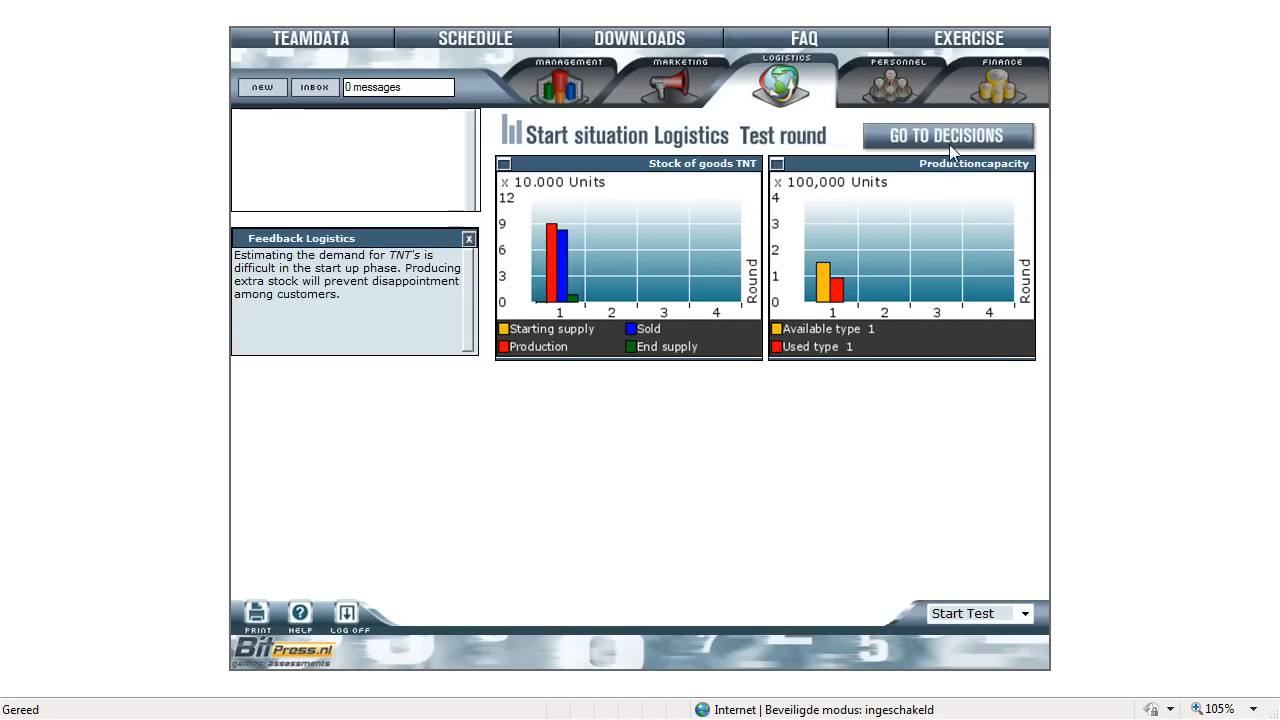
- Go to the Logistics decisions form for TNT parts purchasing and production
click(948, 136)
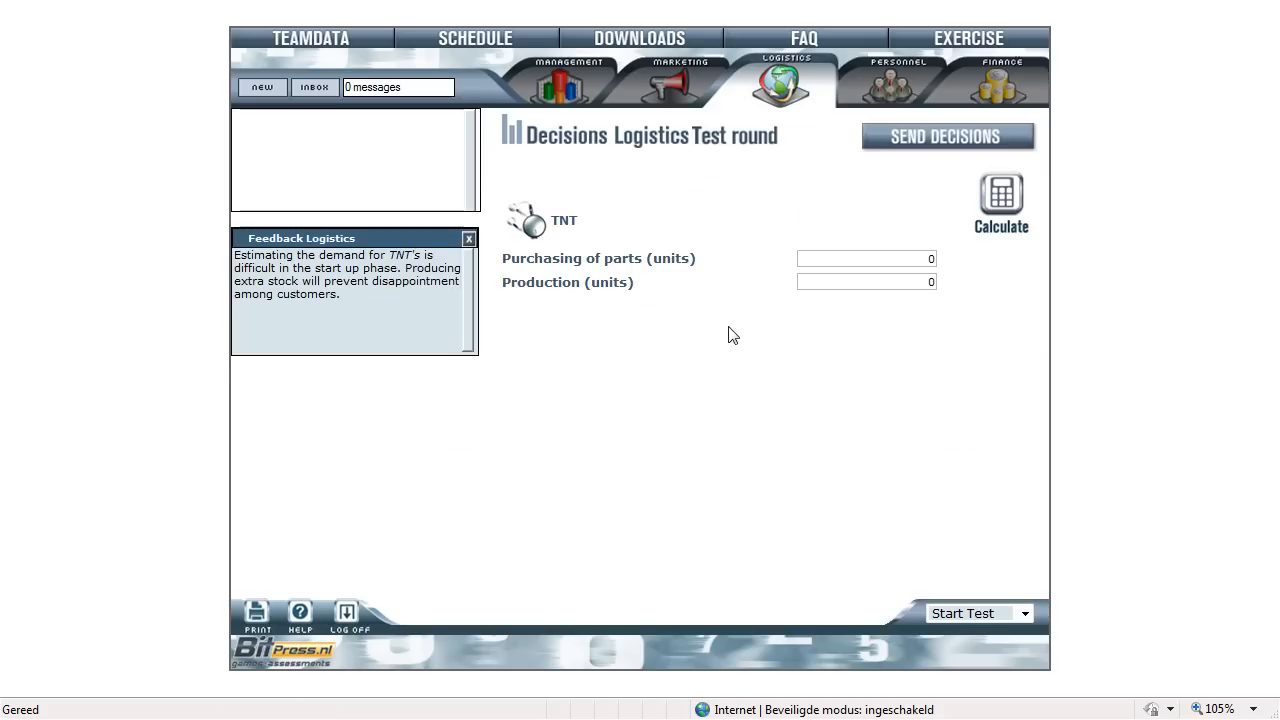
mouse_move(744, 336)
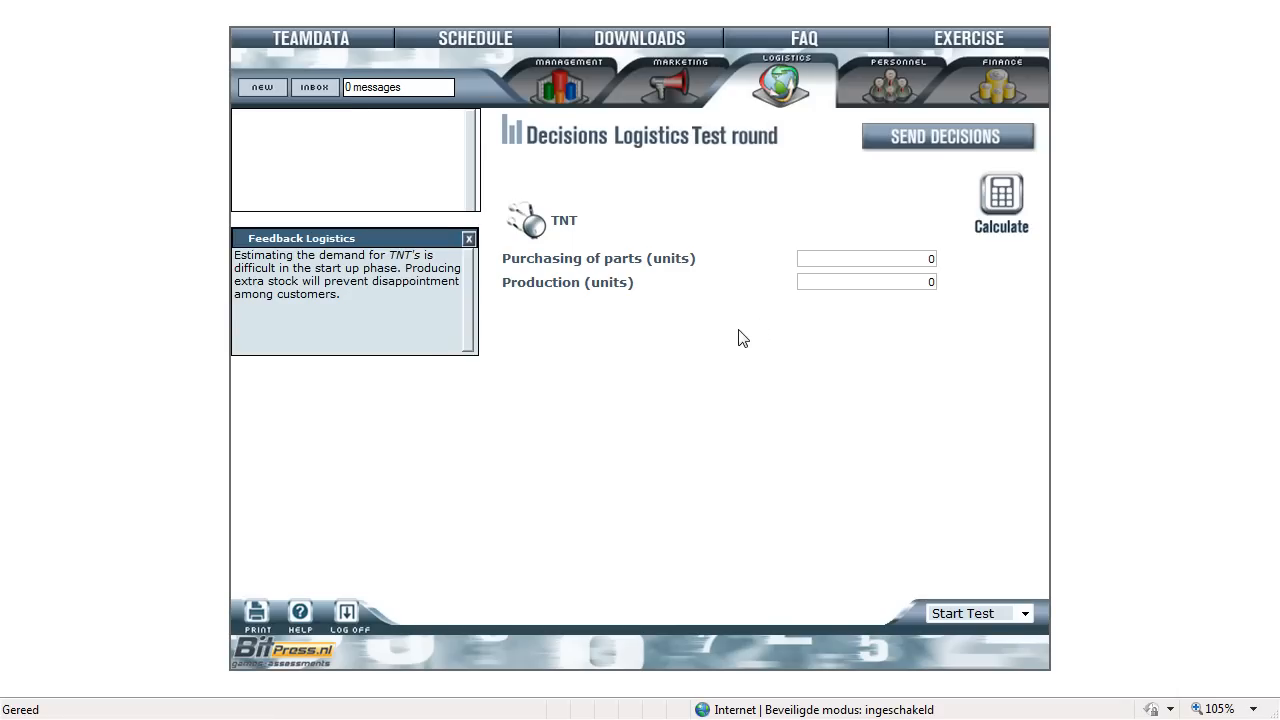
mouse_move(608, 326)
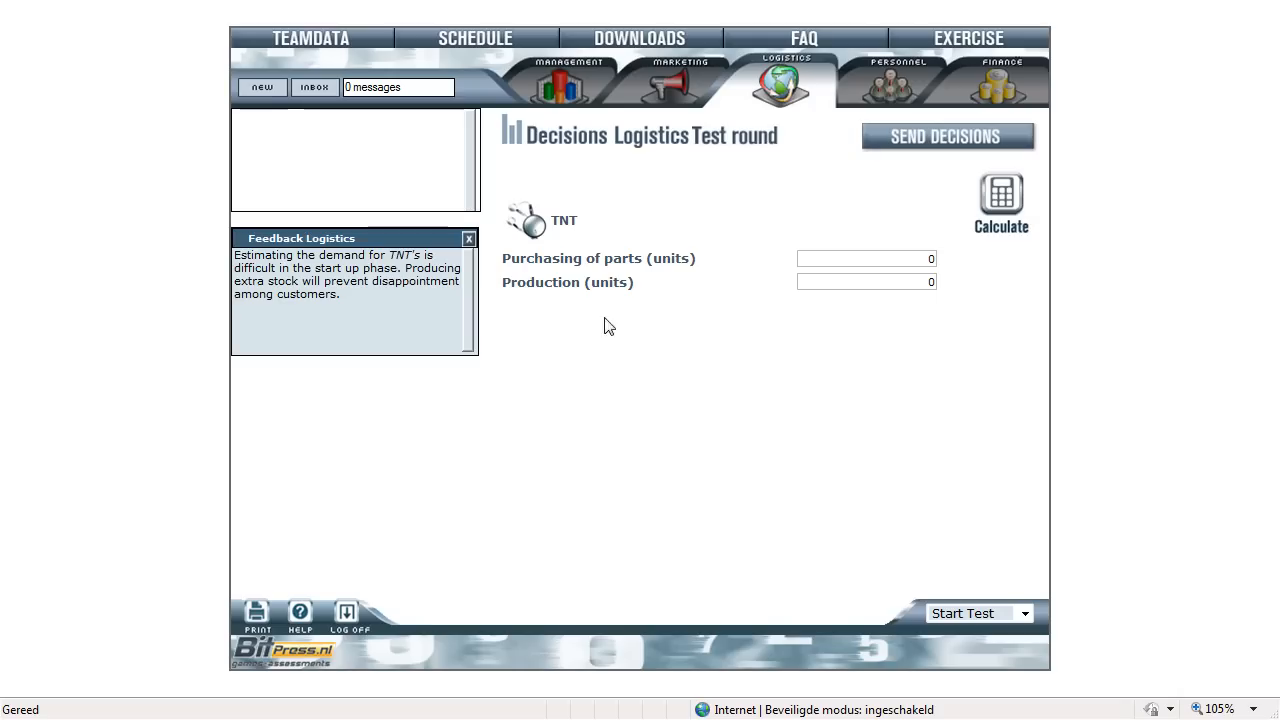
mouse_move(584, 308)
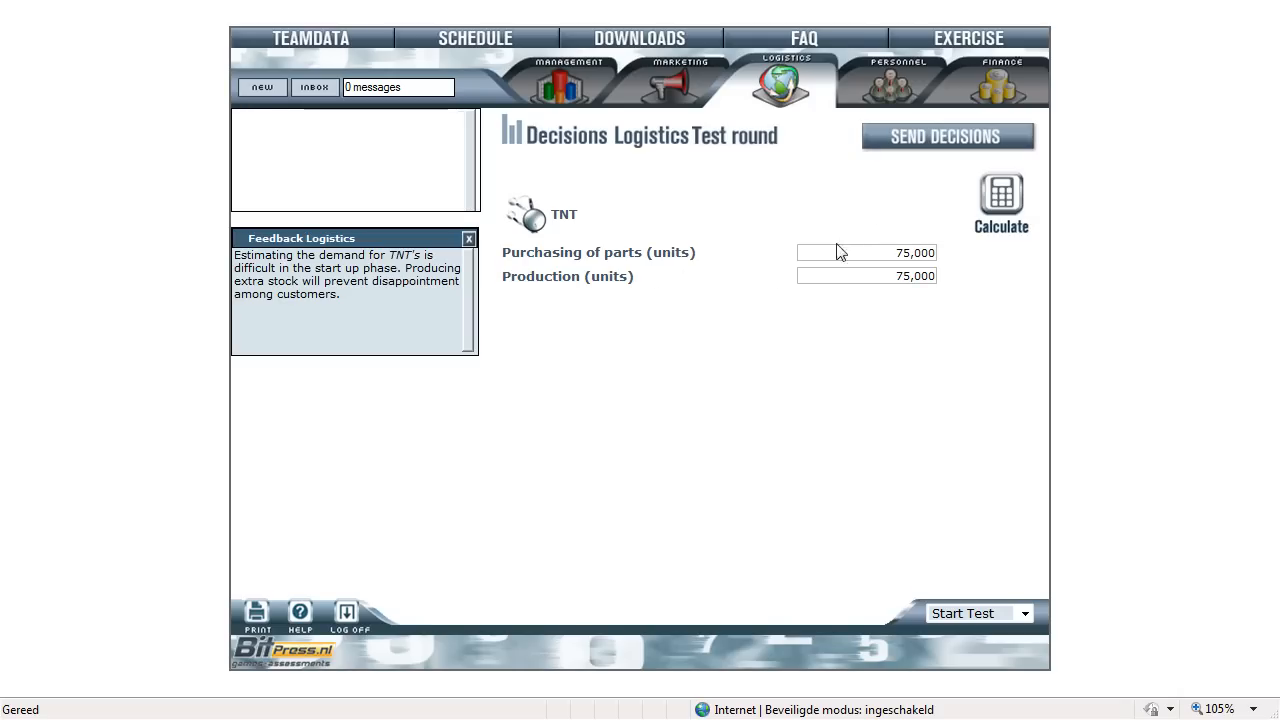
mouse_move(1000, 204)
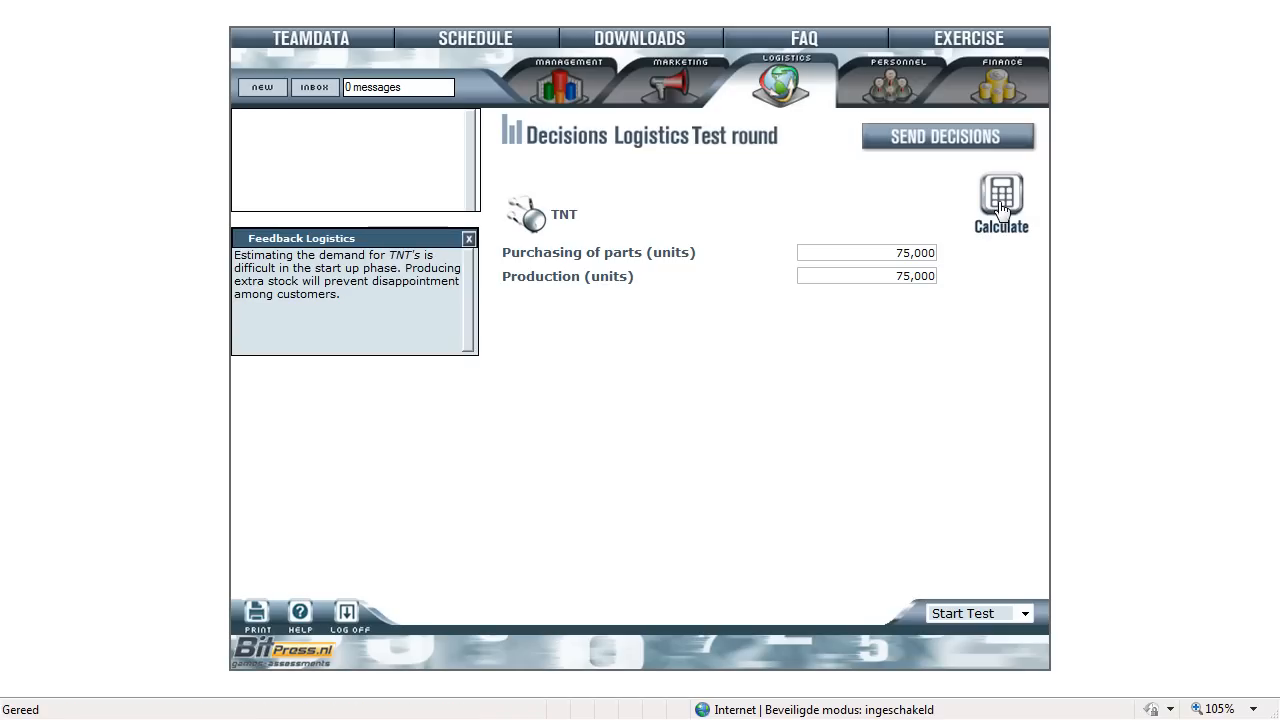
mouse_move(676, 212)
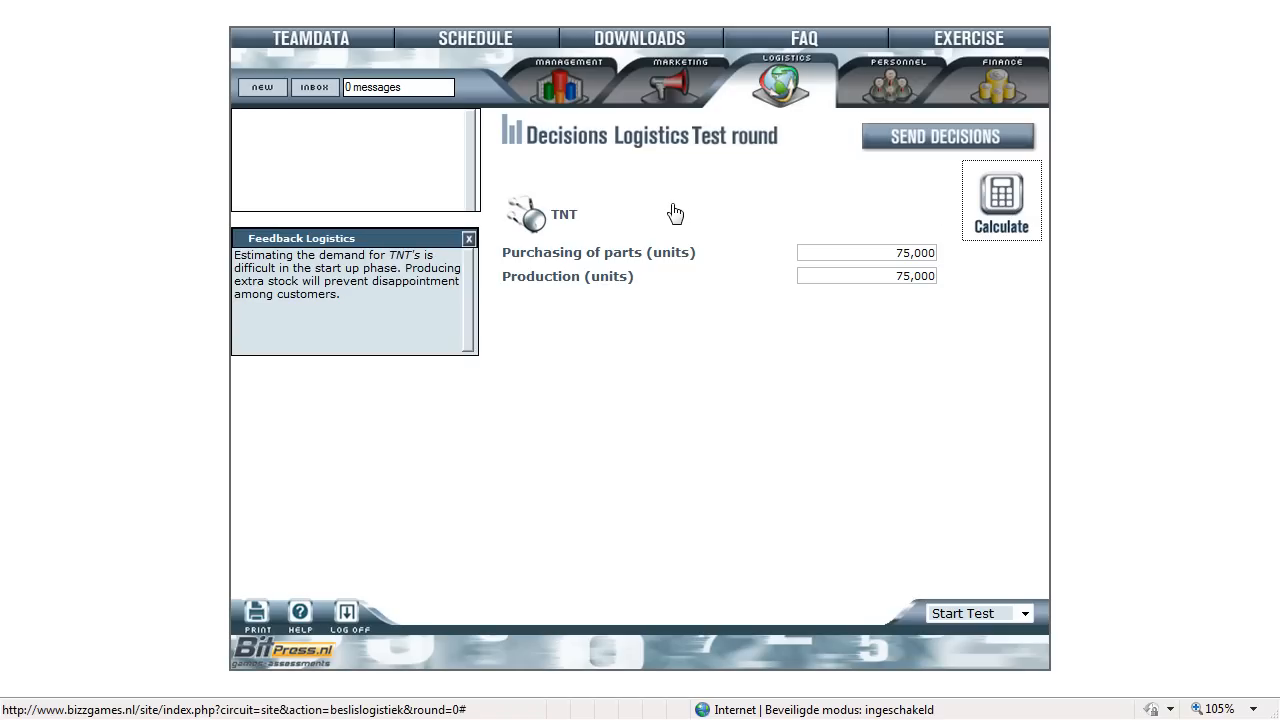
- Calculate the estimated logistics results showing budget 1,670,445 and end stock 1,000
click(1000, 200)
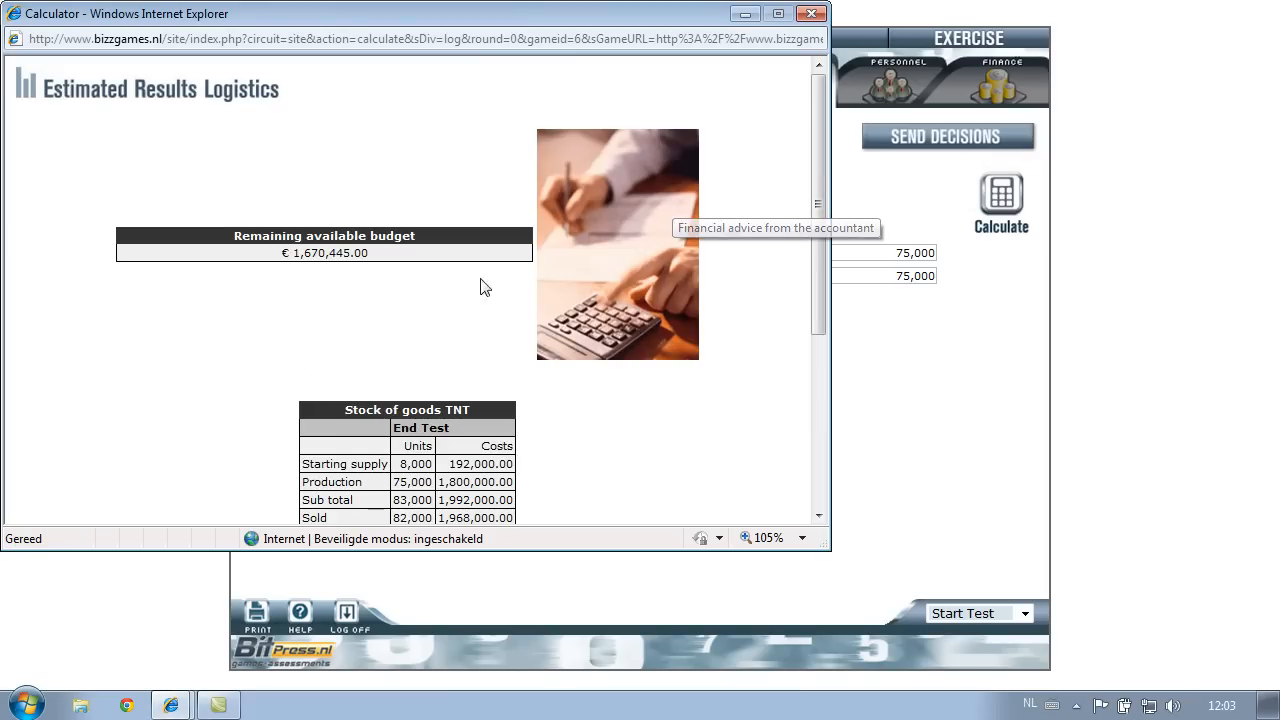
mouse_move(338, 240)
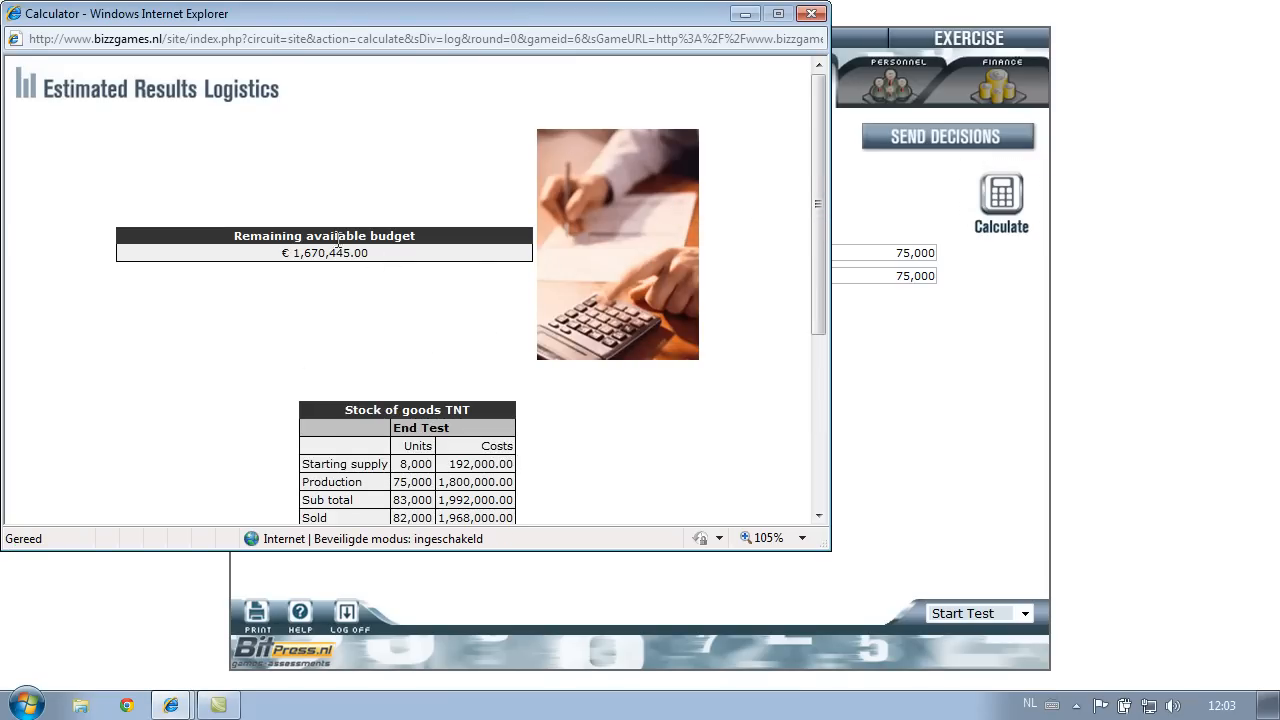
scroll(down, 3)
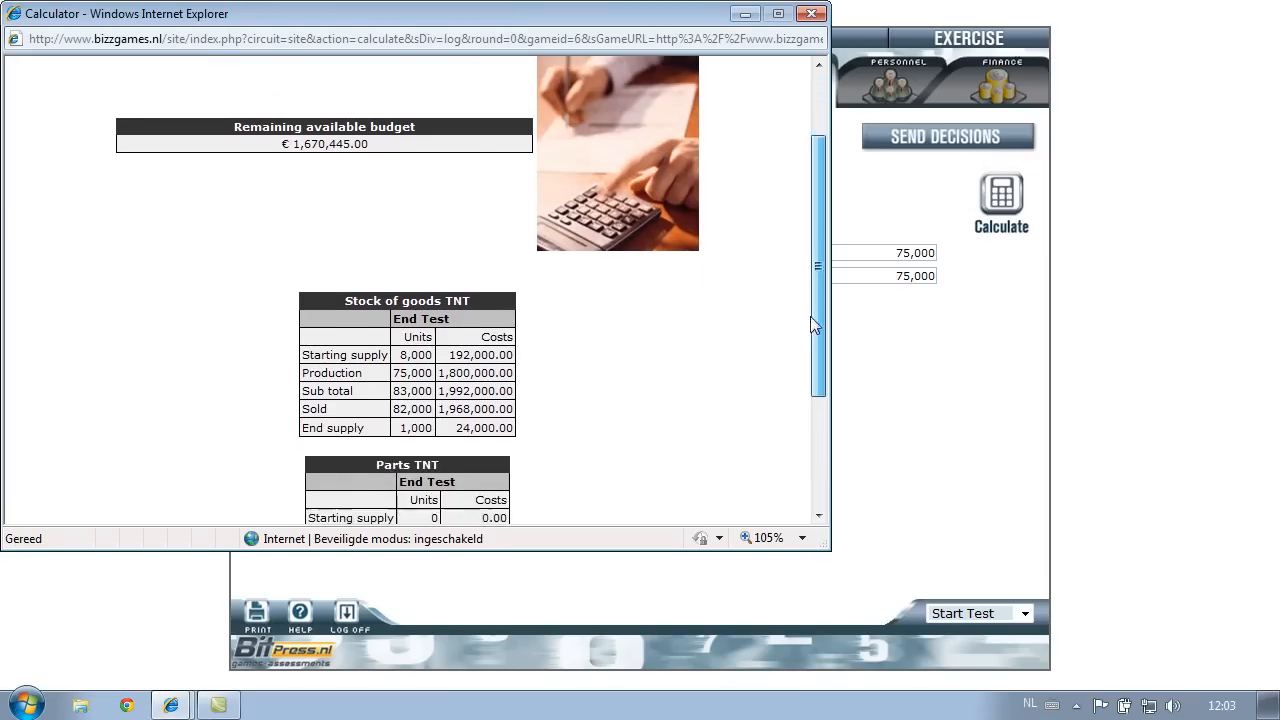
scroll(down, 3)
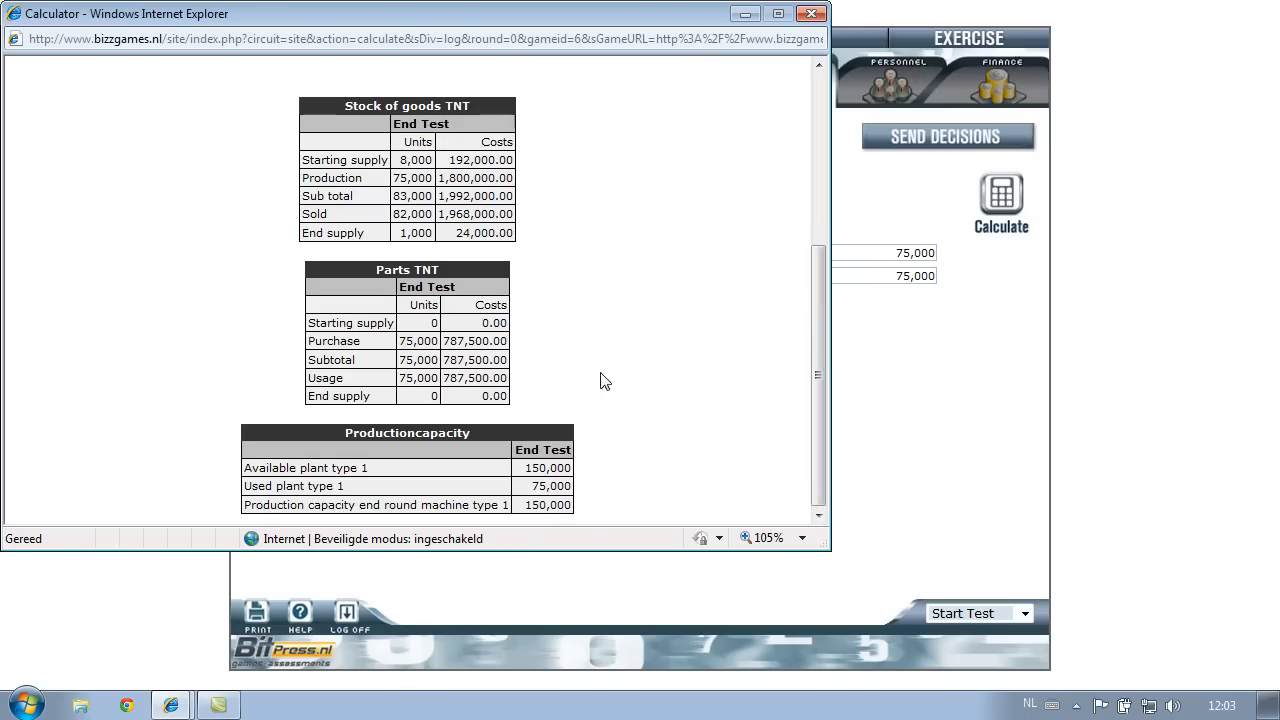
mouse_move(448, 504)
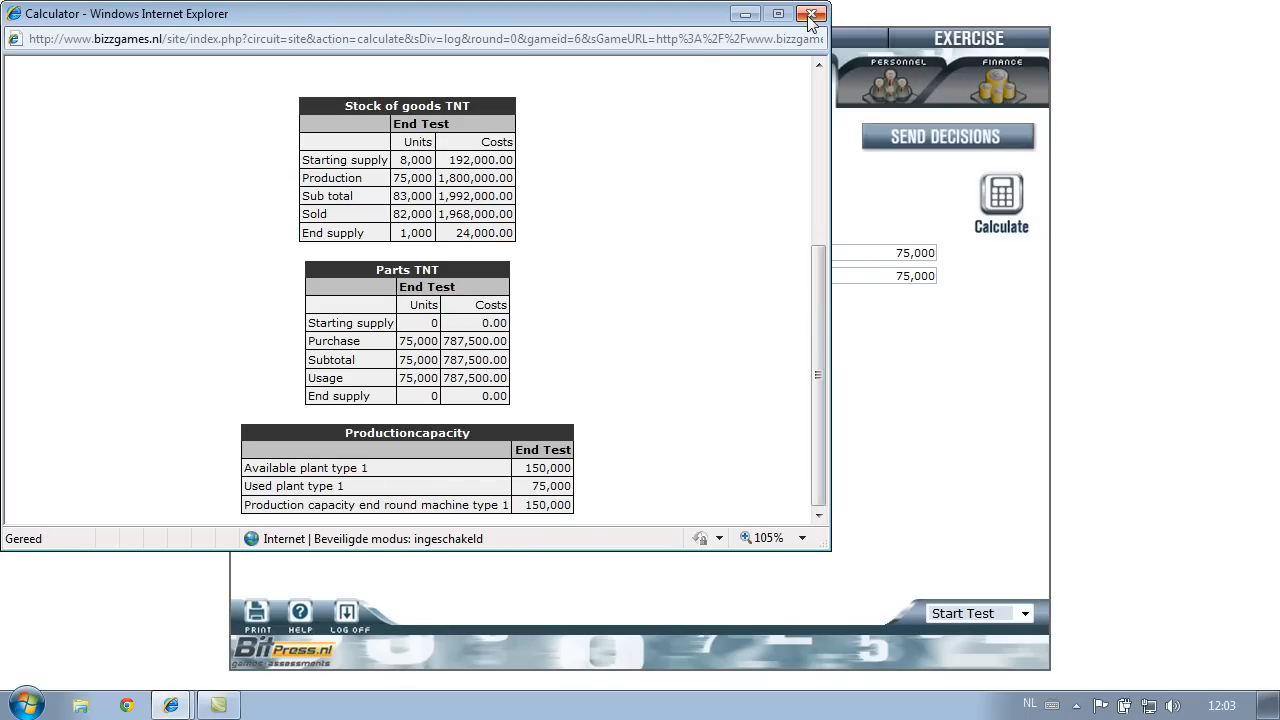
- Send the 75,000-unit logistics decisions and move on to the Personnel start situation
click(812, 14)
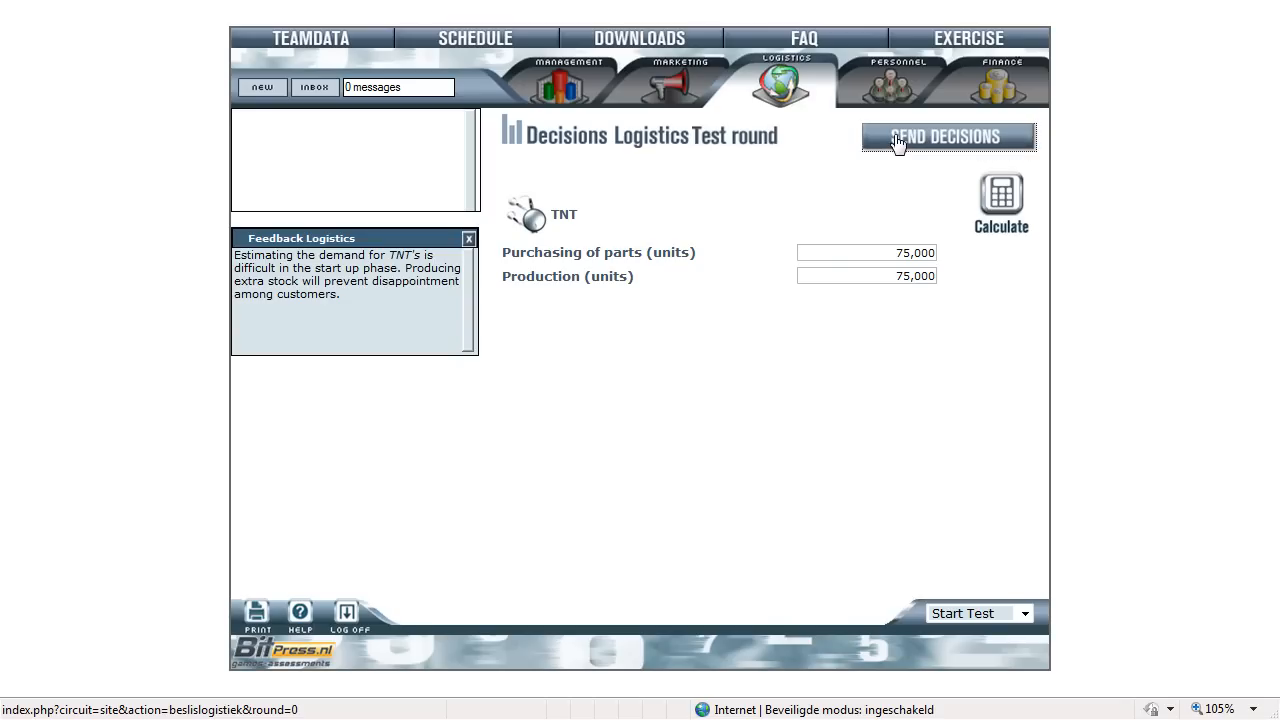
click(948, 136)
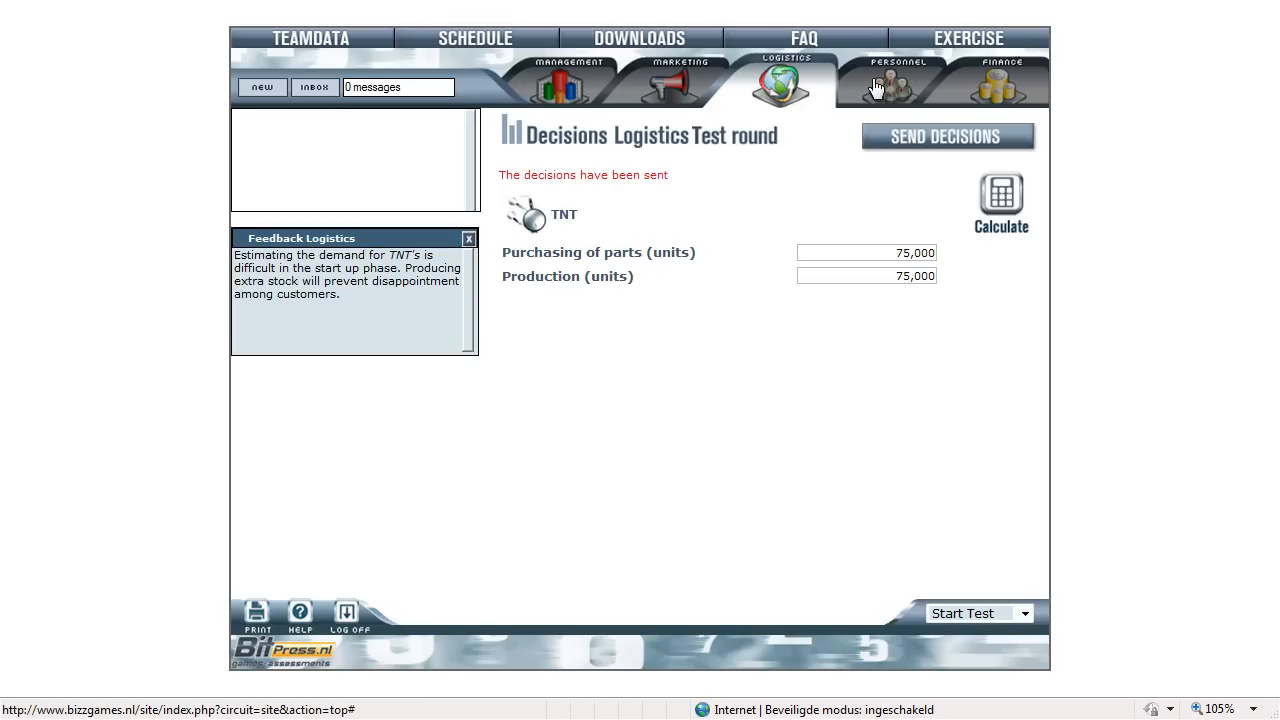
click(896, 82)
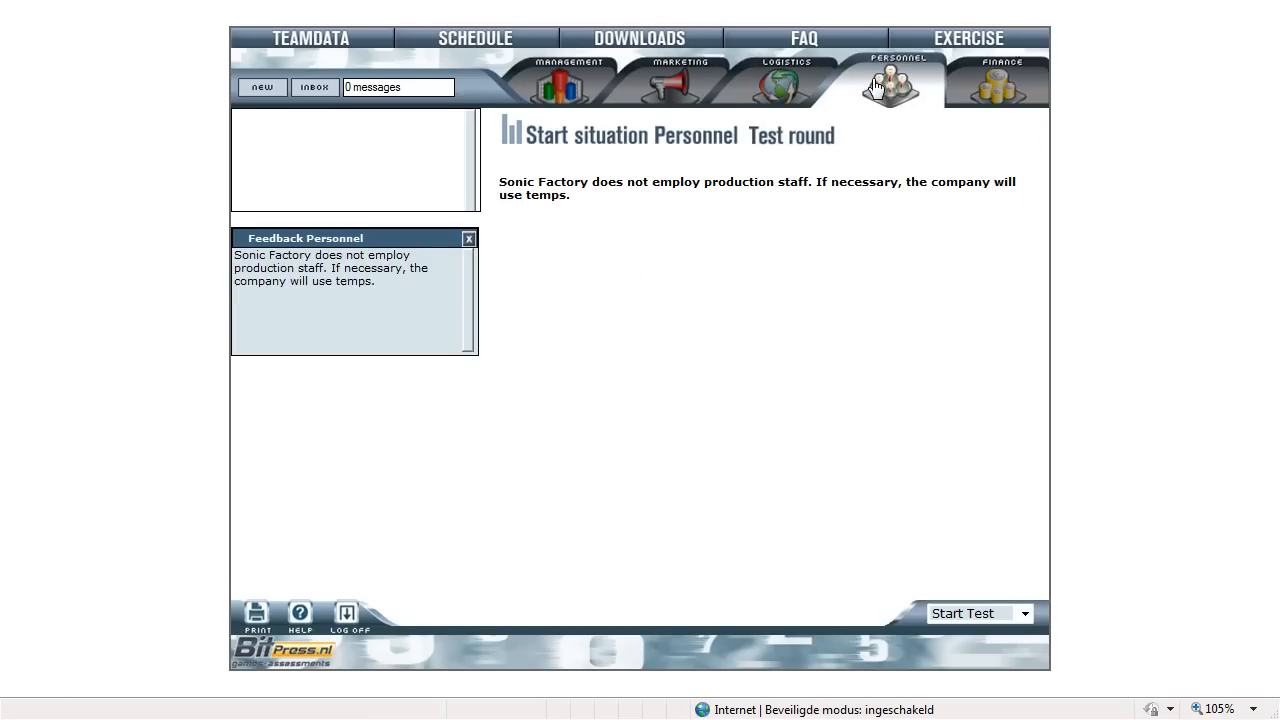
mouse_move(862, 168)
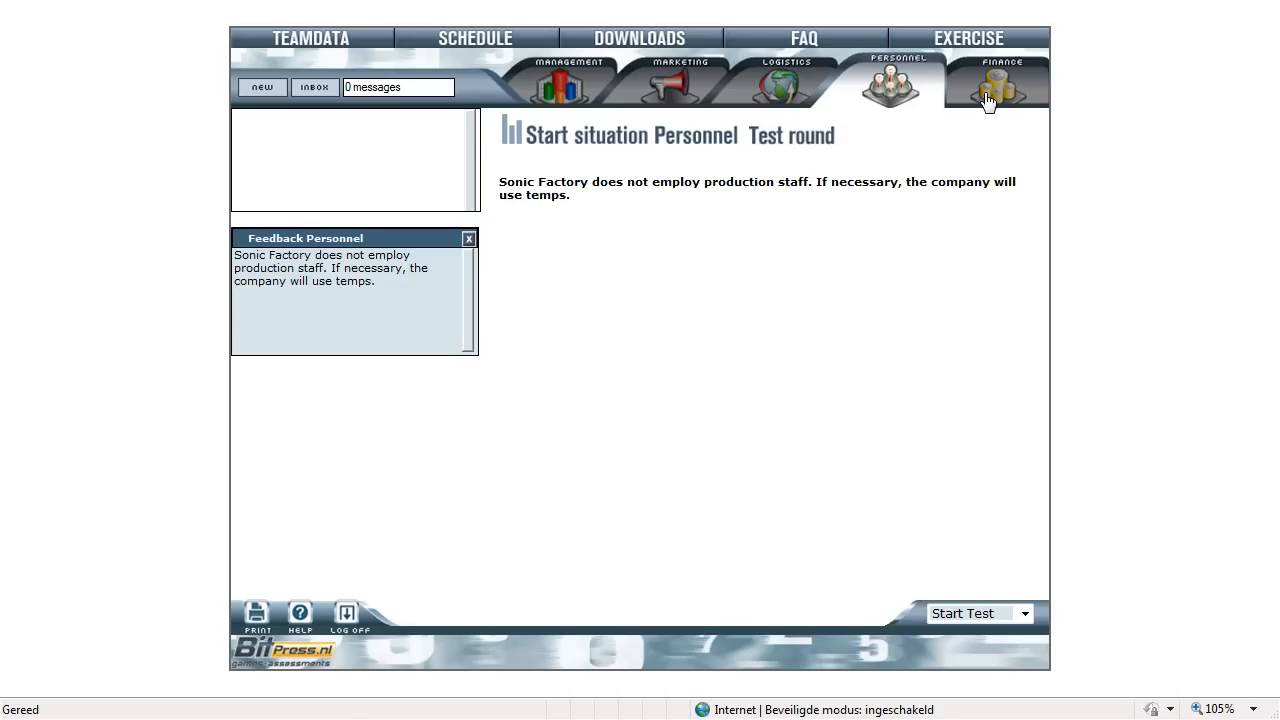
- Go to the Finance section to view the profit and loss statement with net profit 92,445
click(998, 84)
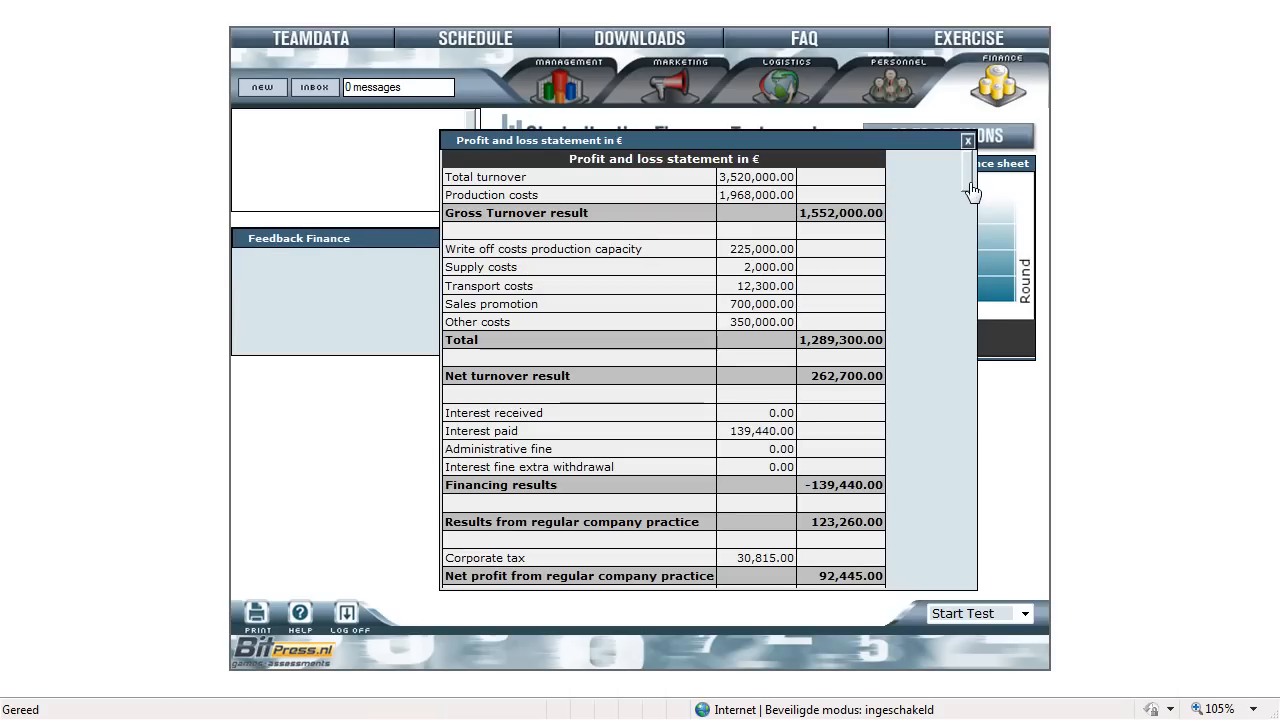
mouse_move(944, 188)
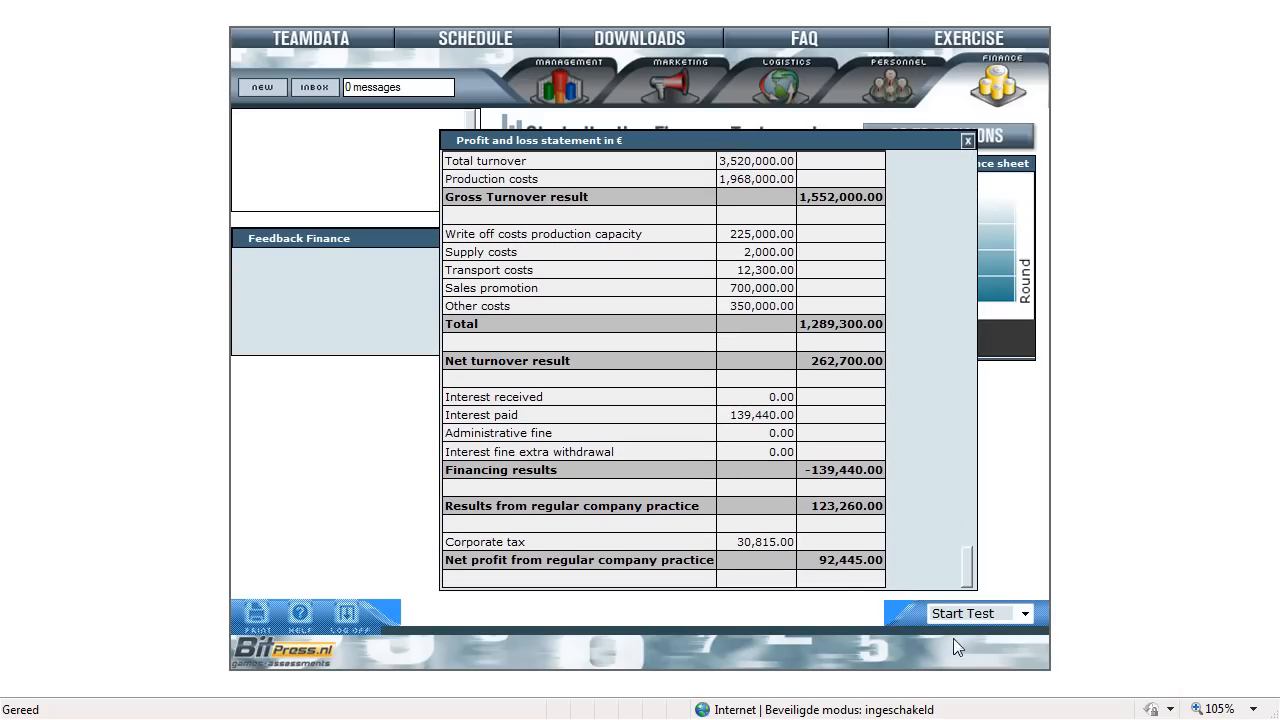
mouse_move(898, 560)
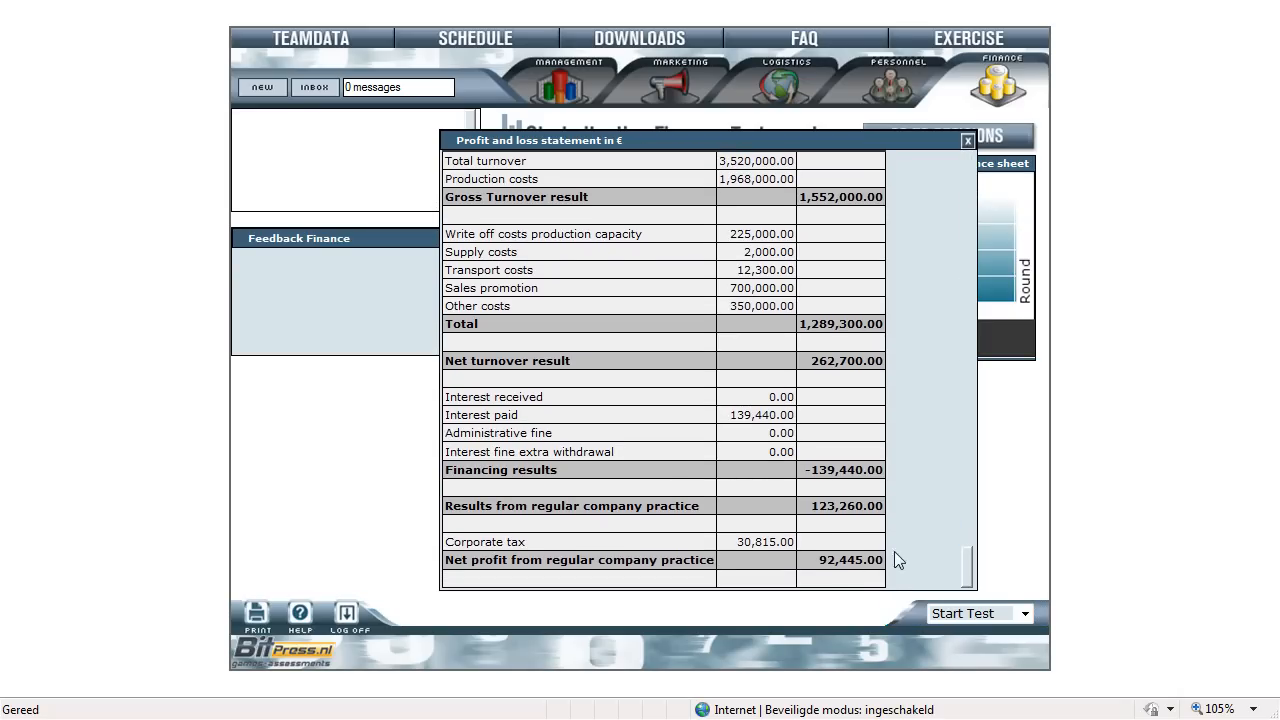
mouse_move(864, 568)
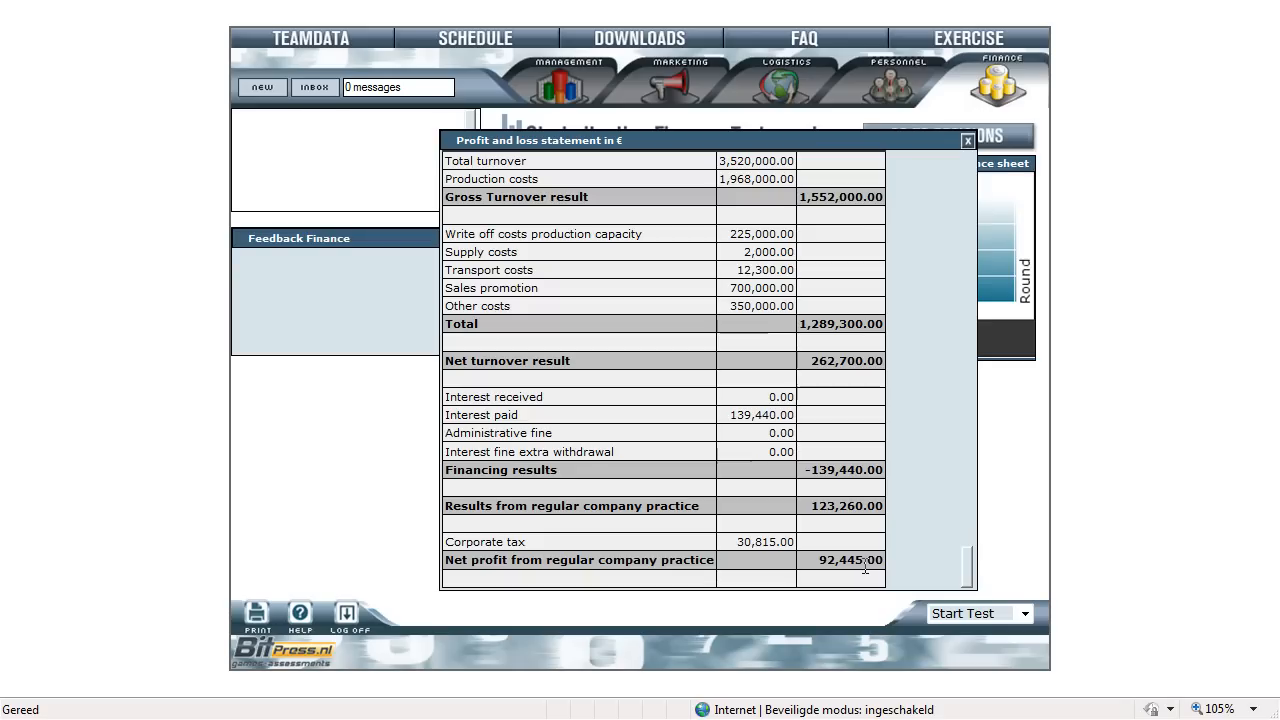
mouse_move(916, 256)
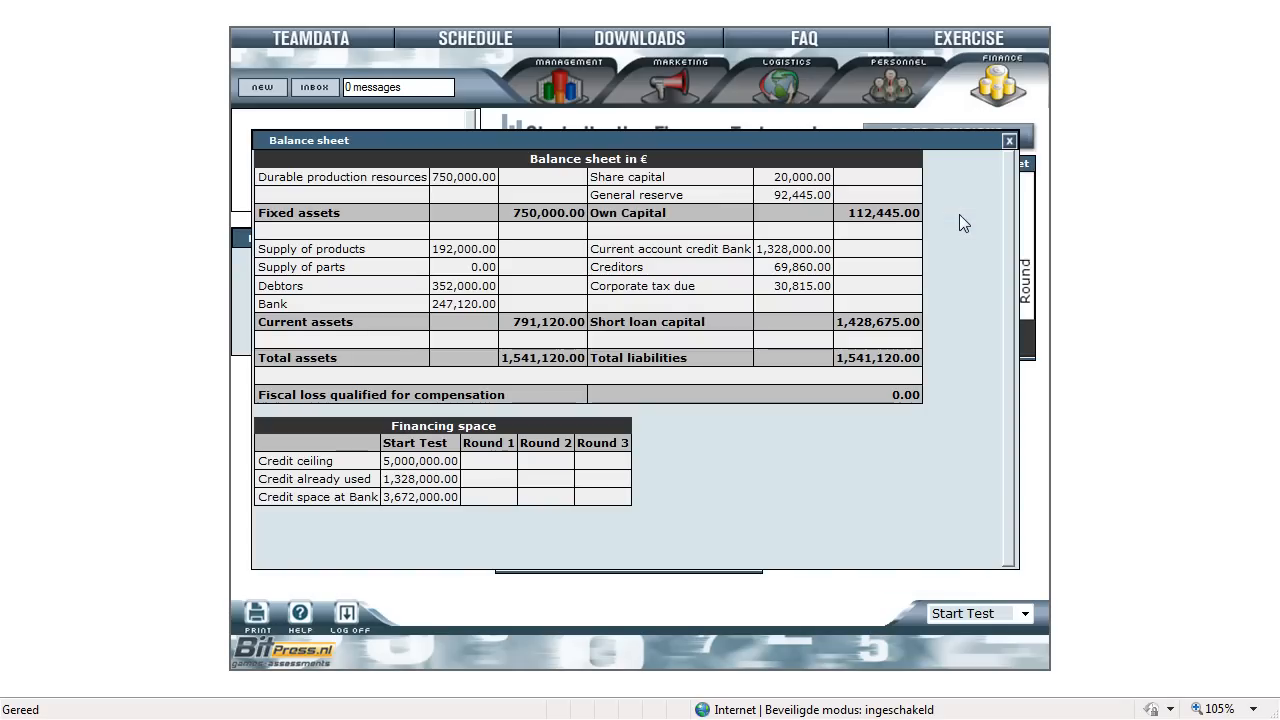
mouse_move(428, 312)
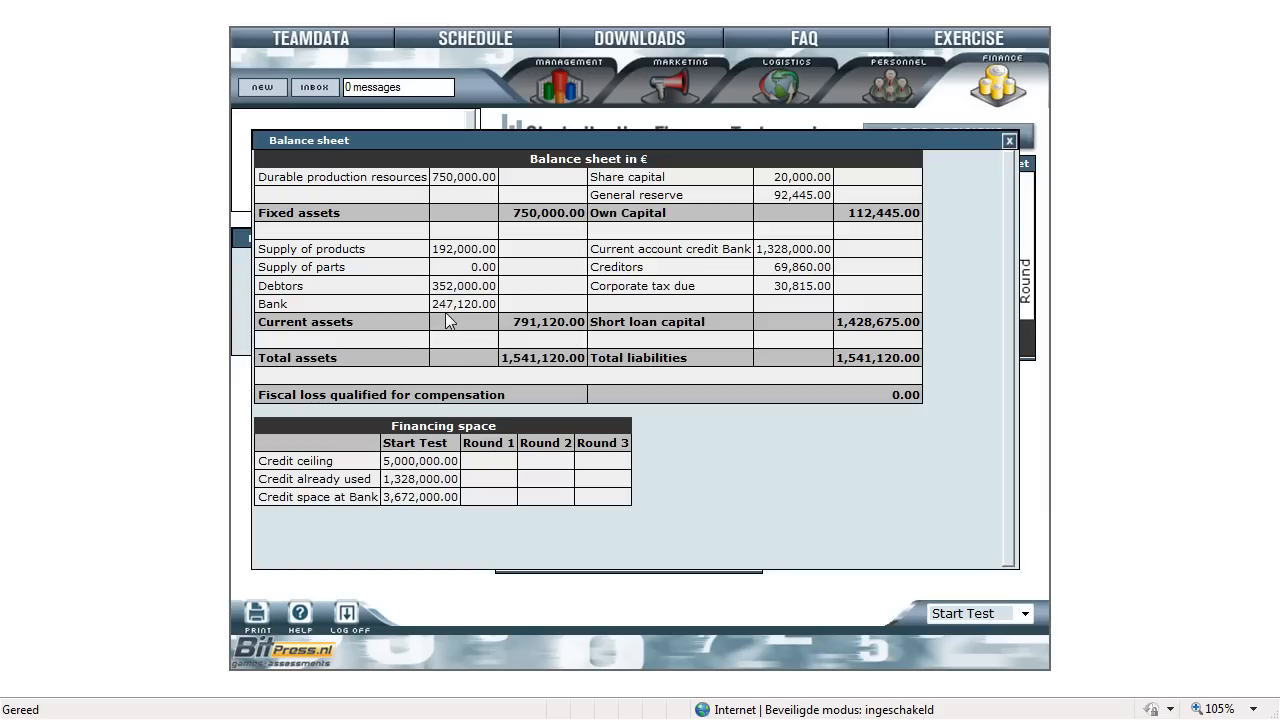
mouse_move(396, 512)
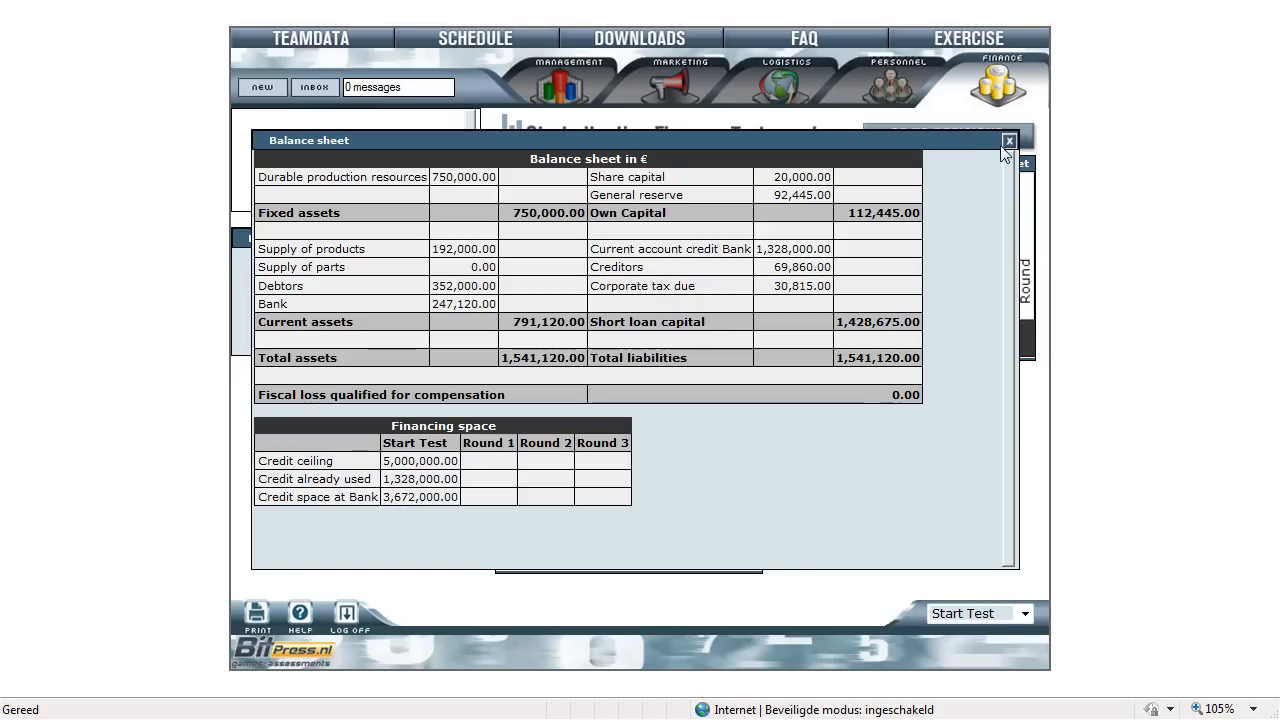
- Close the balance sheet totalling 1,541,120 to return to the Finance start situation
click(1008, 140)
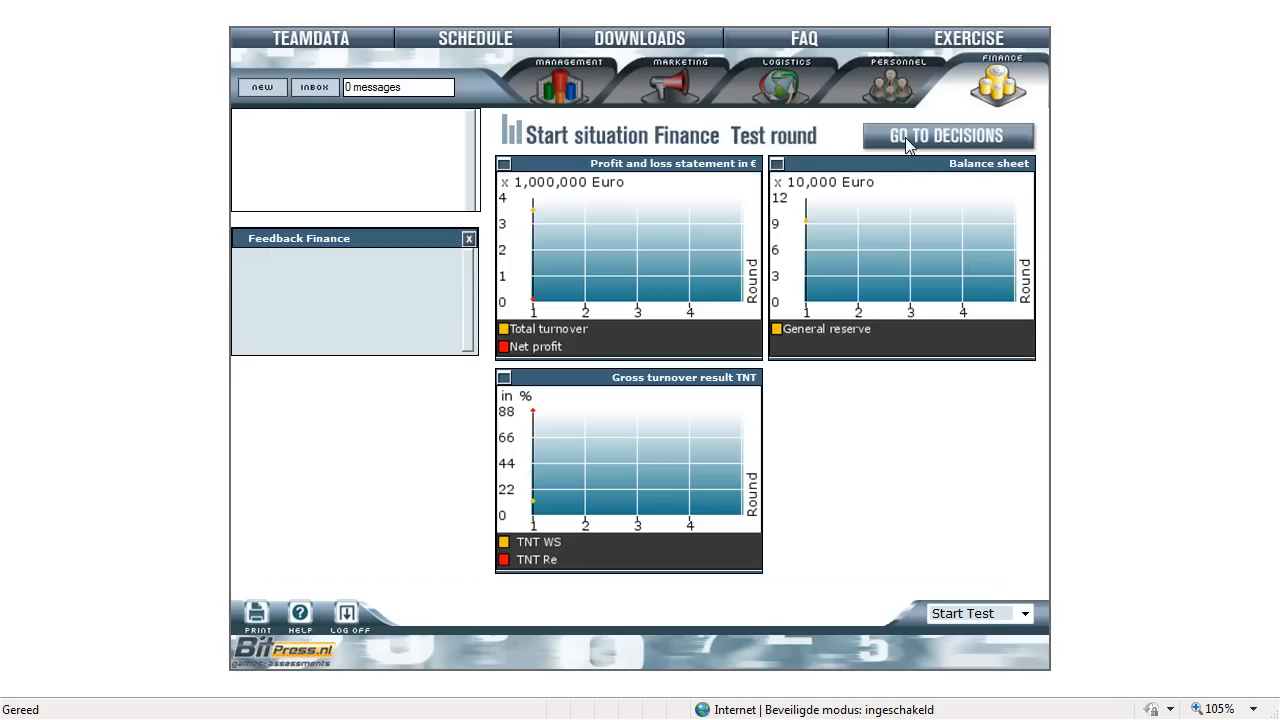
click(948, 136)
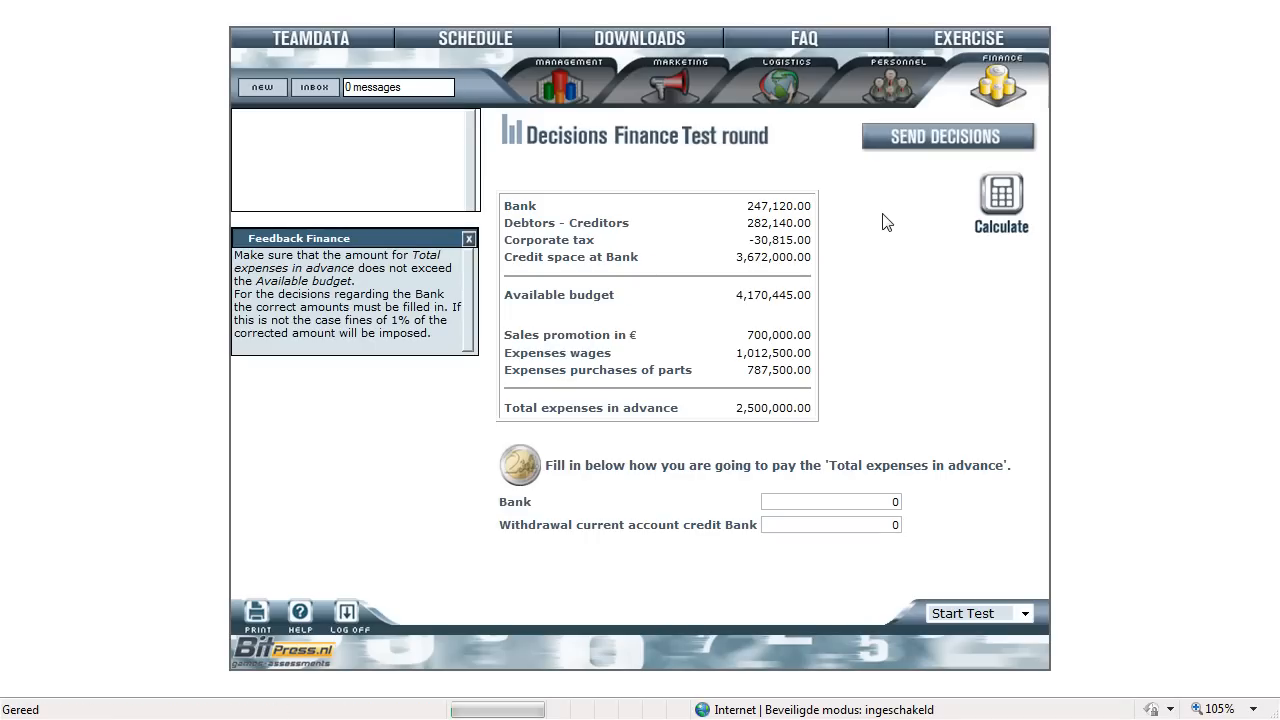
mouse_move(790, 328)
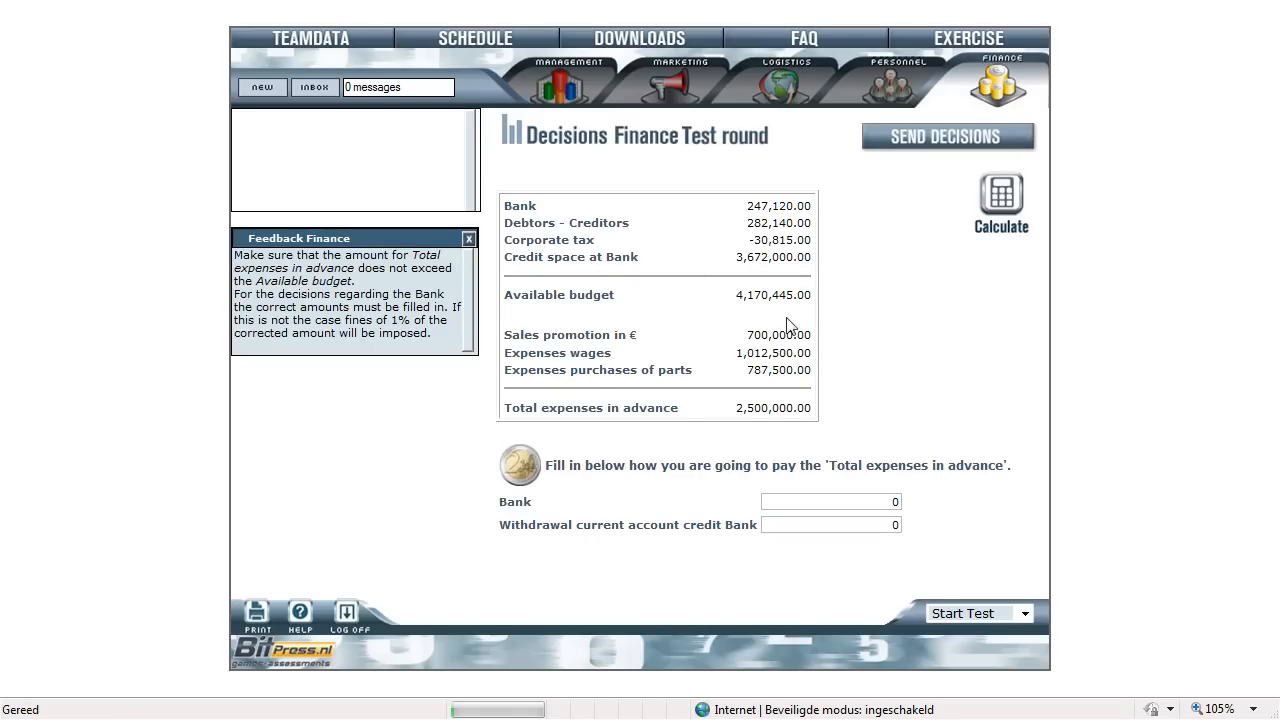
mouse_move(750, 450)
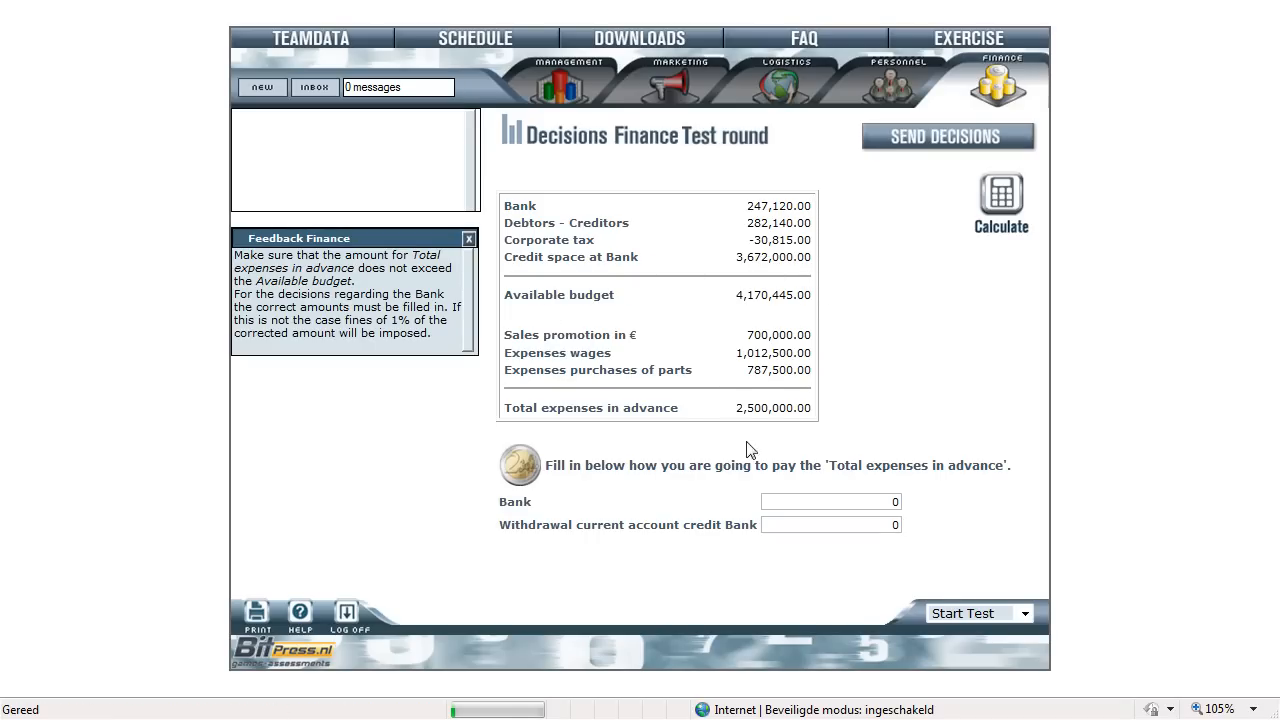
mouse_move(844, 418)
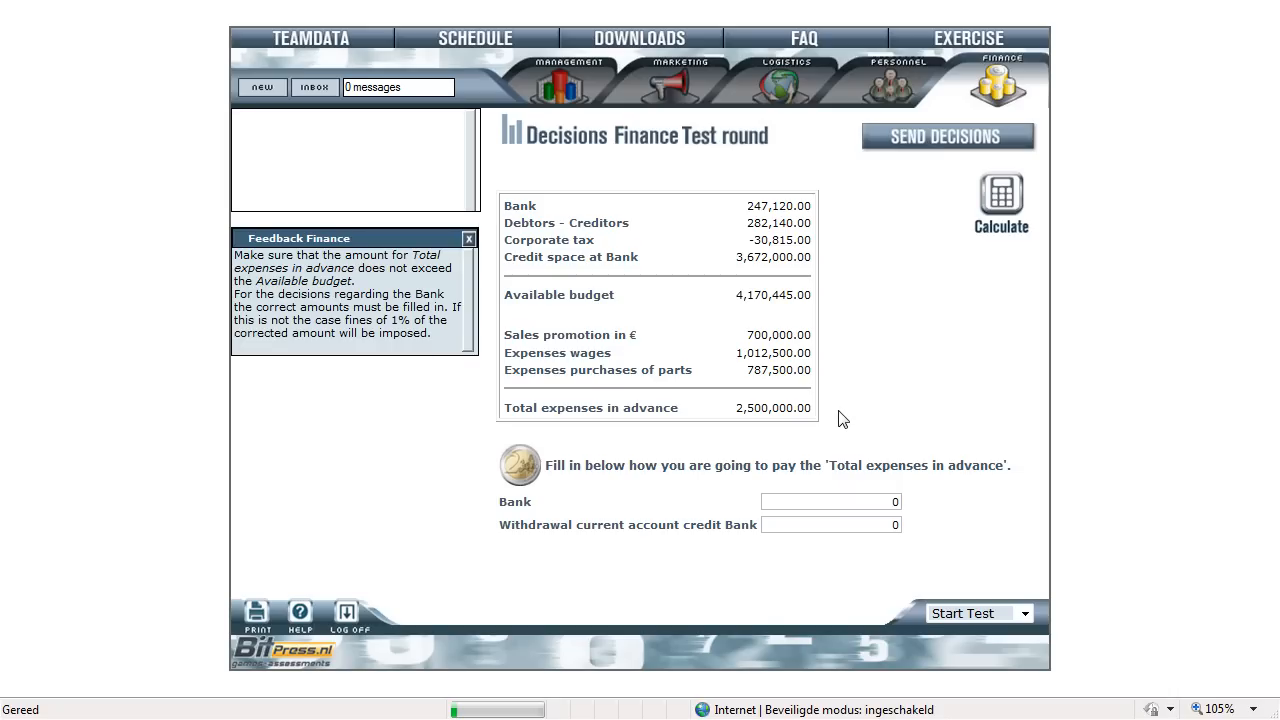
mouse_move(820, 308)
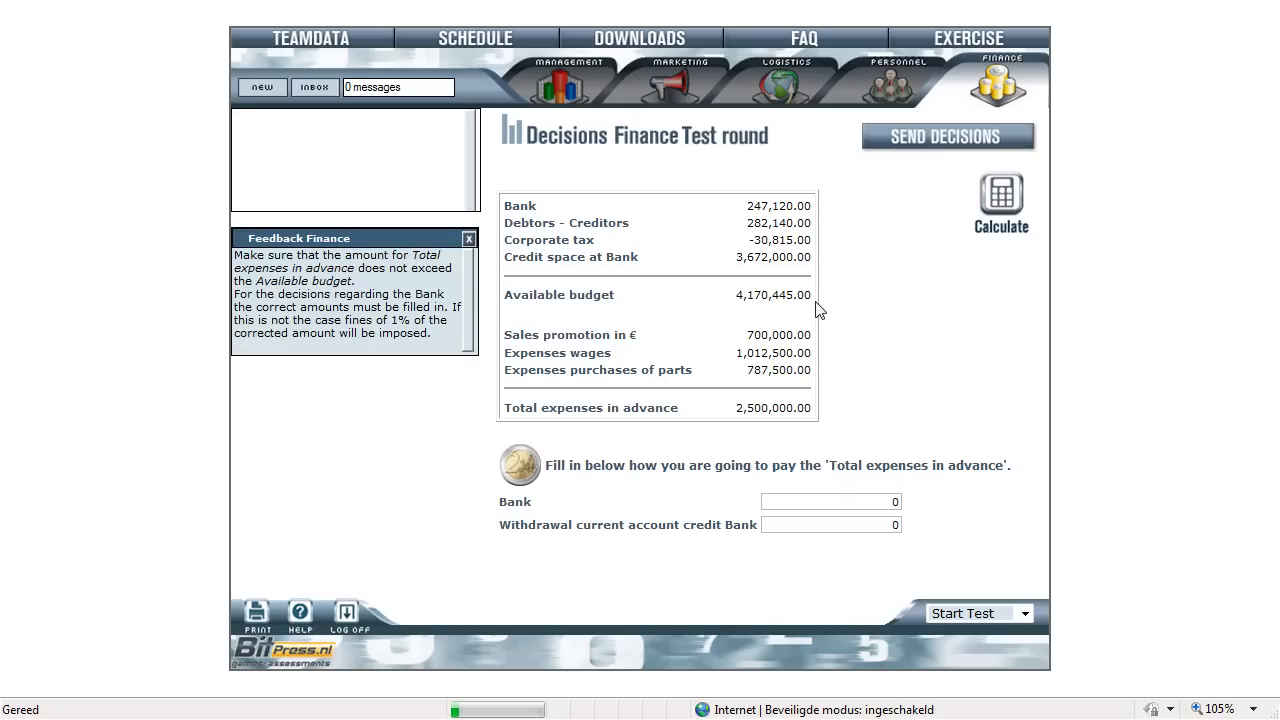
mouse_move(752, 216)
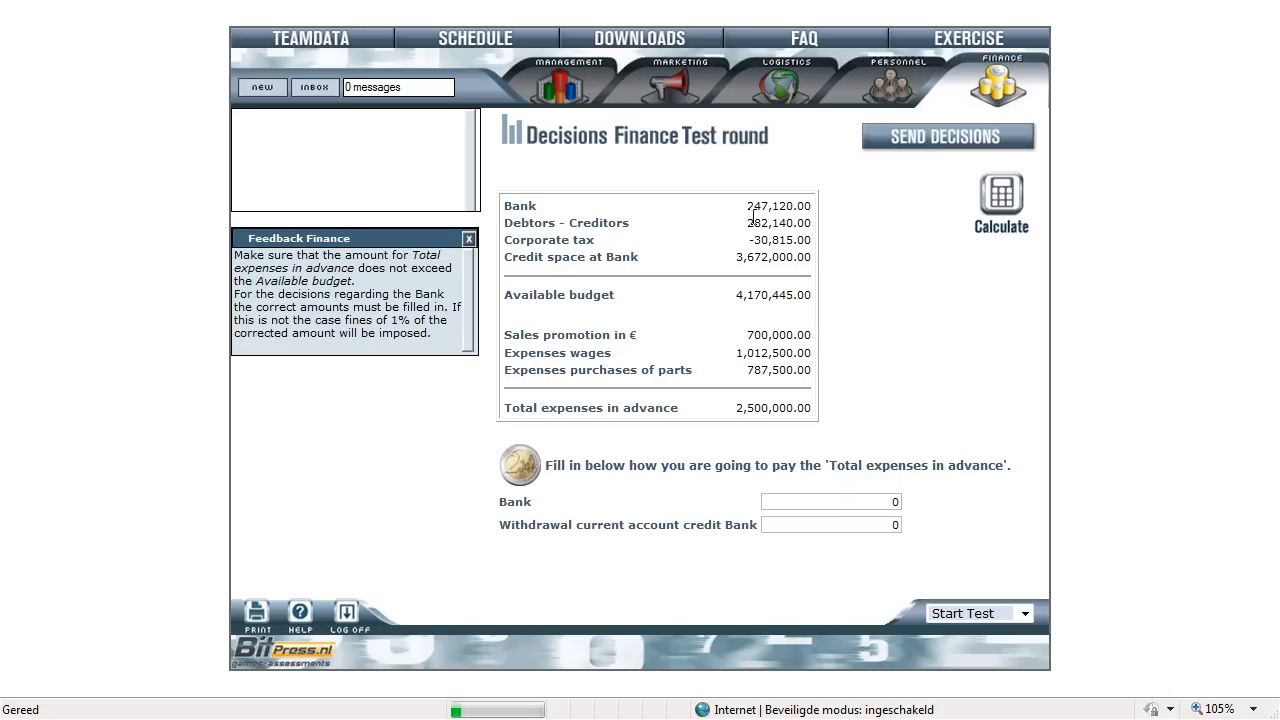
mouse_move(748, 210)
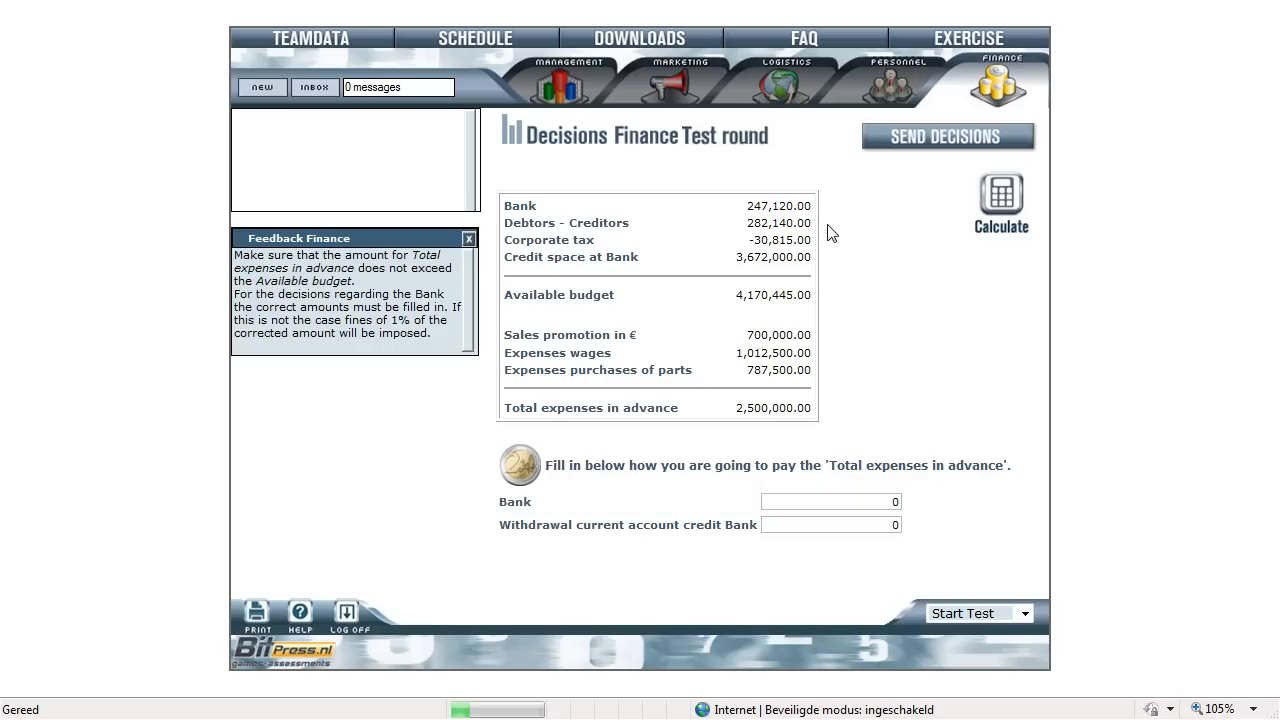
mouse_move(834, 242)
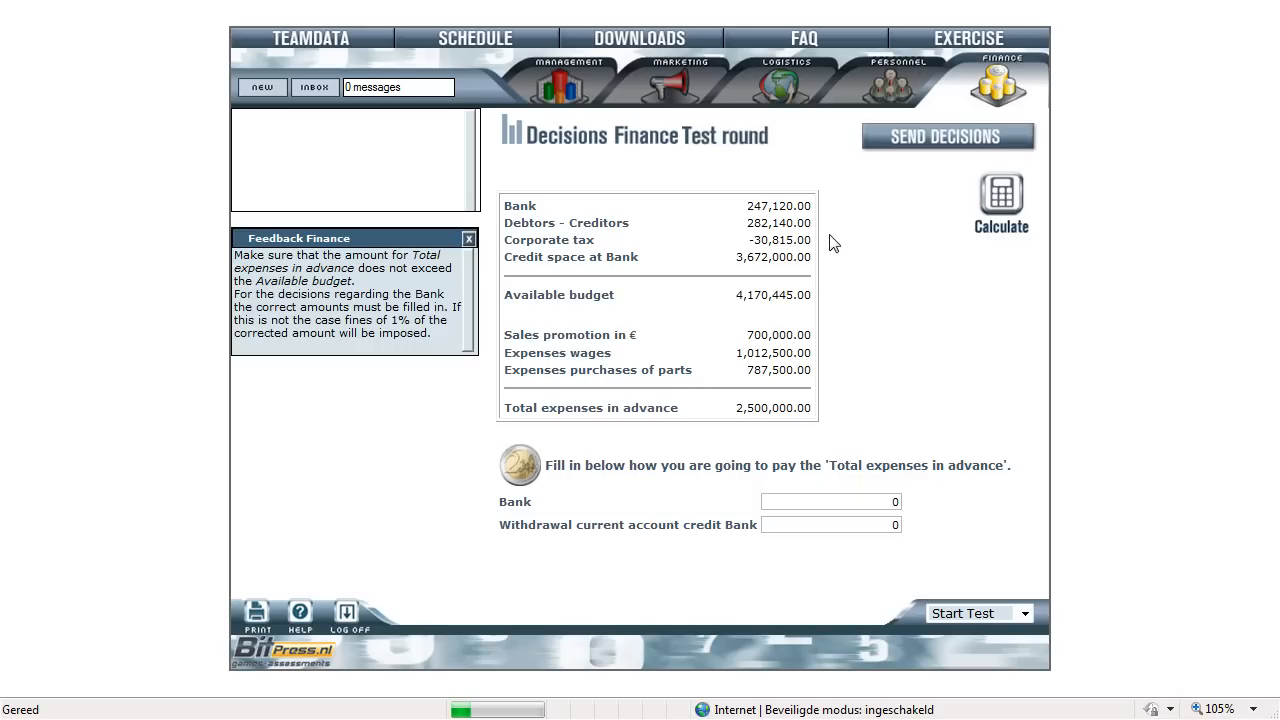
mouse_move(832, 248)
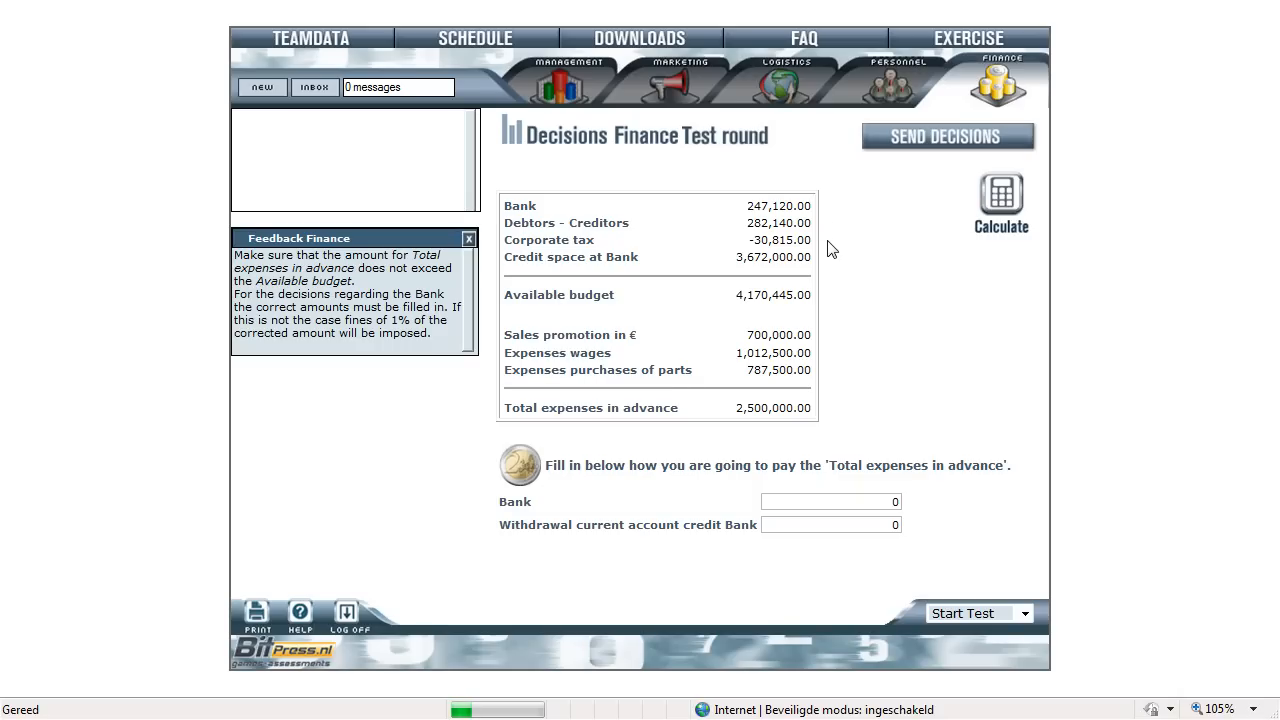
mouse_move(848, 276)
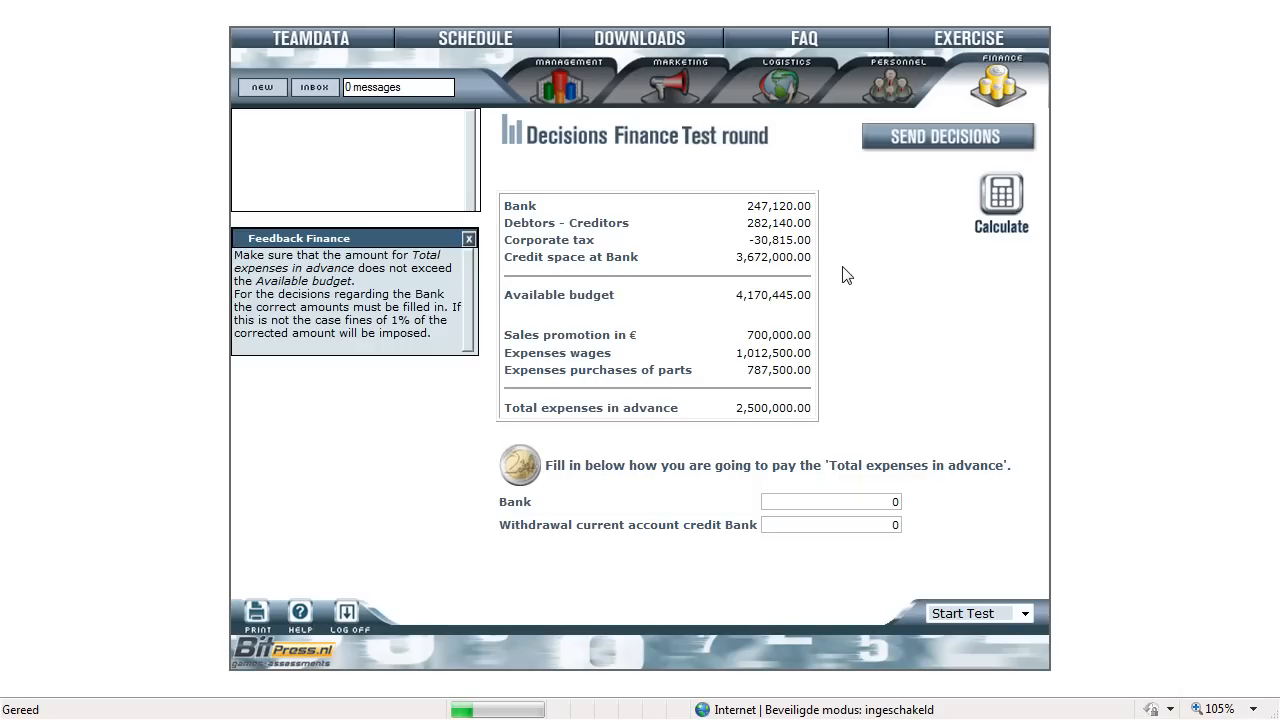
mouse_move(848, 288)
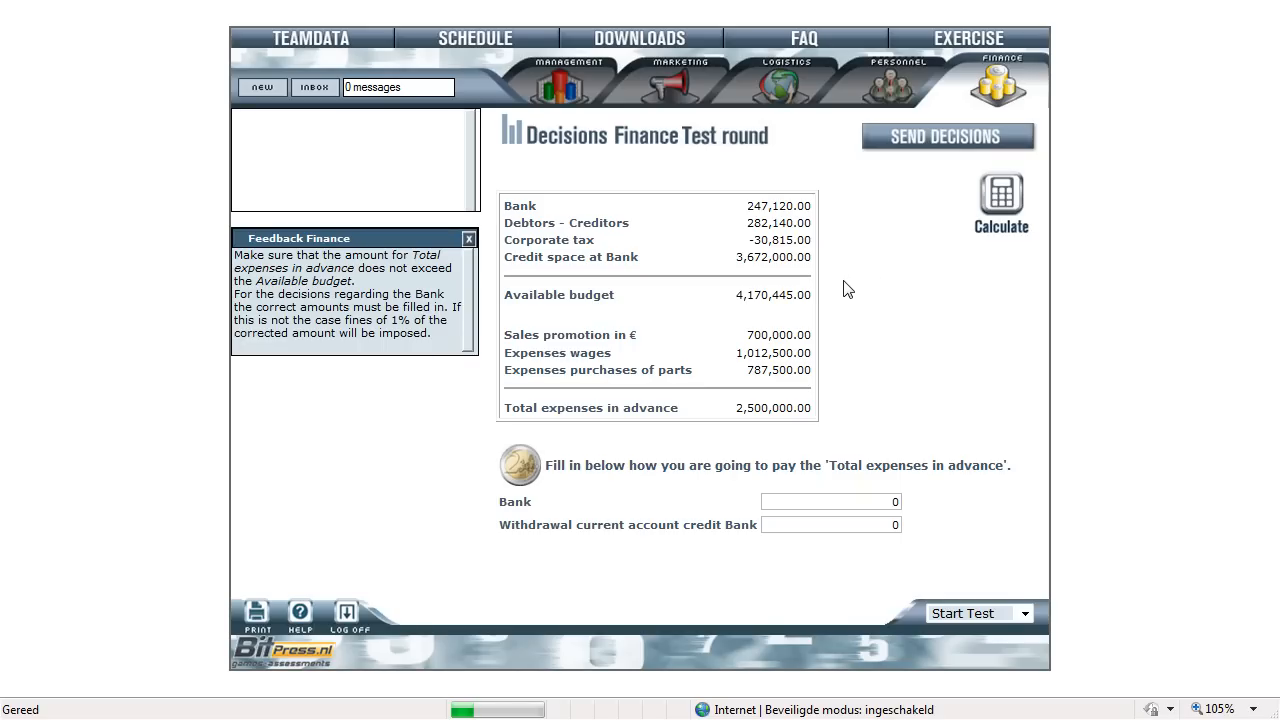
mouse_move(872, 322)
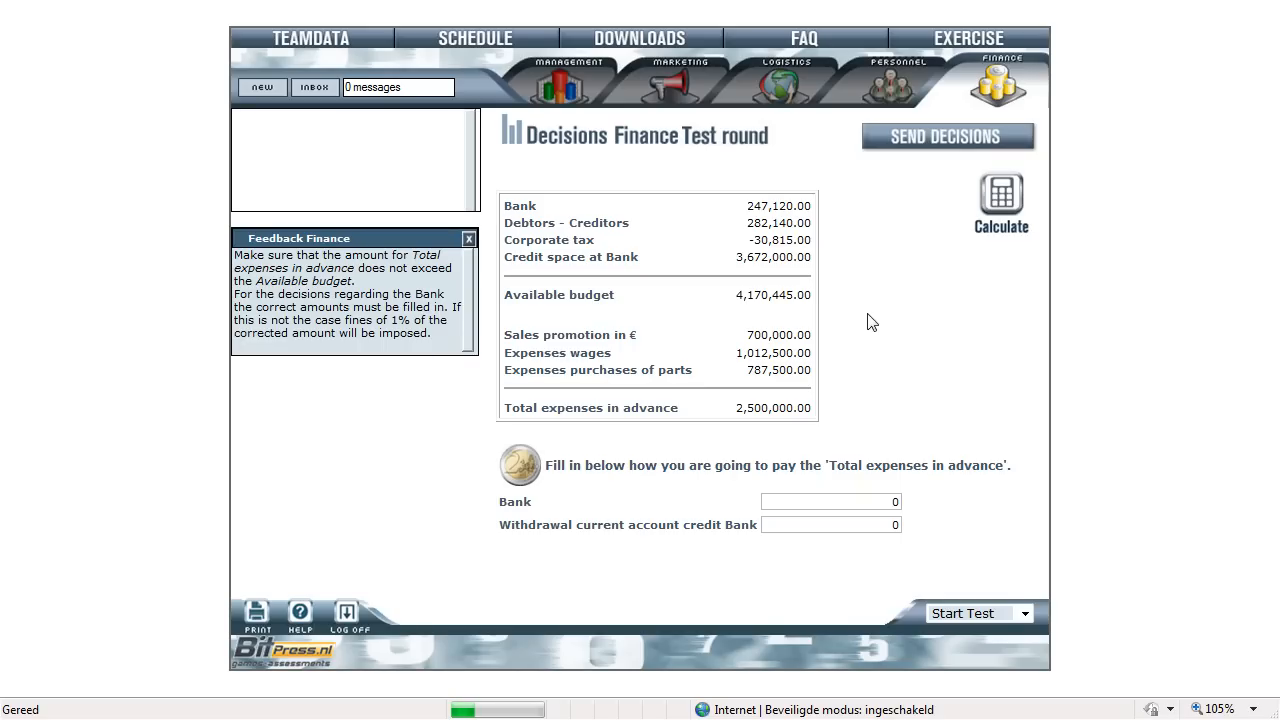
mouse_move(852, 306)
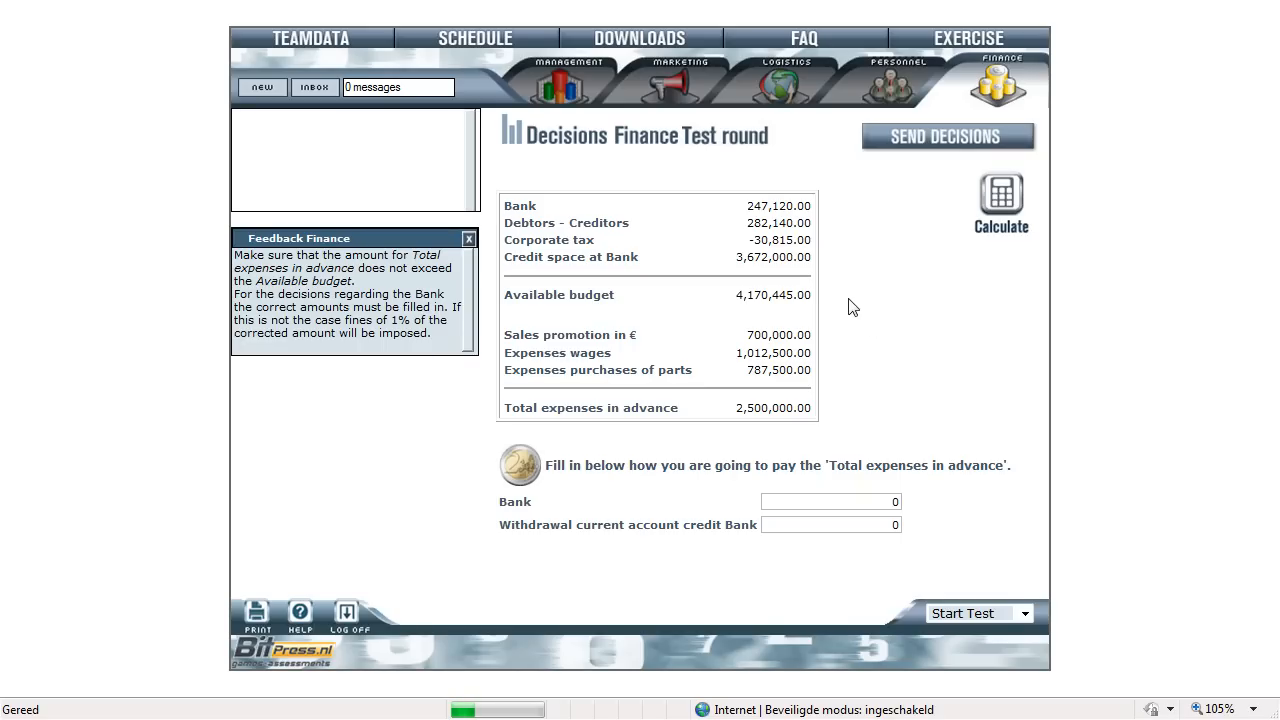
mouse_move(848, 312)
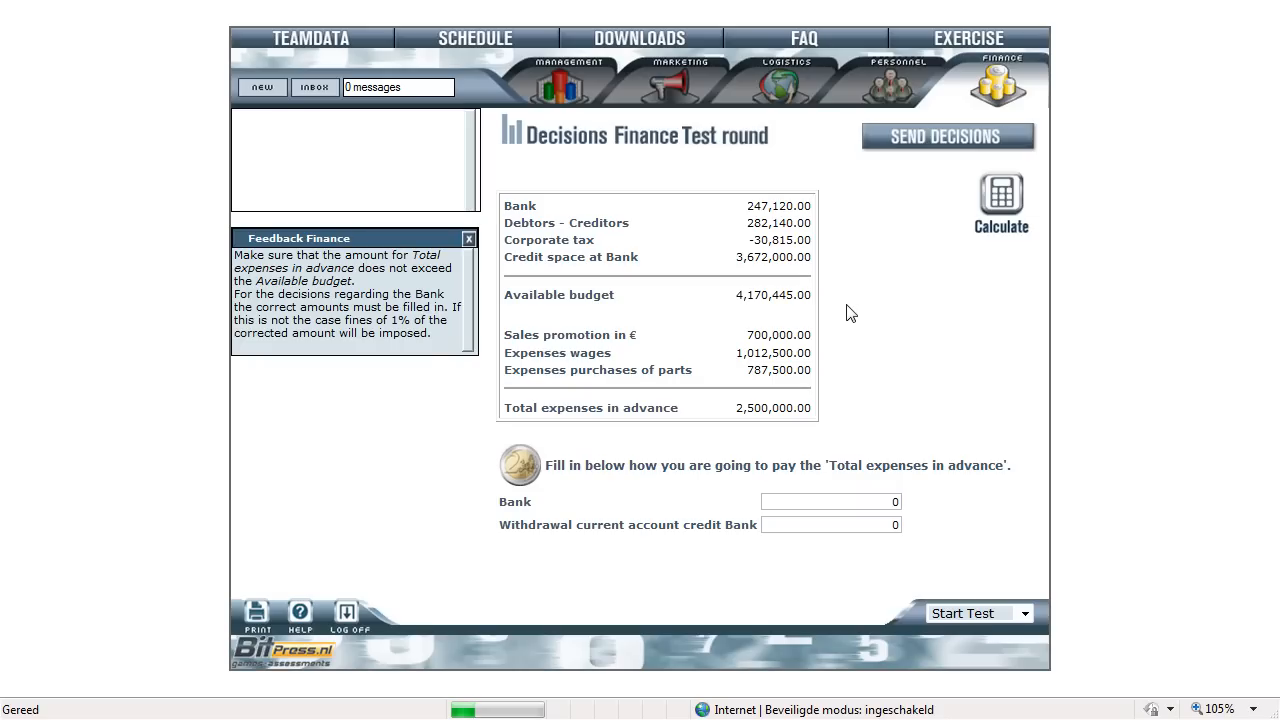
mouse_move(868, 376)
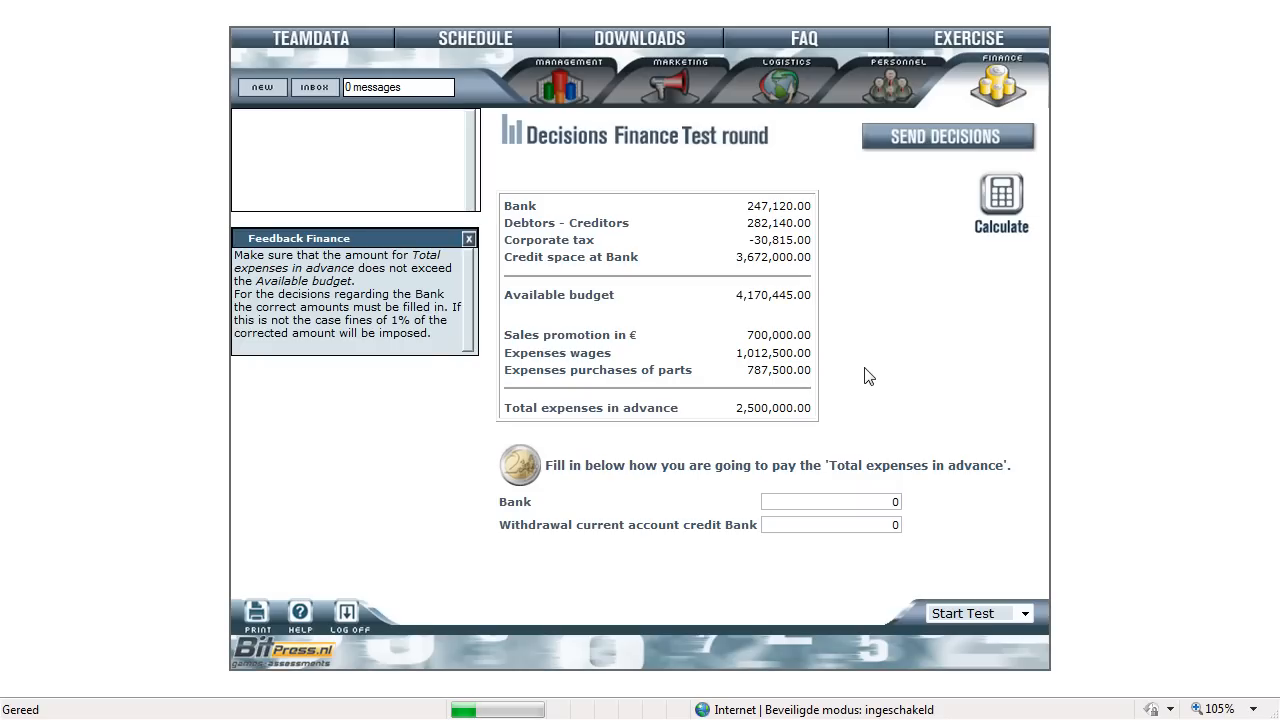
mouse_move(852, 344)
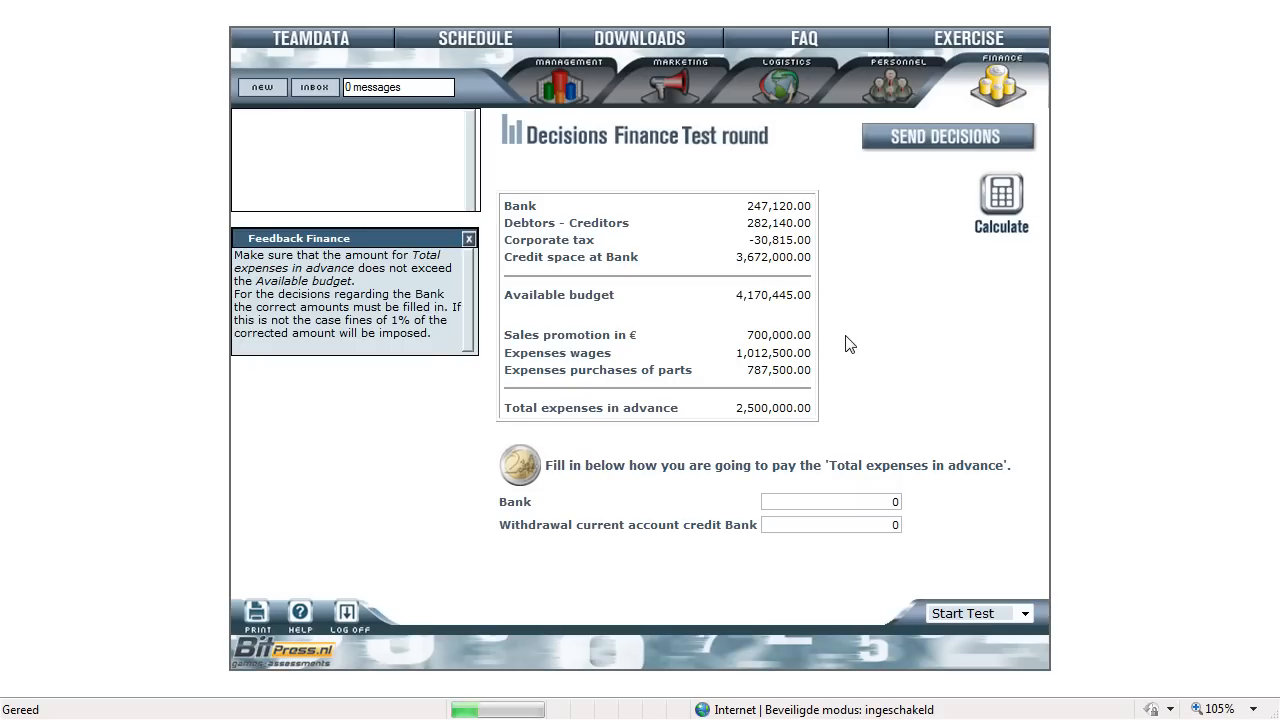
mouse_move(844, 370)
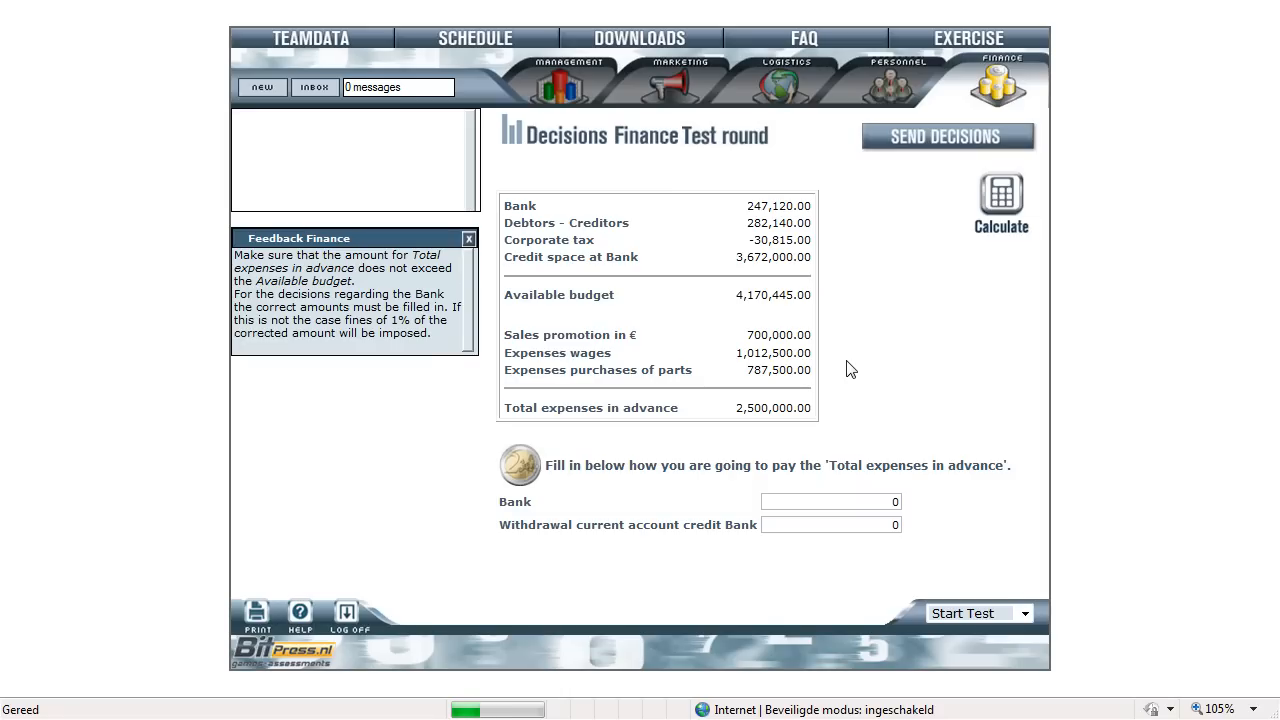
mouse_move(878, 380)
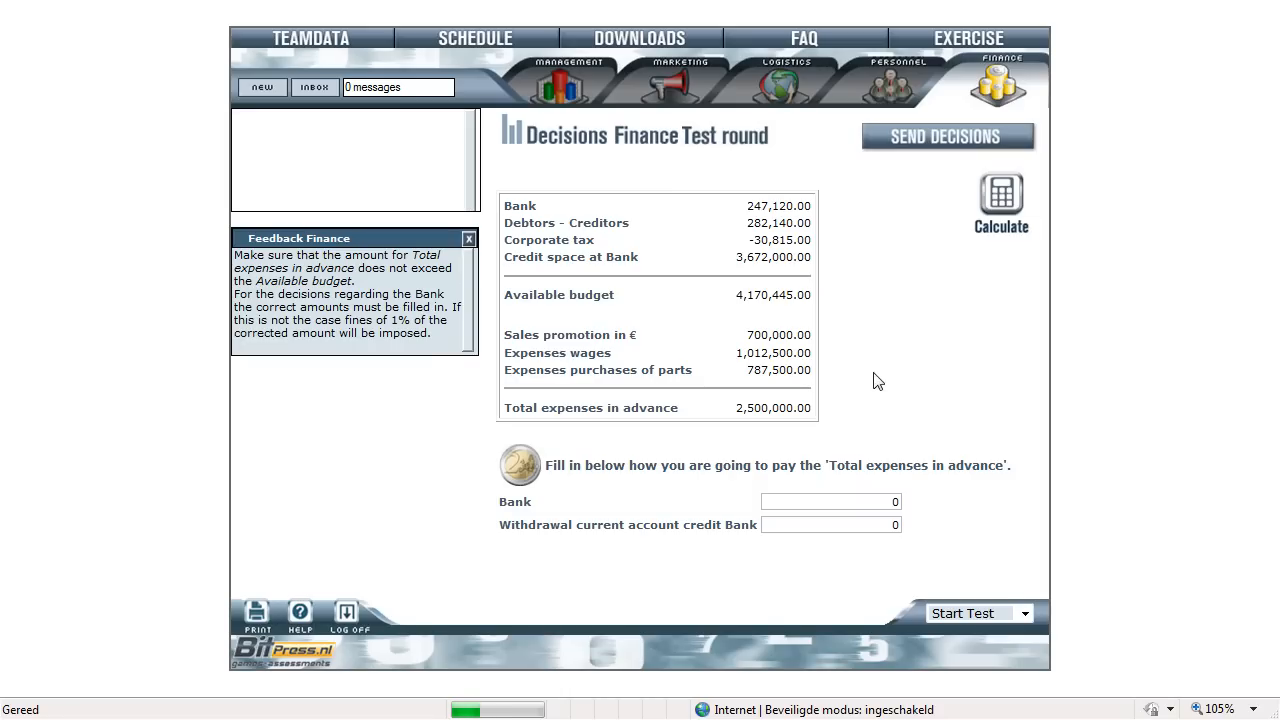
mouse_move(836, 568)
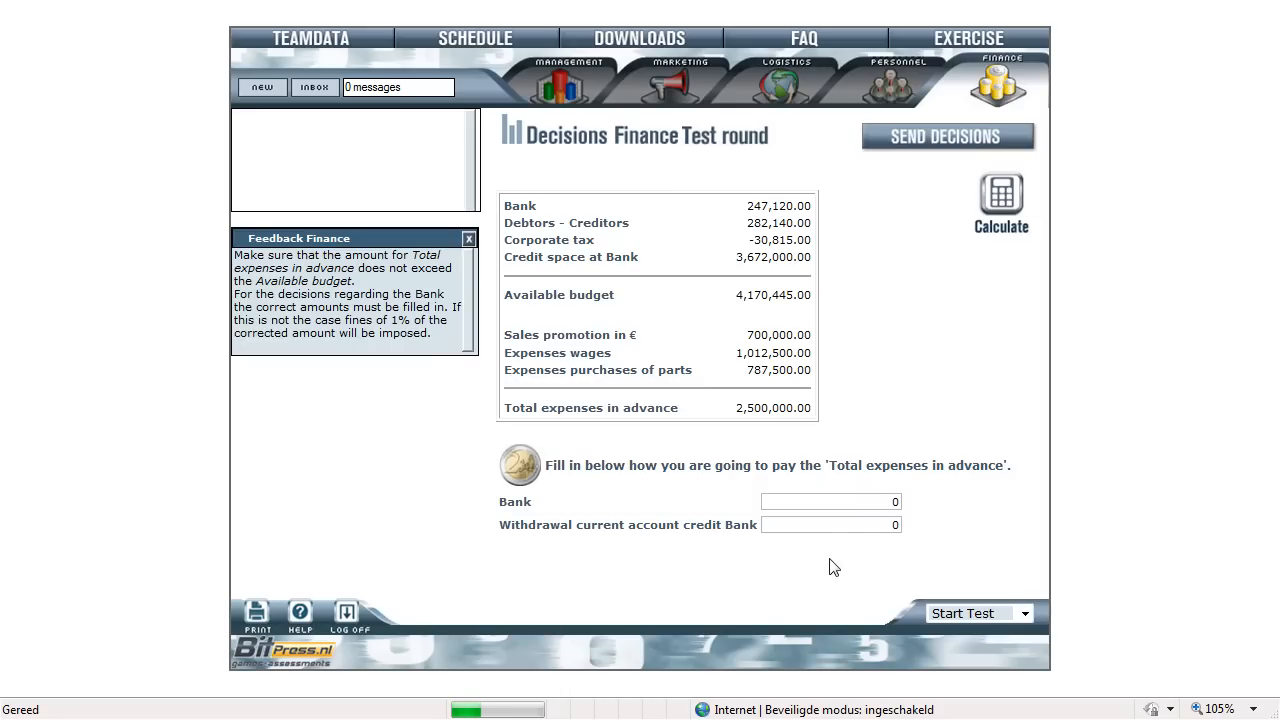
mouse_move(844, 566)
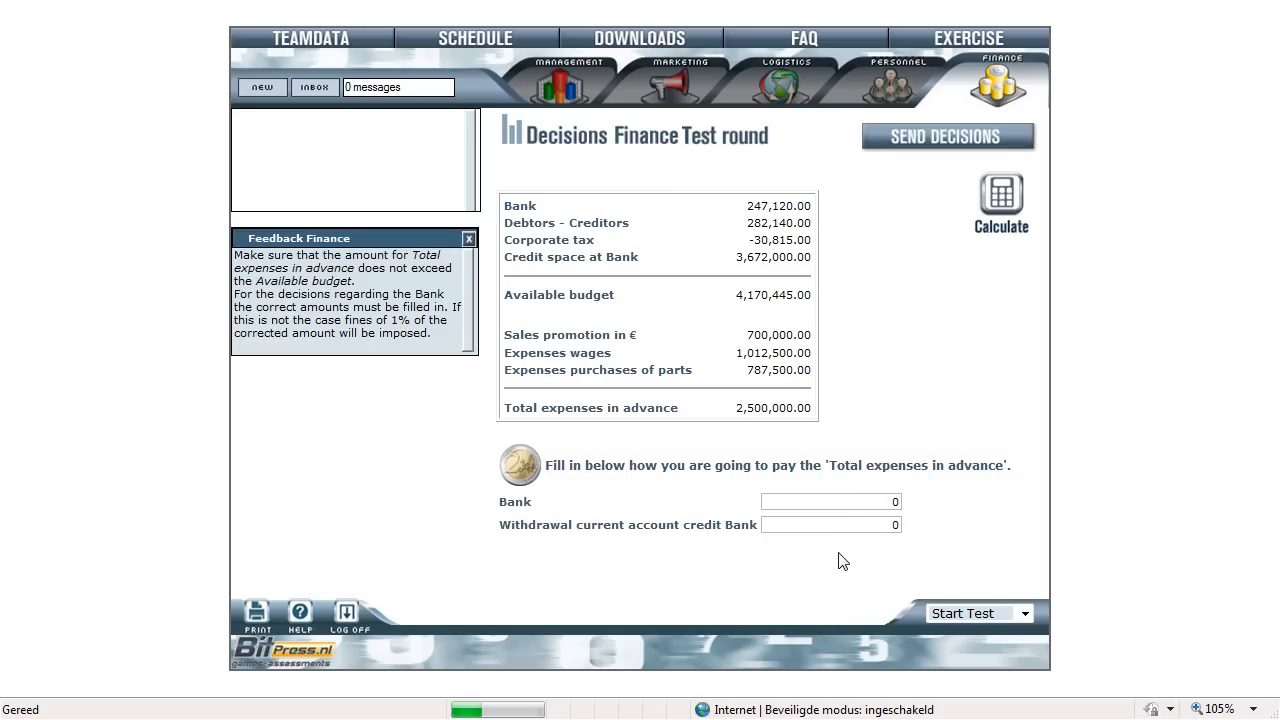
- Enter 247,120 as the Bank payment toward the expenses in advance
click(830, 500)
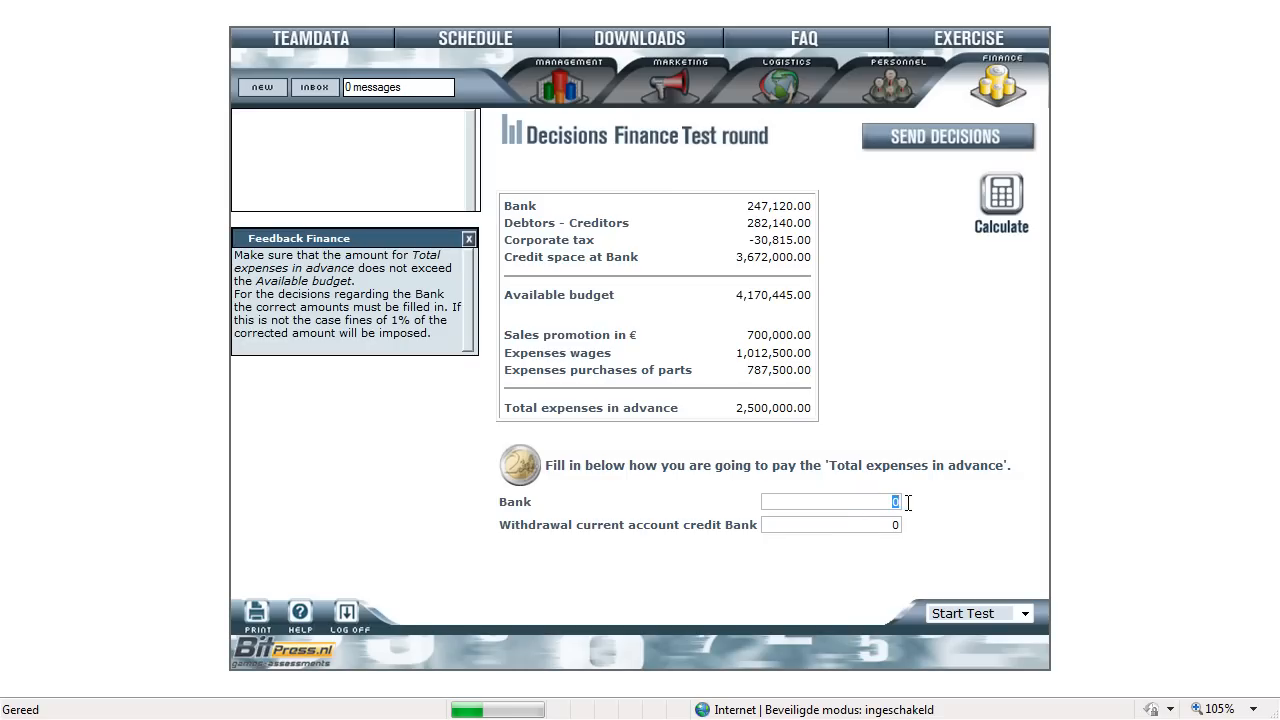
mouse_move(950, 508)
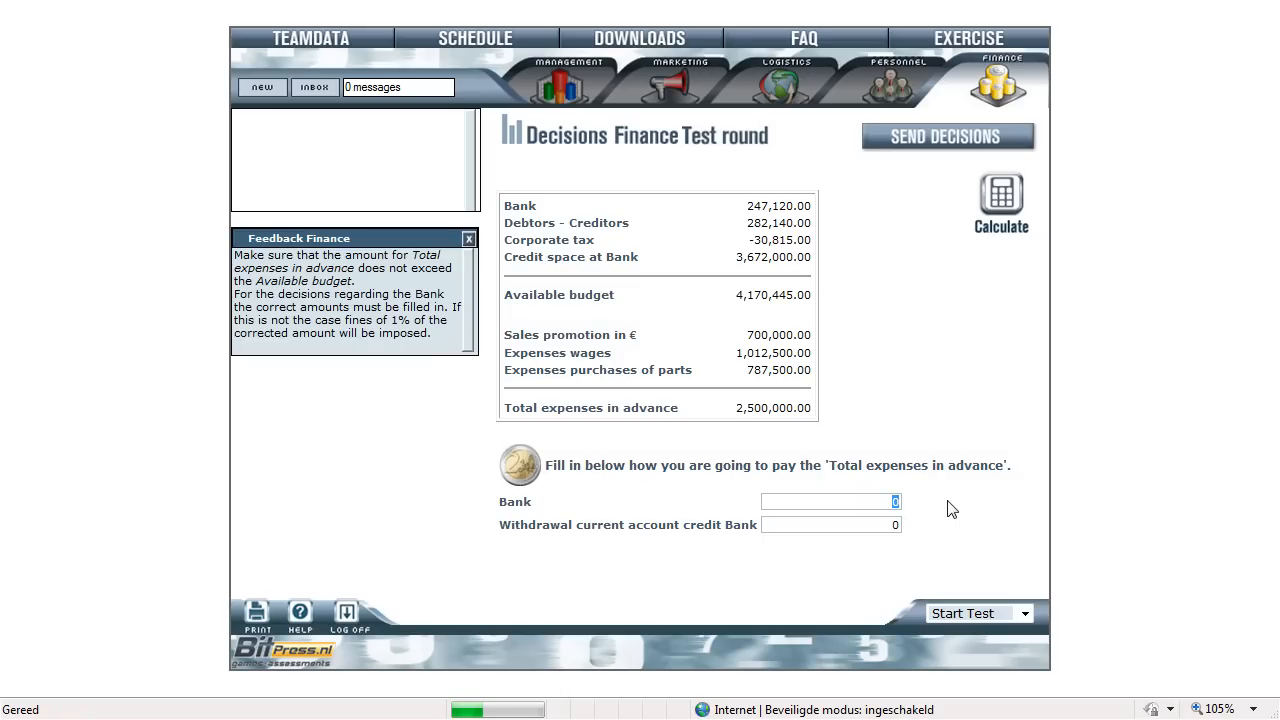
text(247120)
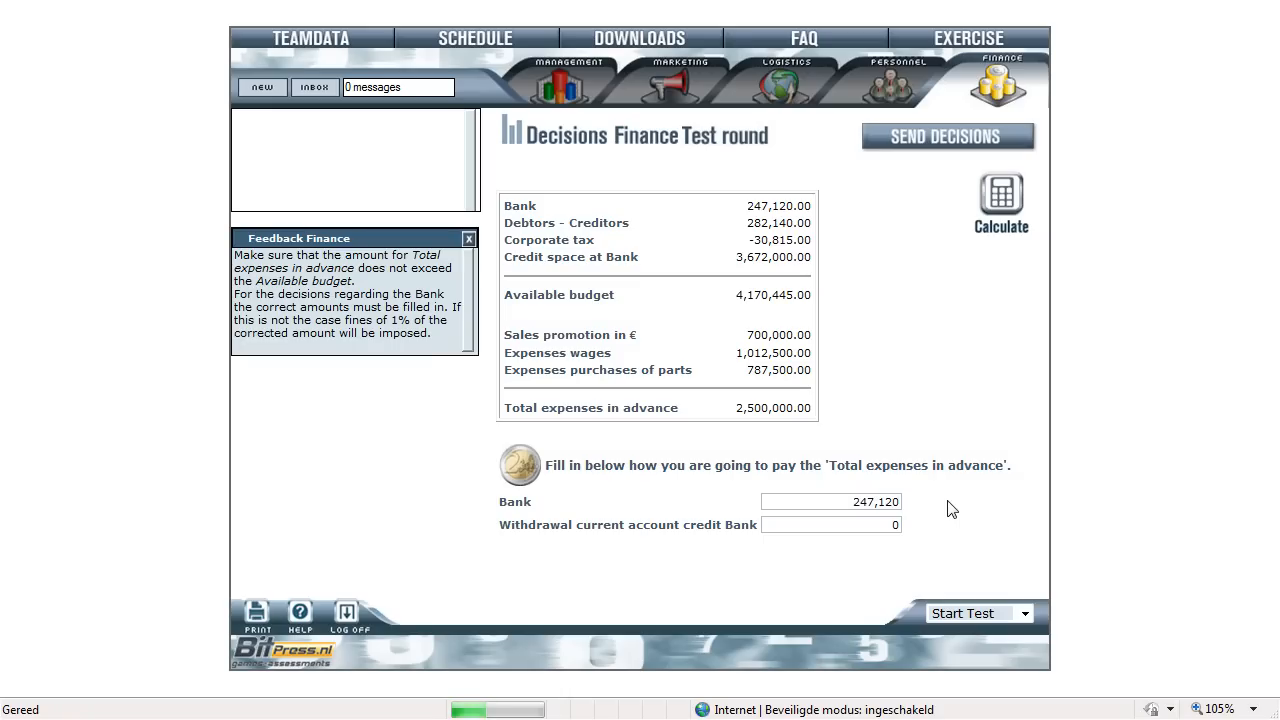
mouse_move(912, 510)
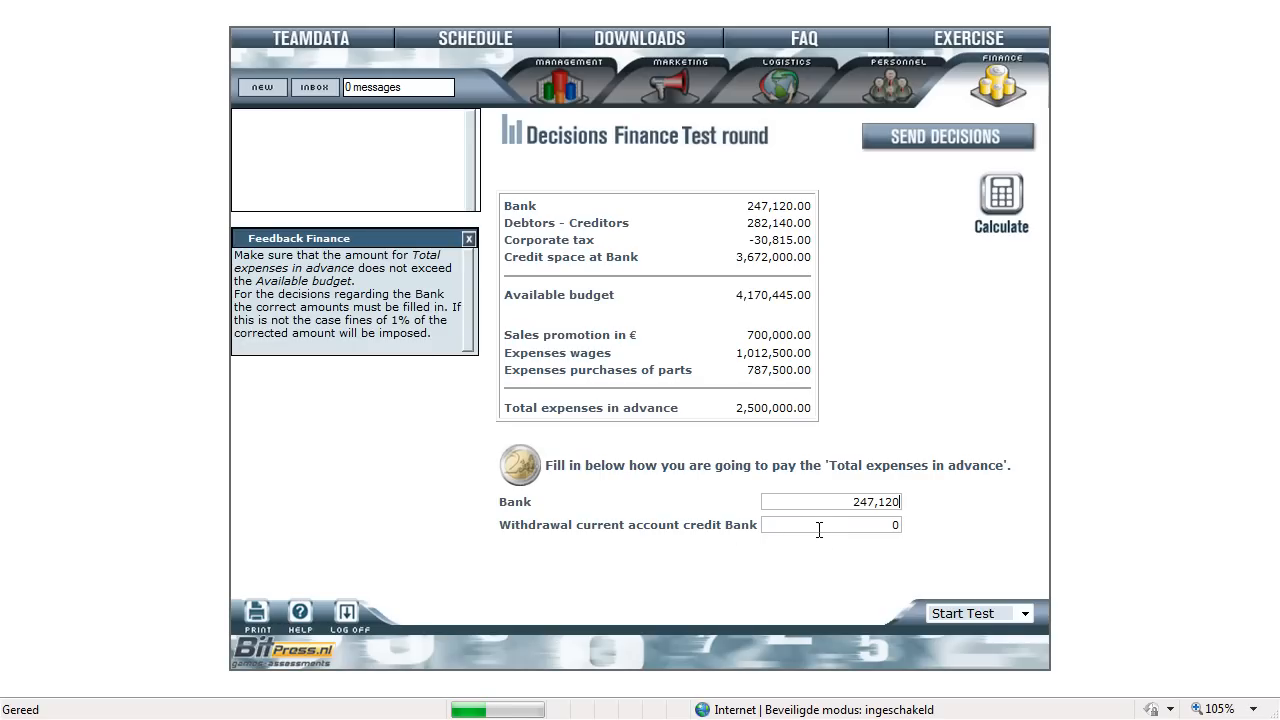
mouse_move(804, 482)
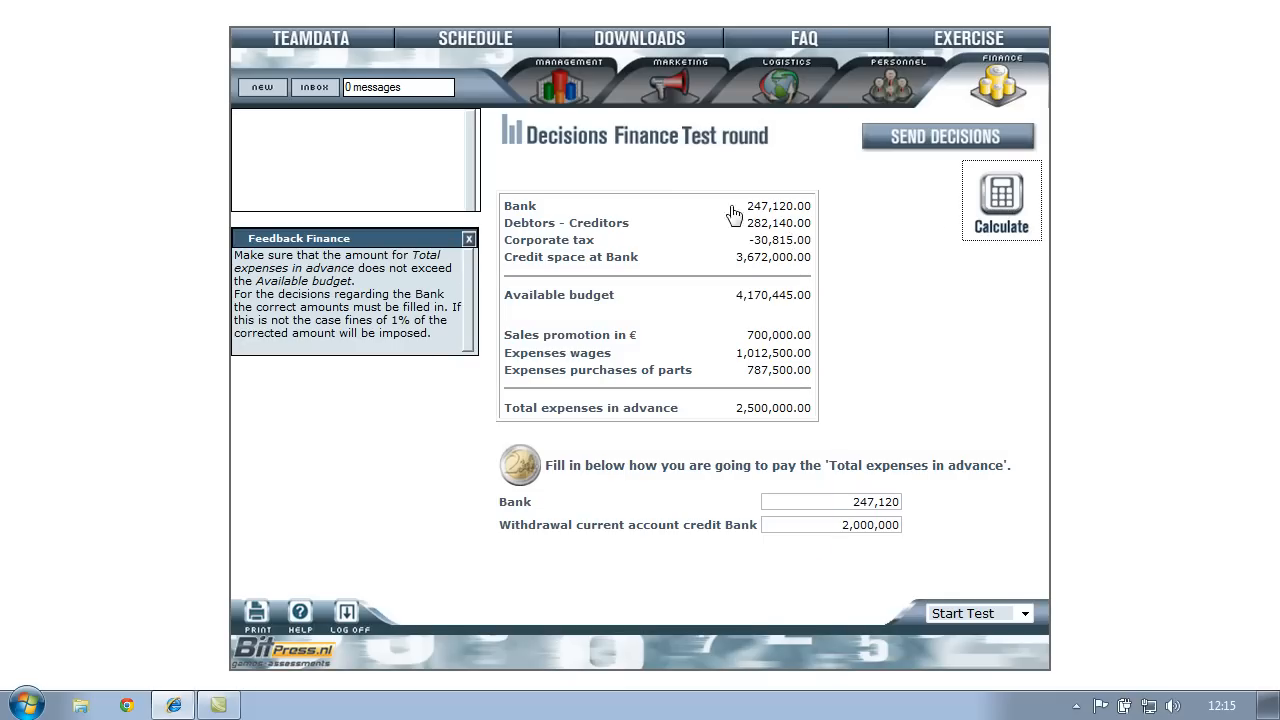
- Calculate and review the estimated finance results, then dismiss the results window
click(1000, 196)
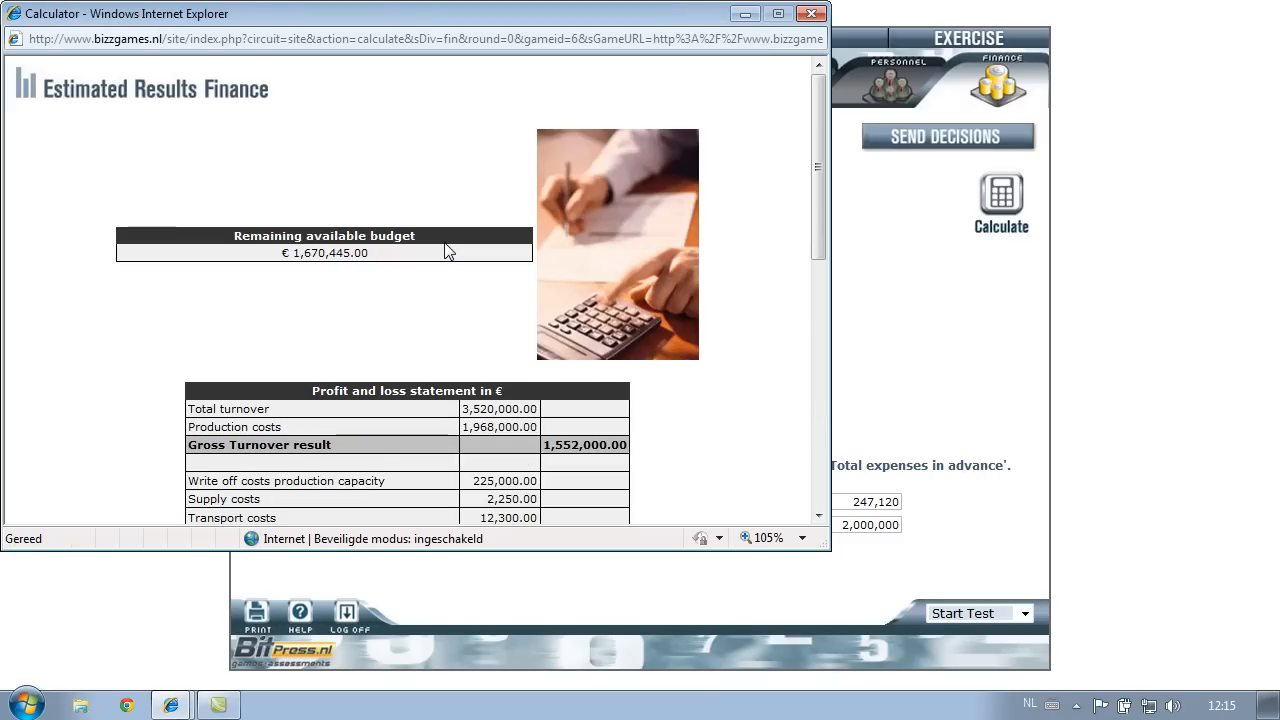
scroll(down, 3)
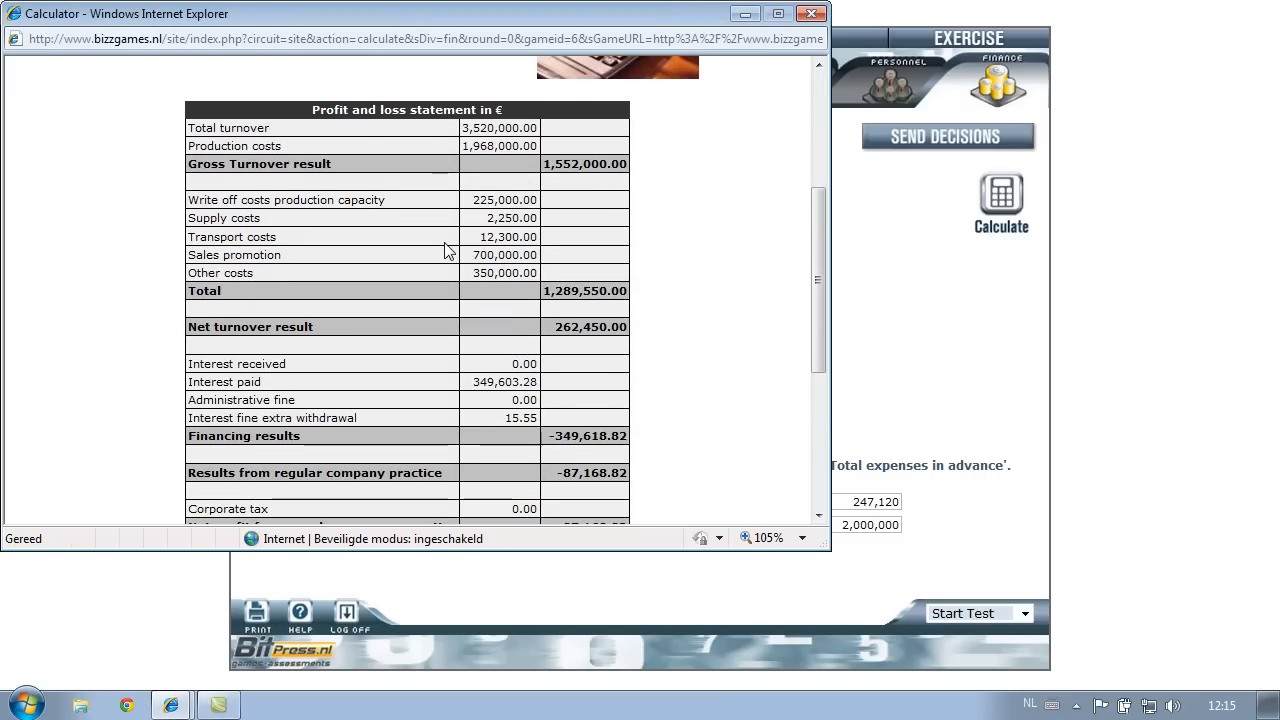
scroll(down, 3)
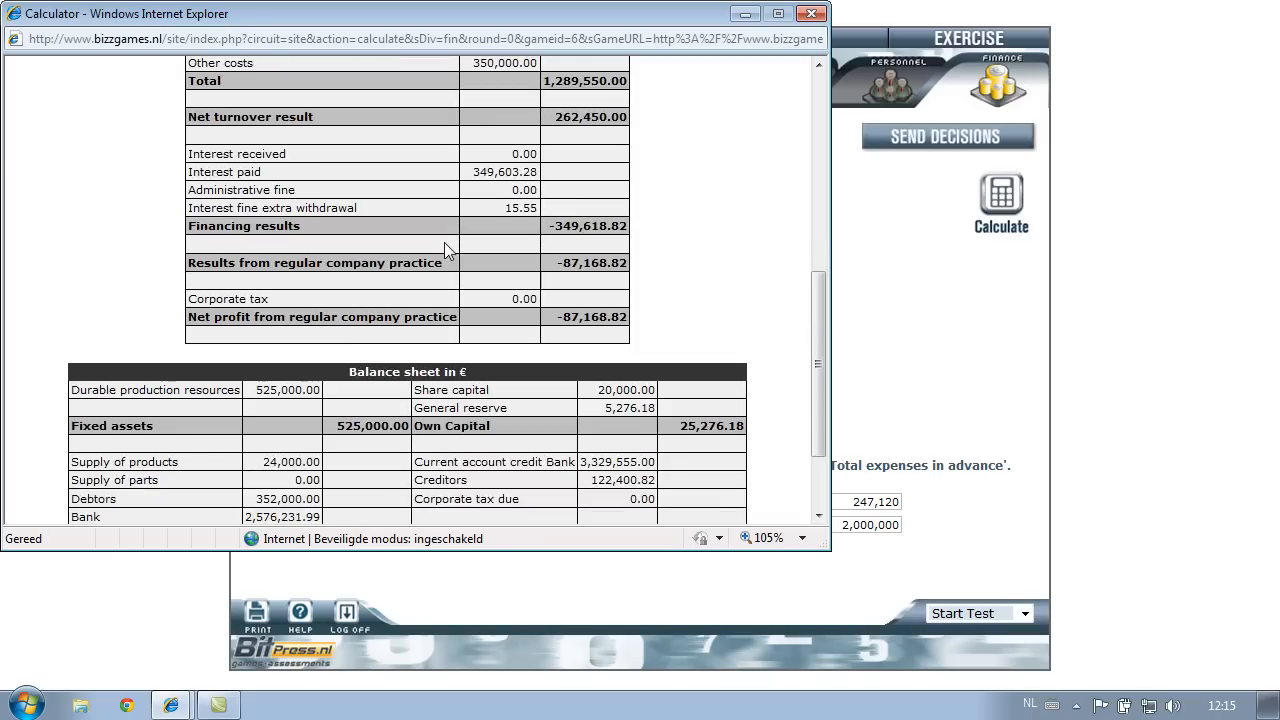
scroll(down, 3)
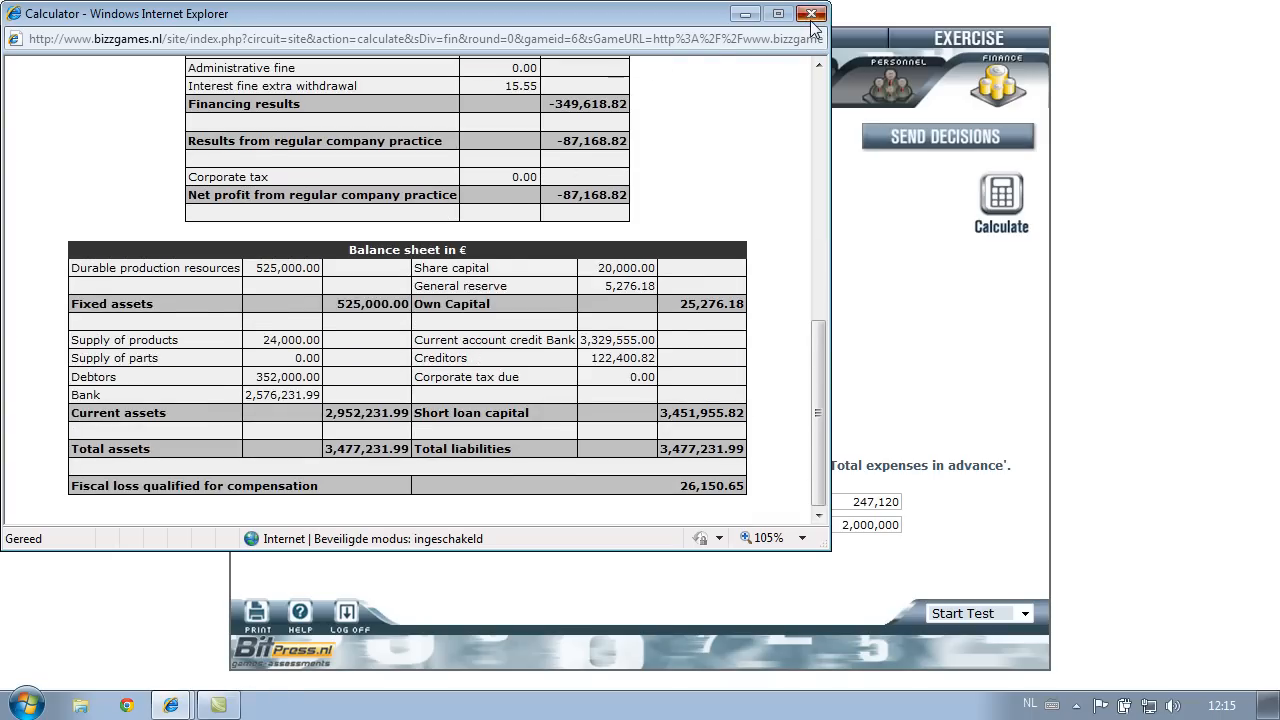
click(812, 14)
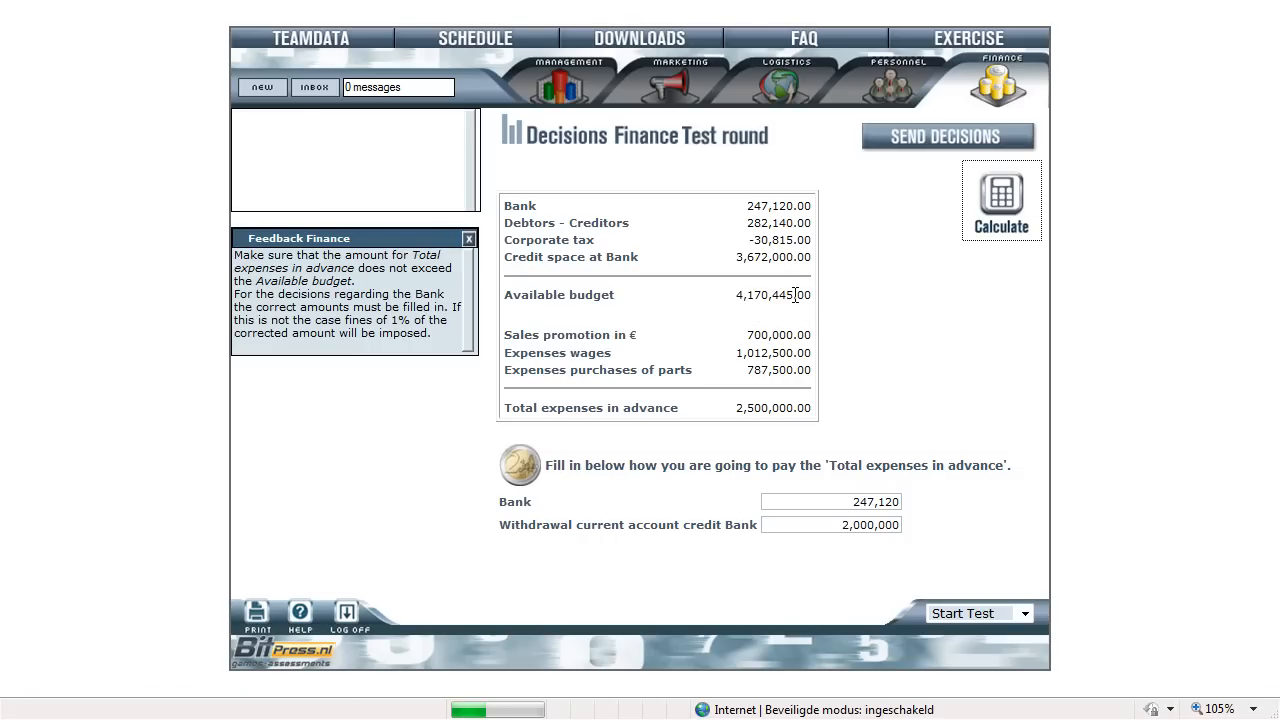
mouse_move(864, 224)
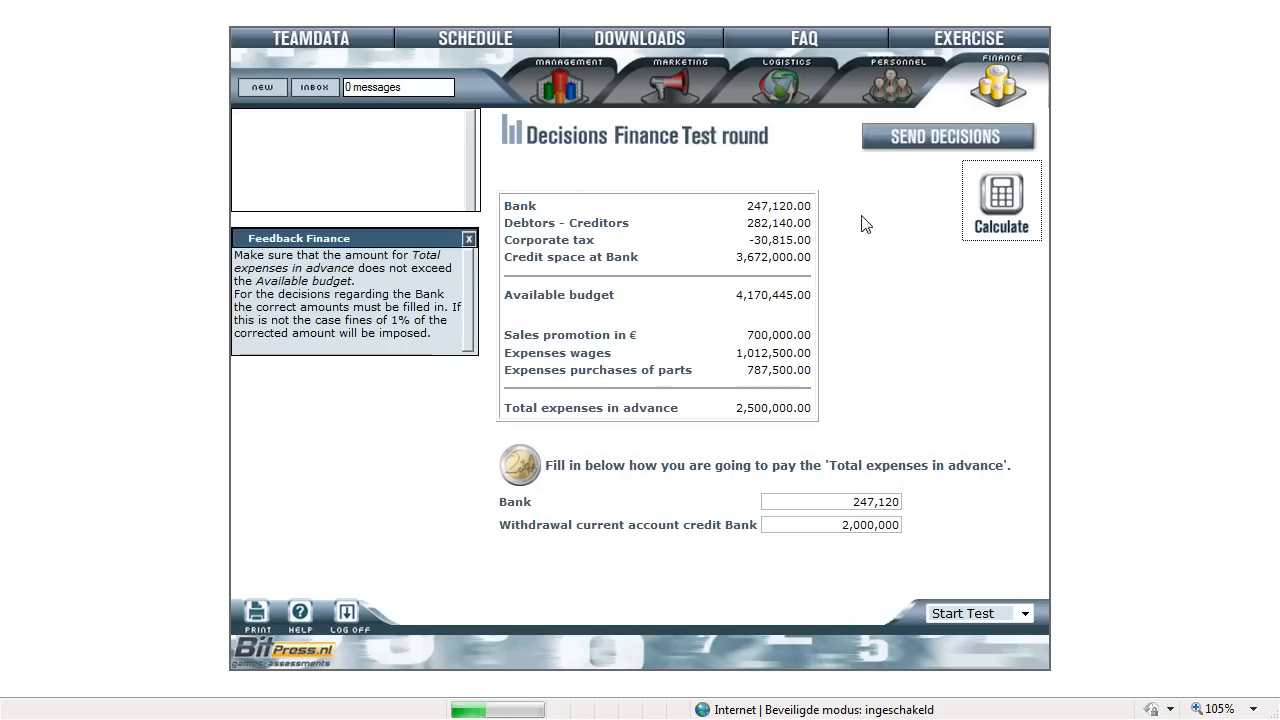
- Send the finance decisions and return to the Management department start overview
click(946, 136)
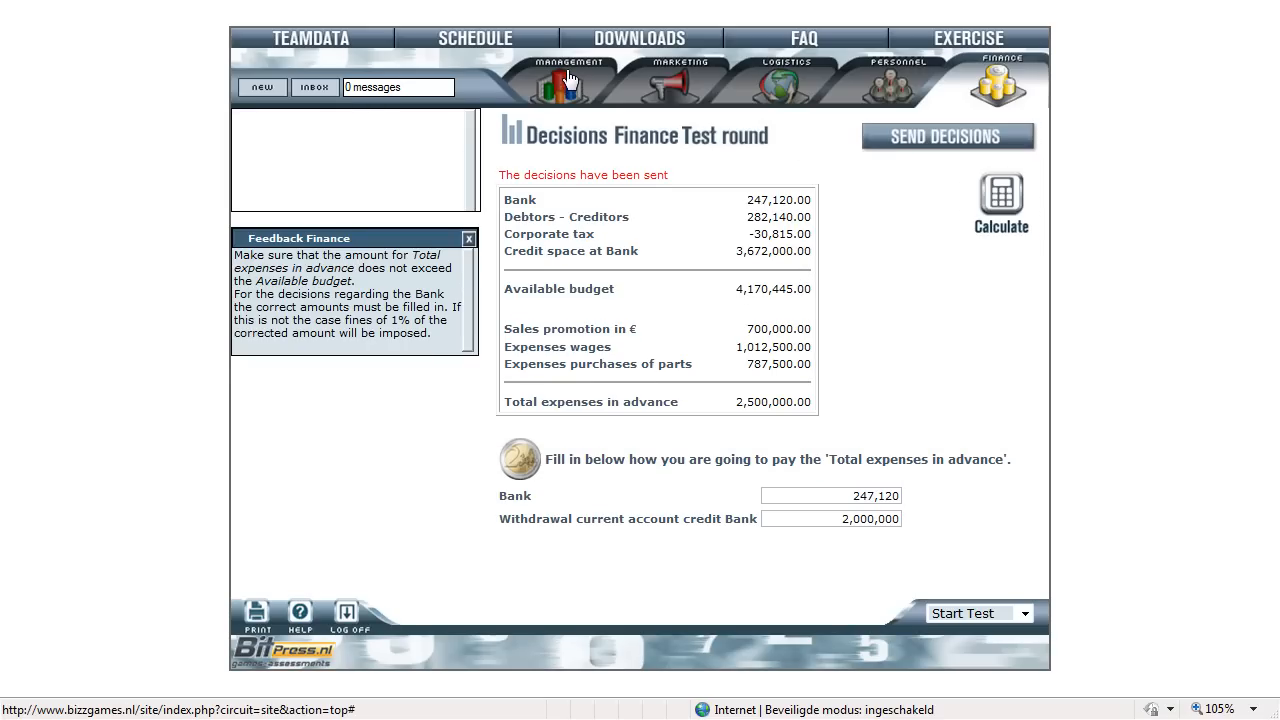
click(568, 78)
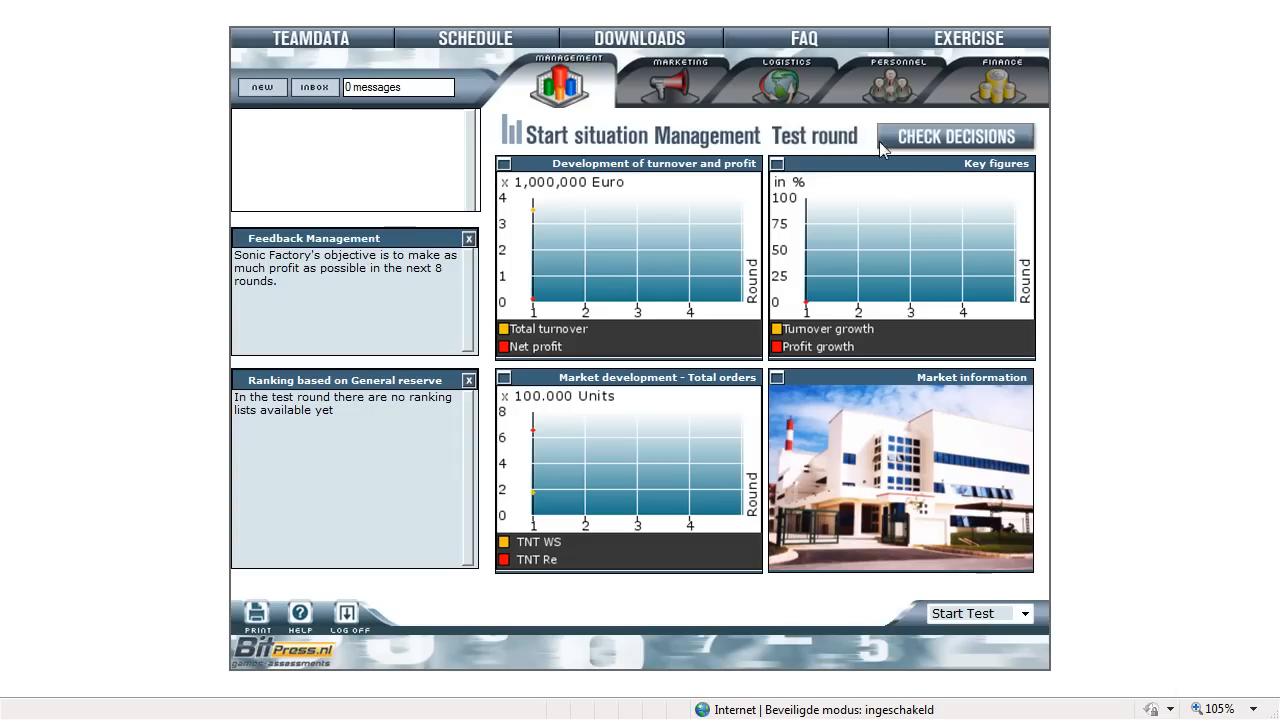
click(956, 136)
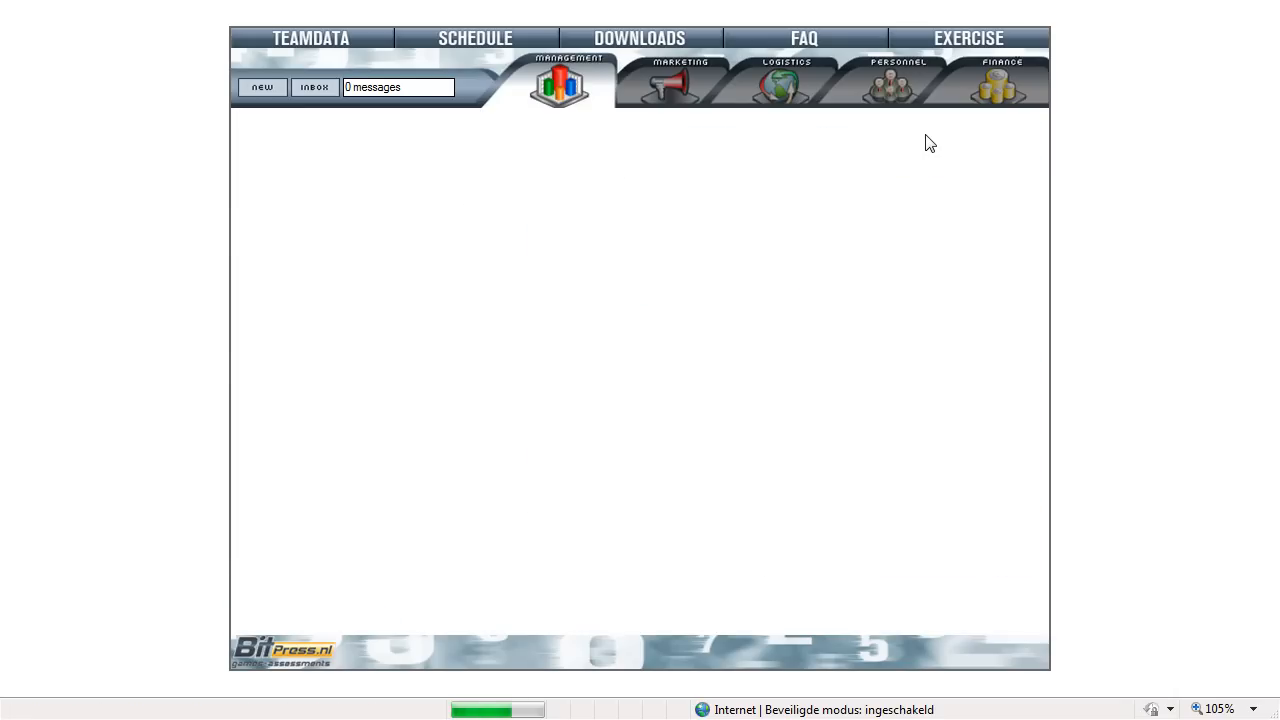
click(560, 84)
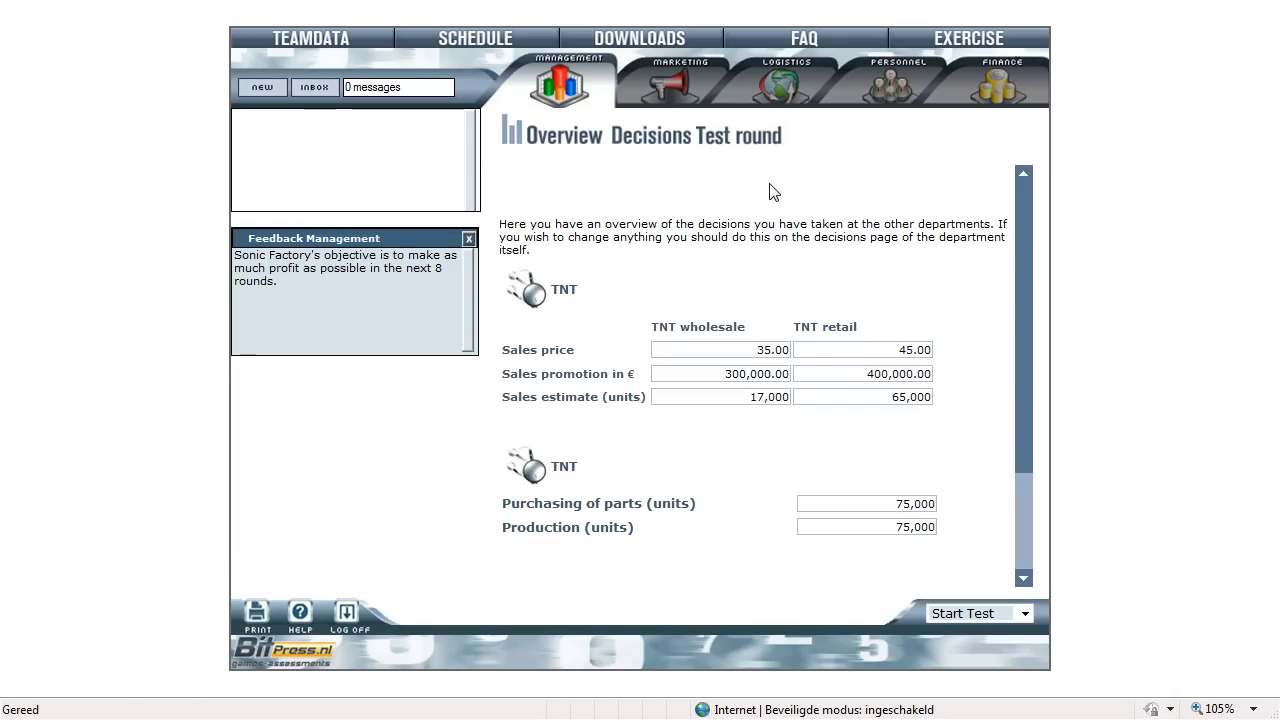
mouse_move(876, 324)
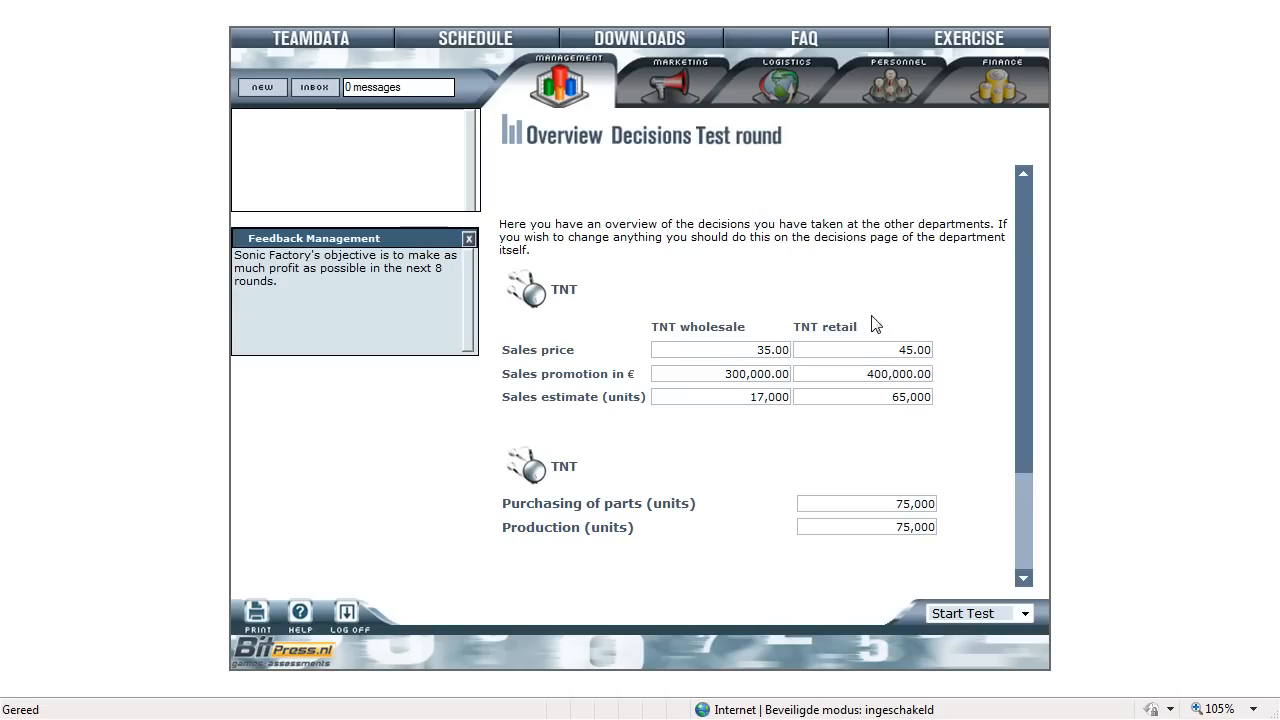
mouse_move(952, 472)
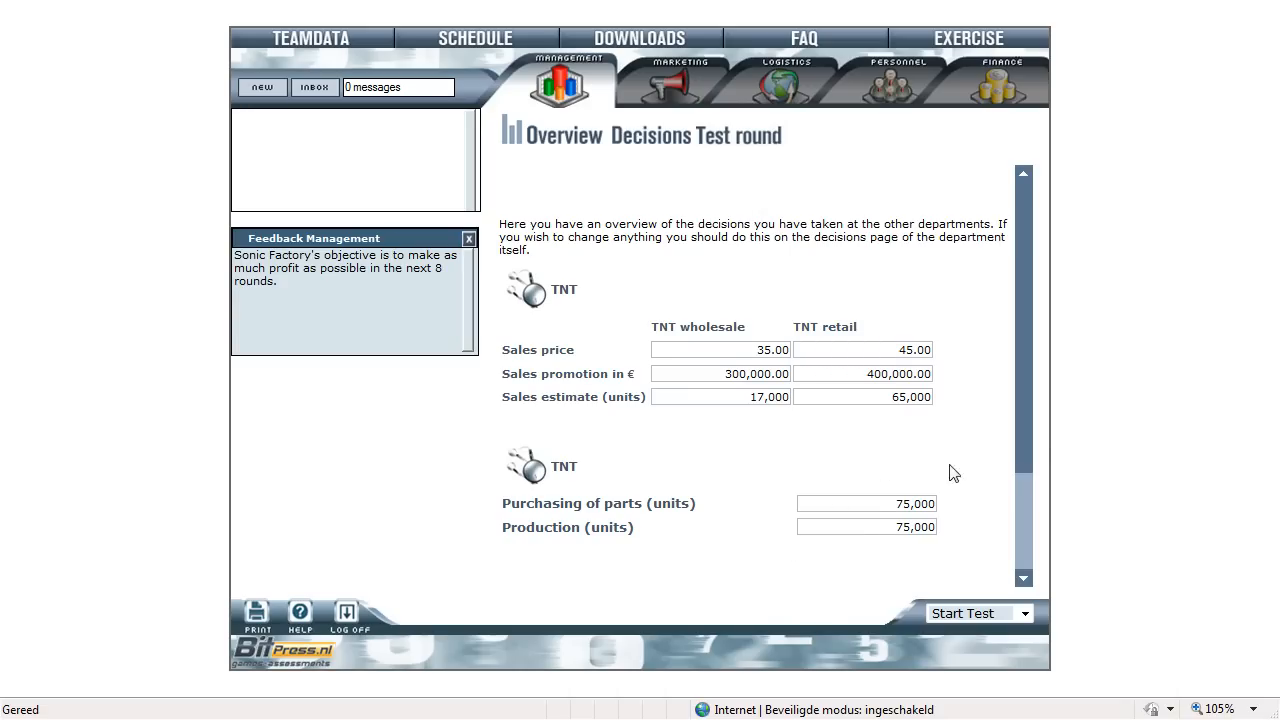
scroll(down, 3)
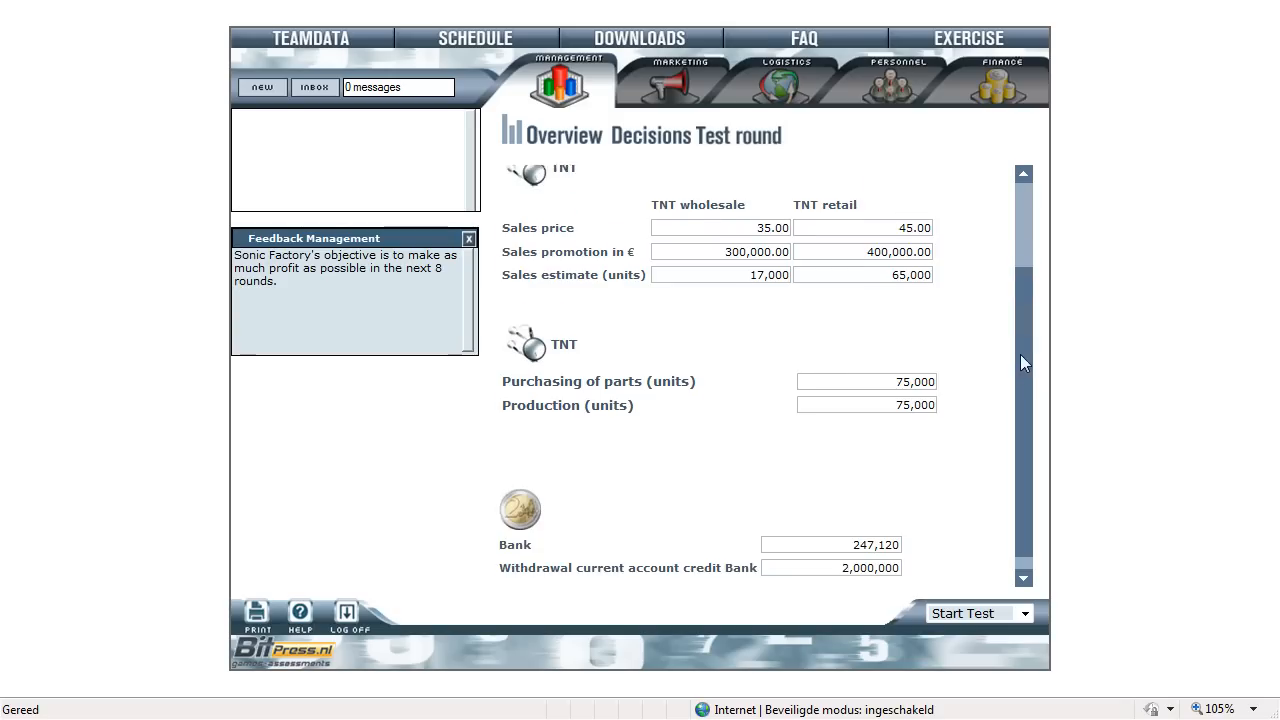
scroll(up, 3)
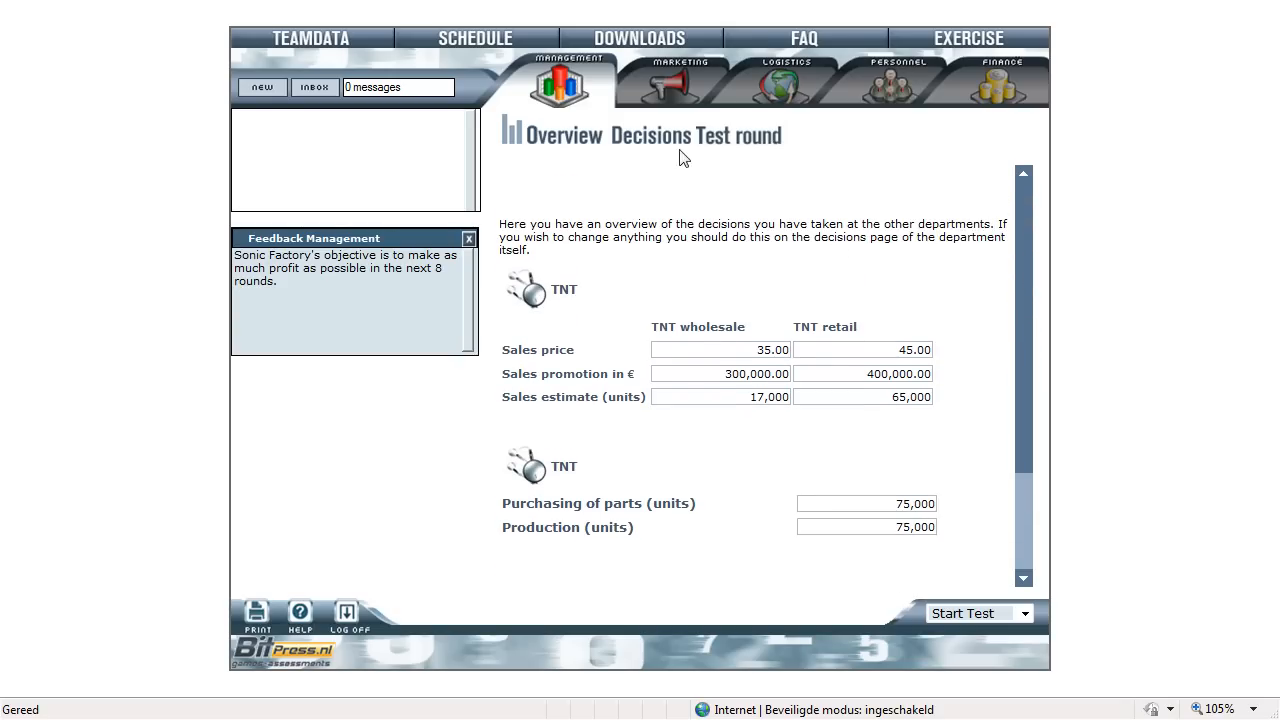
mouse_move(914, 144)
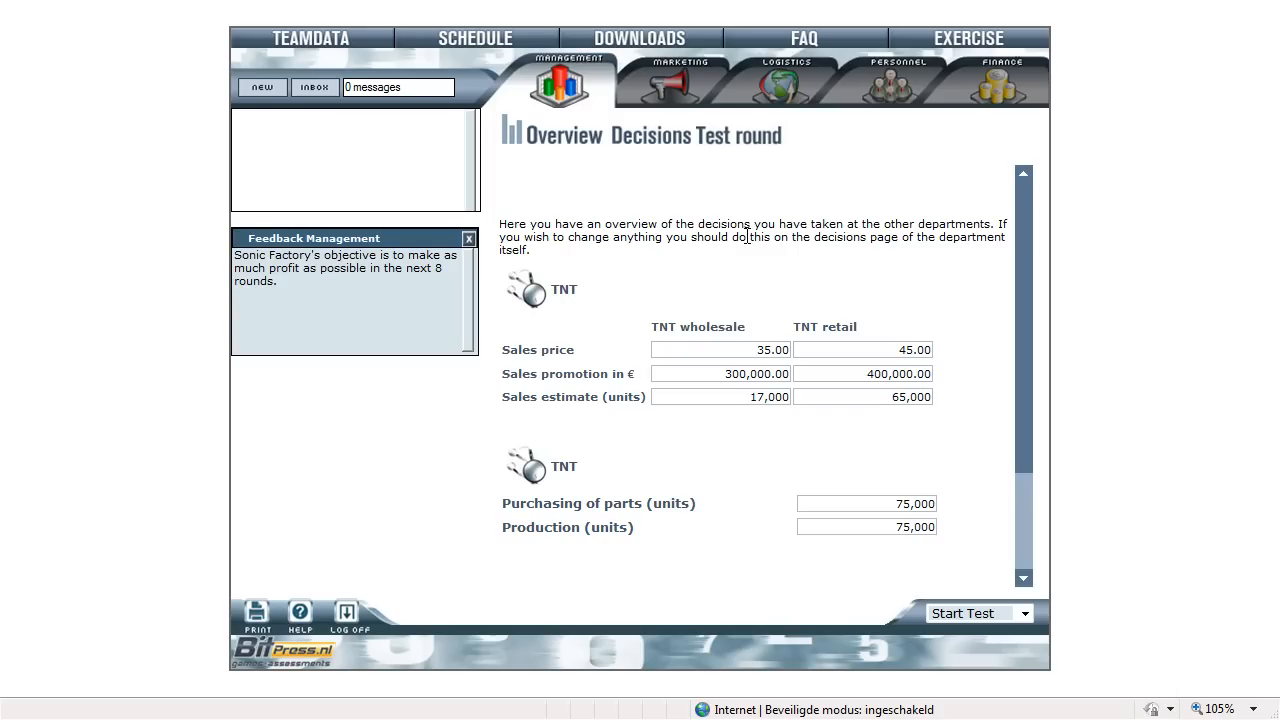
mouse_move(772, 280)
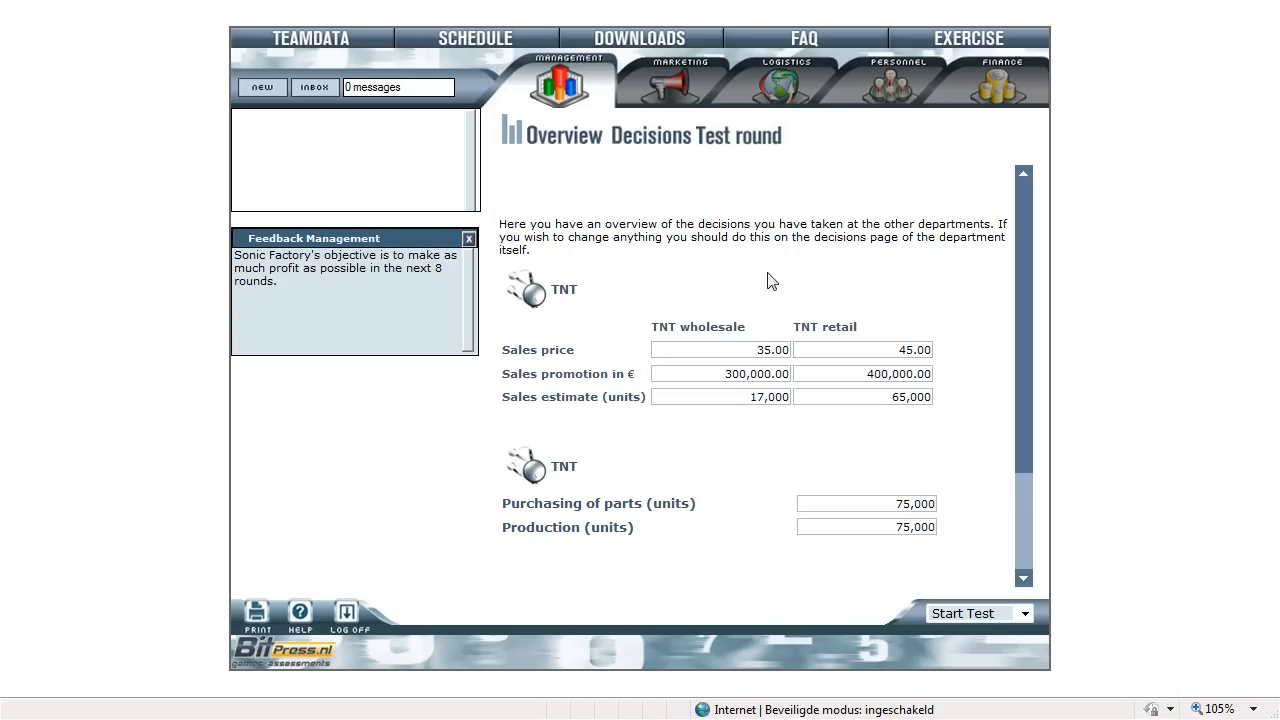
click(568, 84)
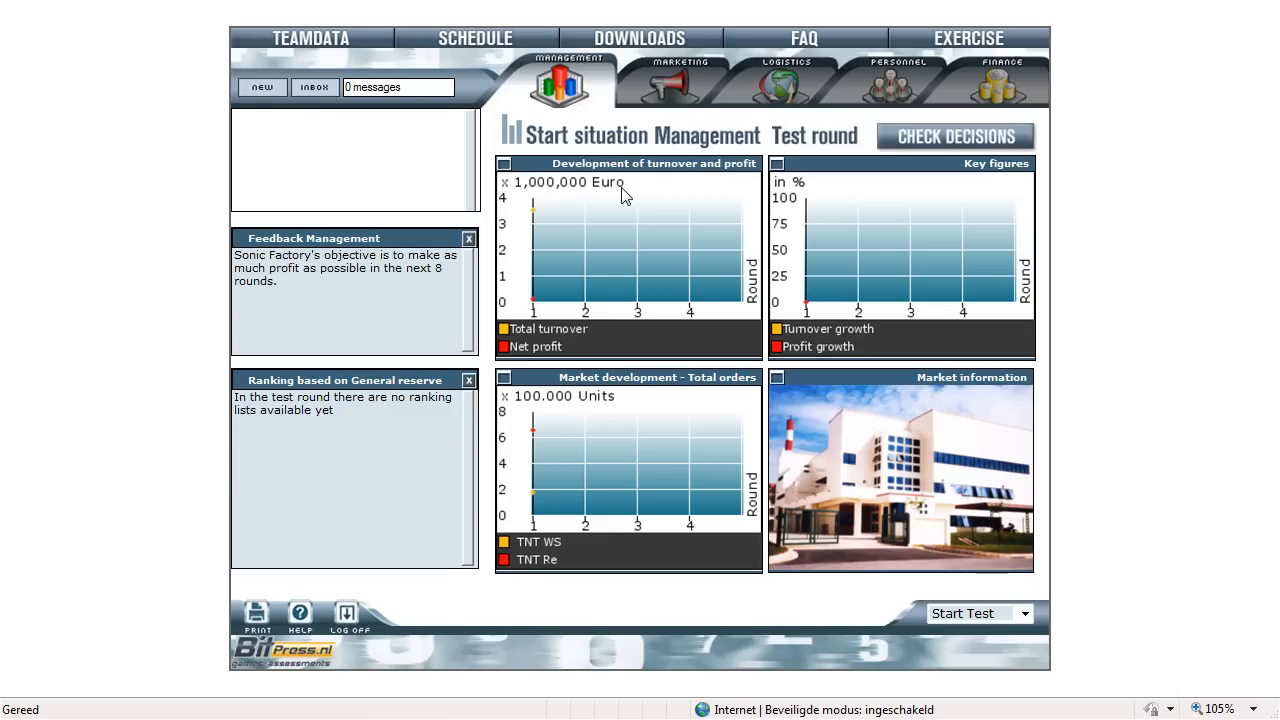
mouse_move(616, 220)
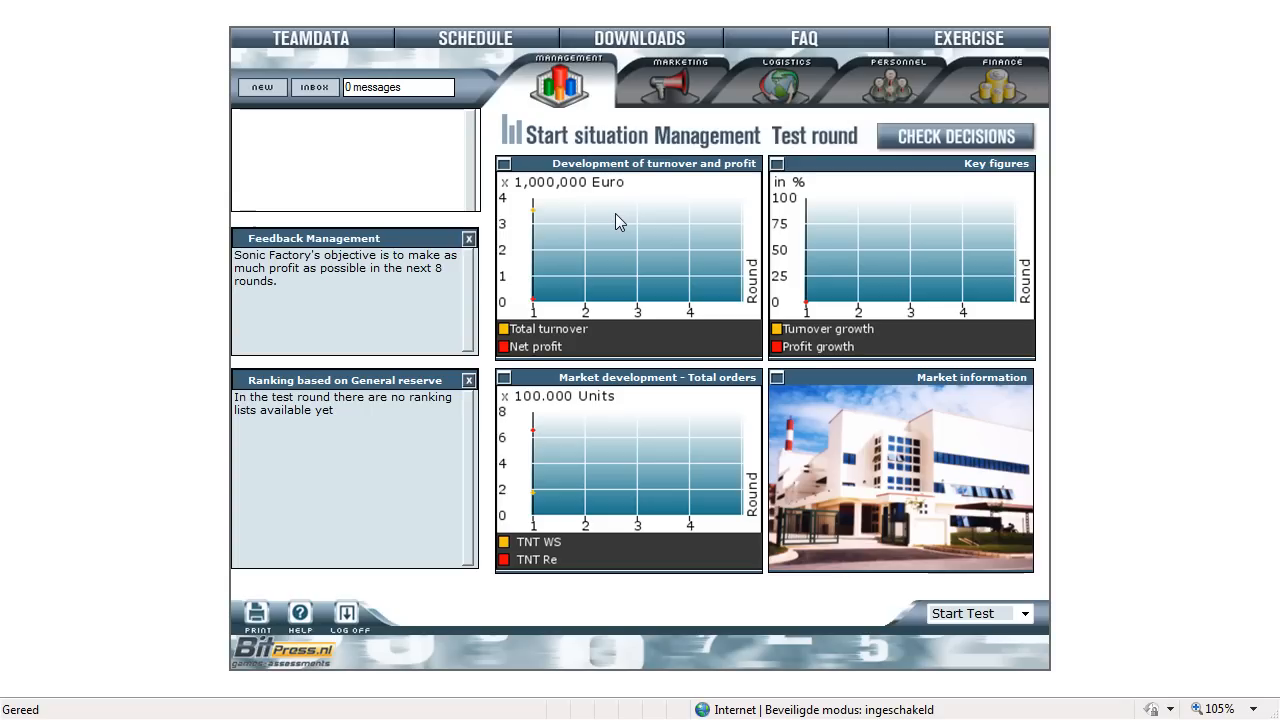